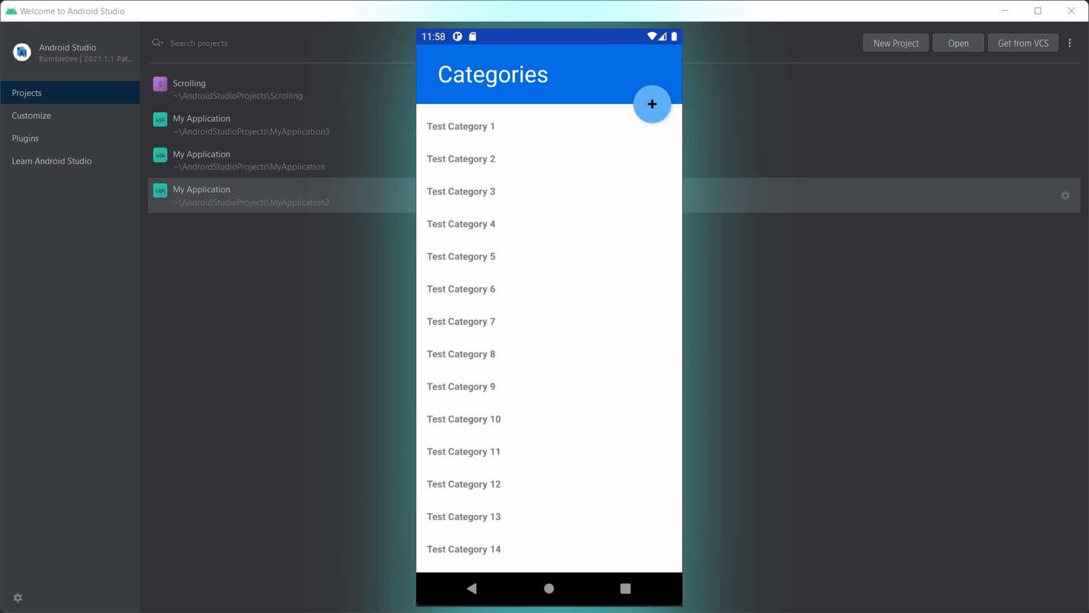
{"action": "mouse_move", "coordinate": [616, 363]}
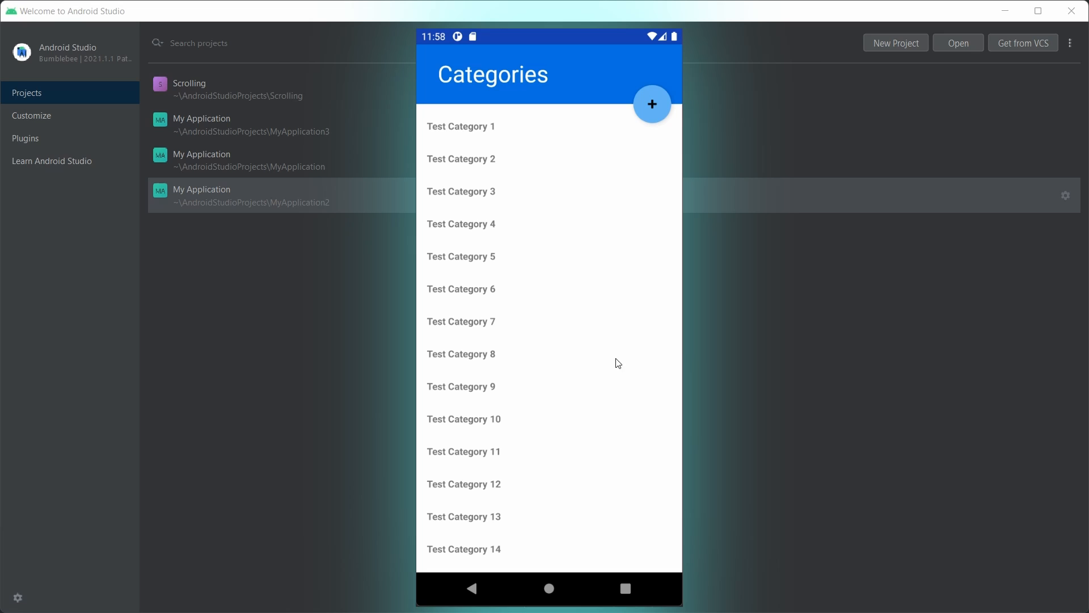
{"action": "mouse_move", "coordinate": [562, 229]}
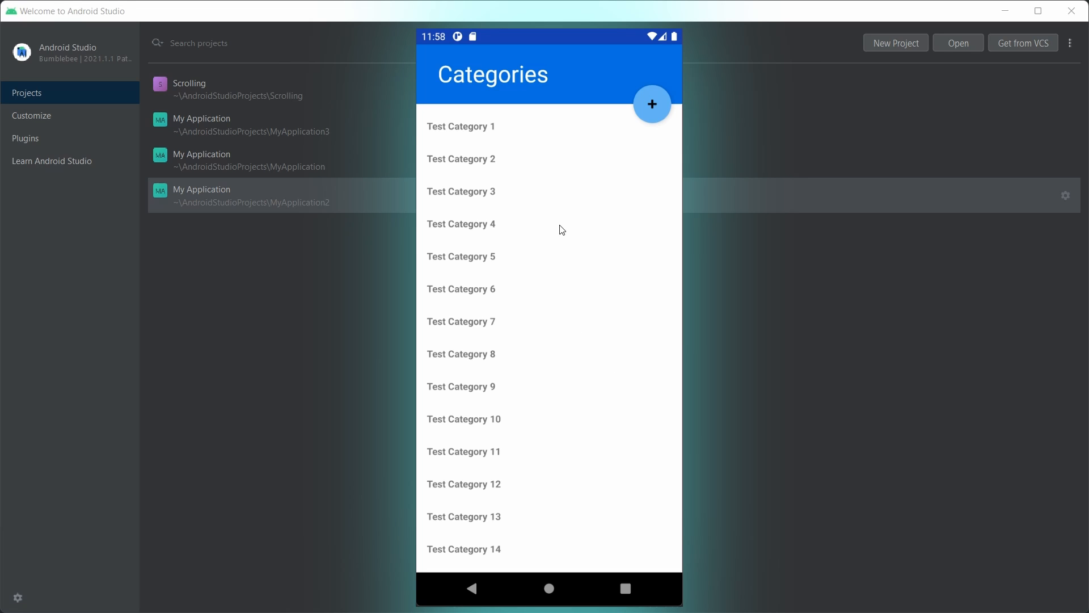
{"action": "mouse_move", "coordinate": [557, 197]}
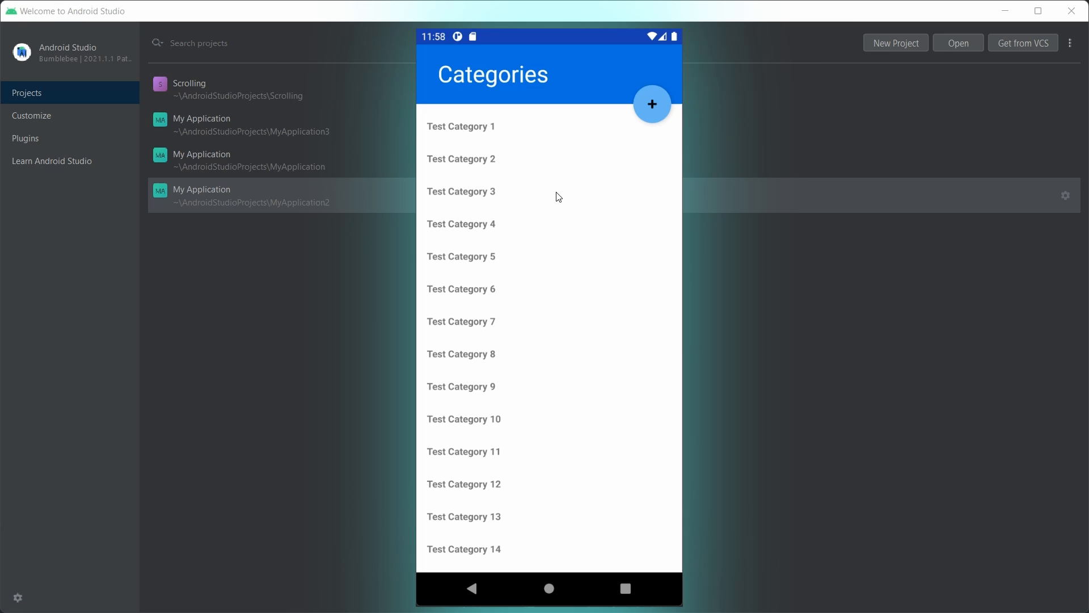
{"action": "mouse_move", "coordinate": [556, 197]}
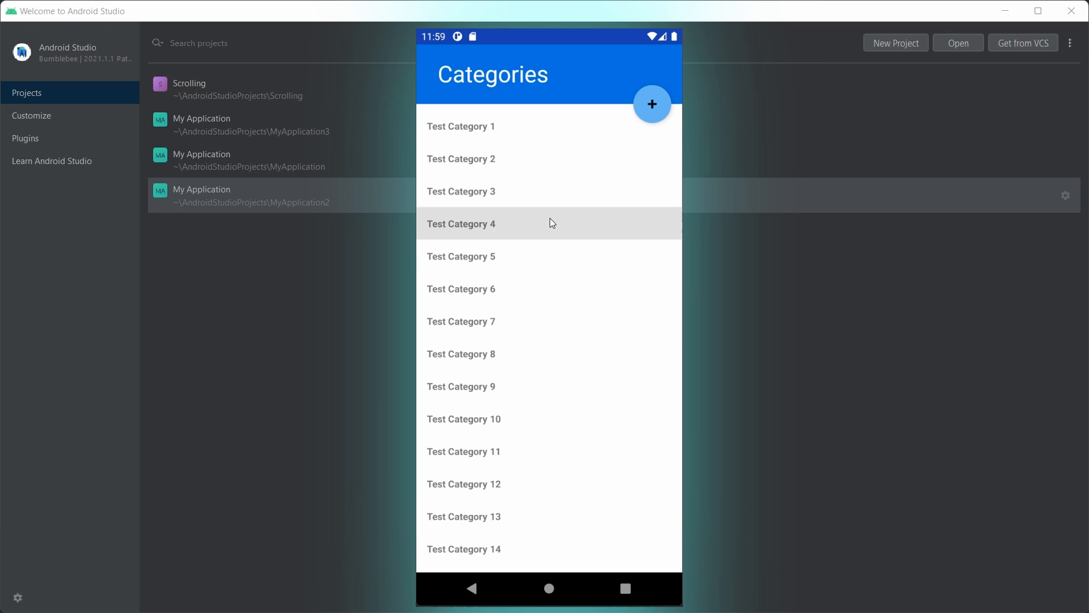
Step: Scroll the Categories list, open and cancel the add-category dialog, then submit an empty name
{"action": "scroll", "scroll_direction": "up", "scroll_amount": 3}
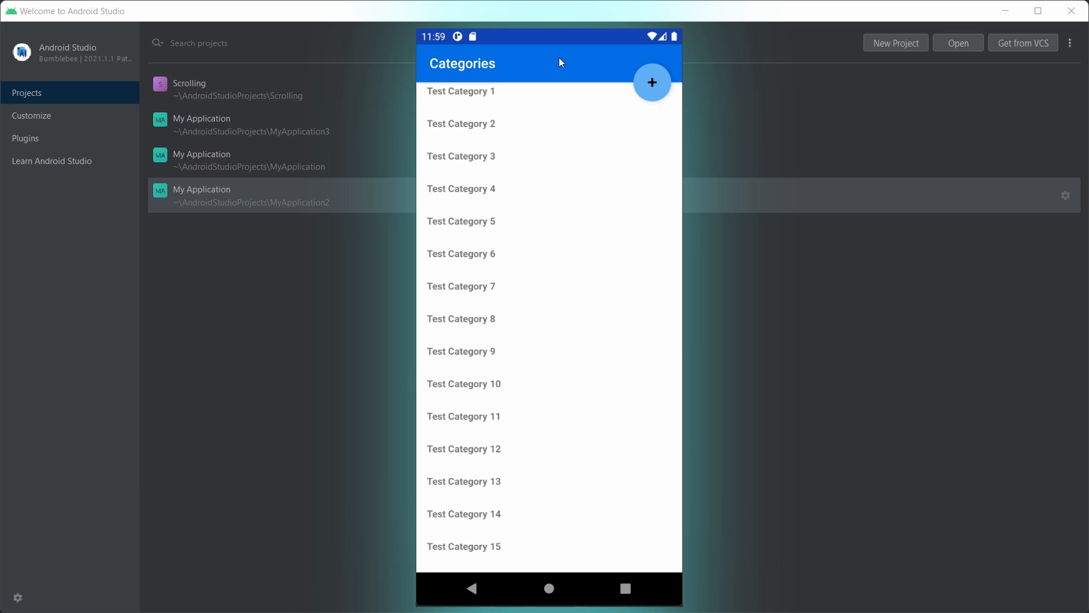
{"action": "mouse_move", "coordinate": [643, 73]}
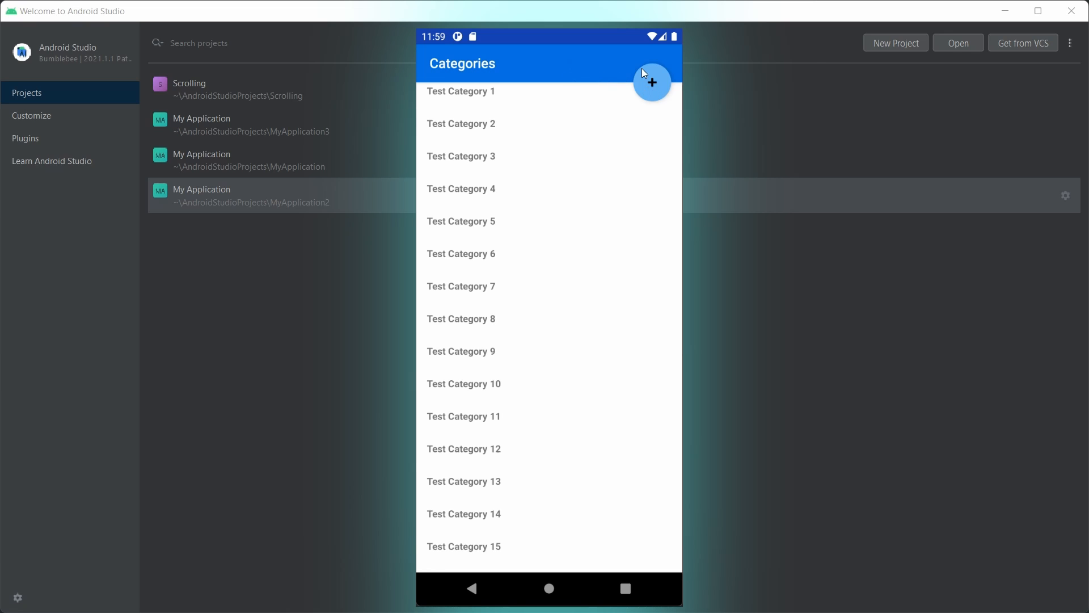
{"action": "left_click", "coordinate": [650, 81]}
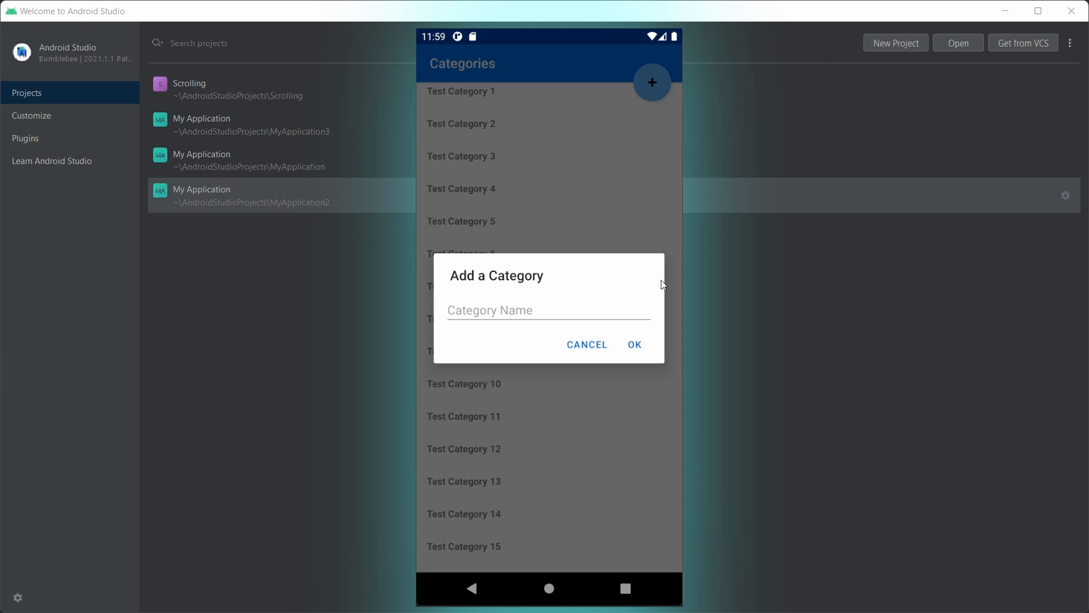
{"action": "left_click", "coordinate": [586, 344]}
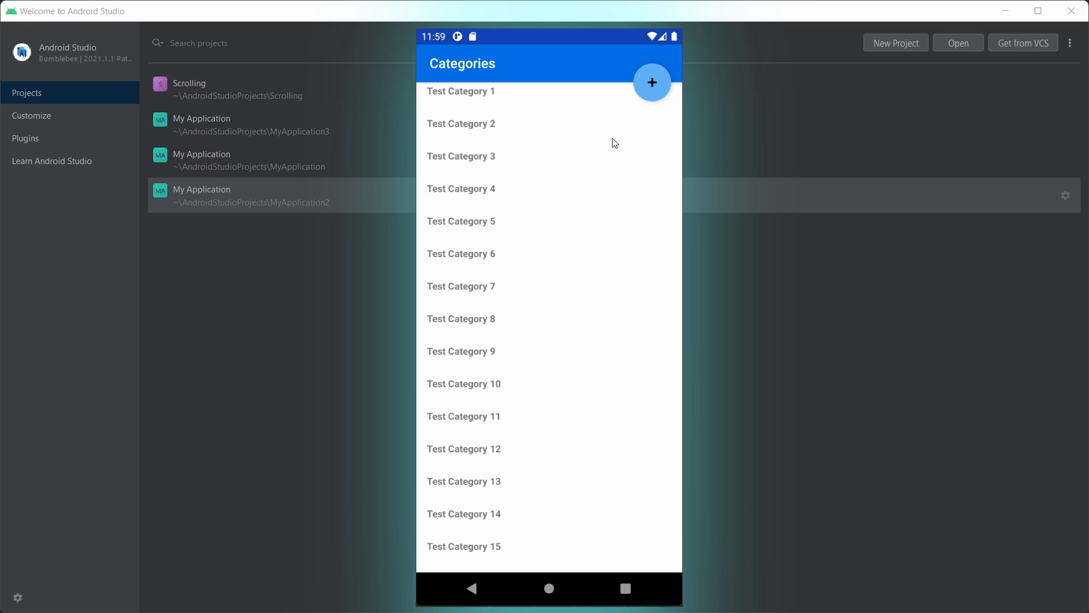
{"action": "scroll", "scroll_direction": "up", "scroll_amount": 3}
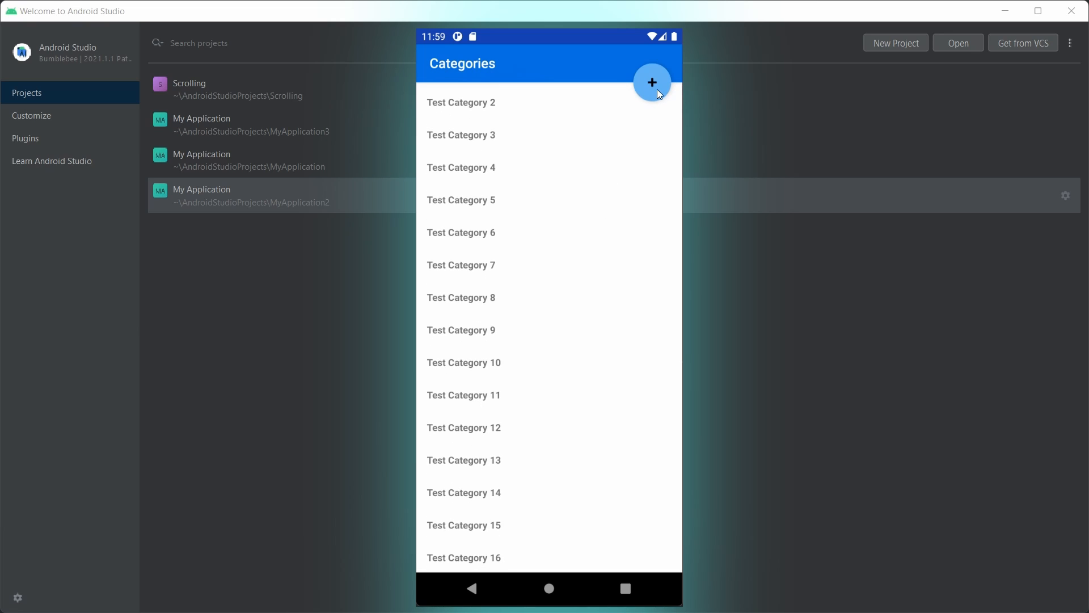
{"action": "left_click", "coordinate": [650, 82]}
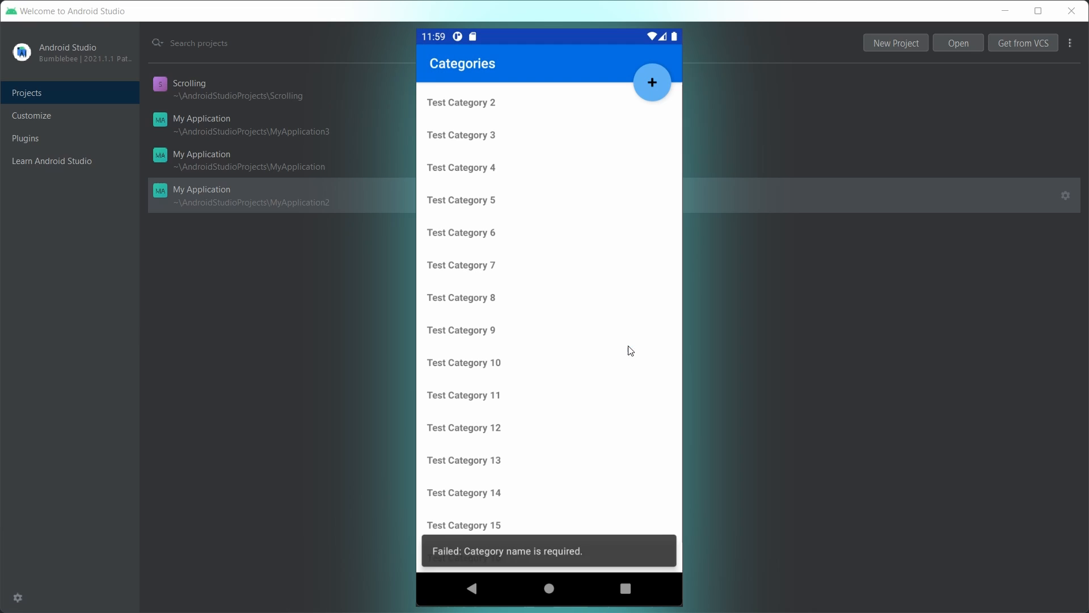
{"action": "mouse_move", "coordinate": [556, 568]}
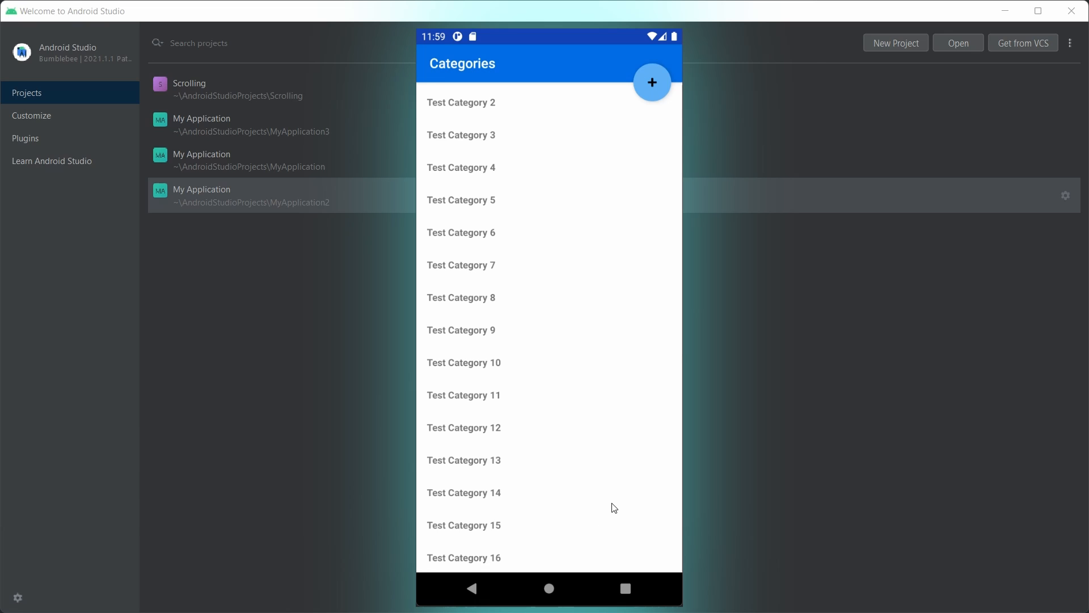
{"action": "scroll", "scroll_direction": "down", "scroll_amount": 3}
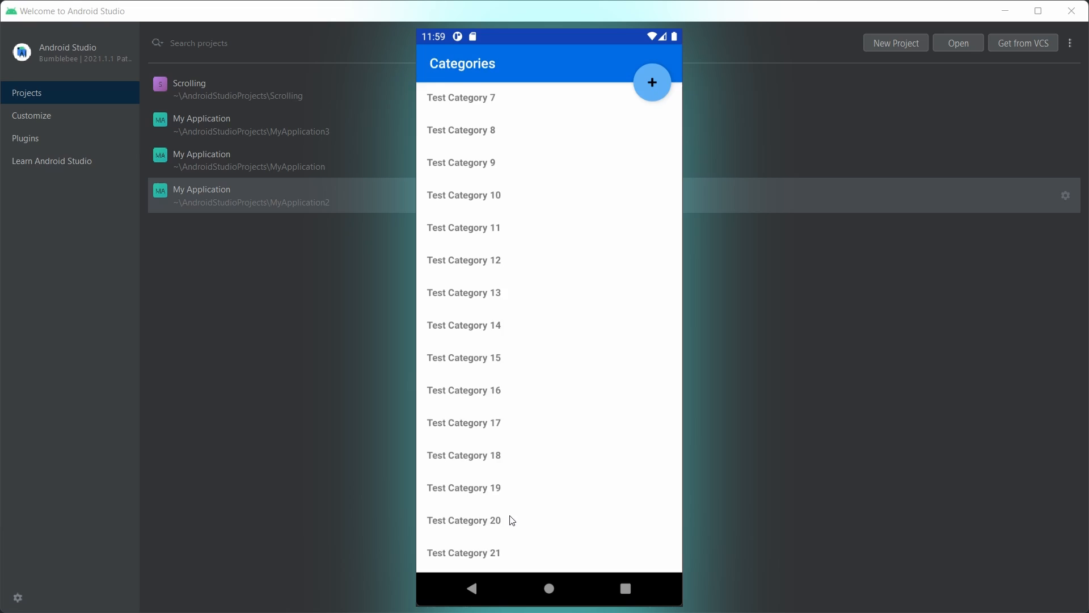
{"action": "scroll", "scroll_direction": "up", "scroll_amount": 3}
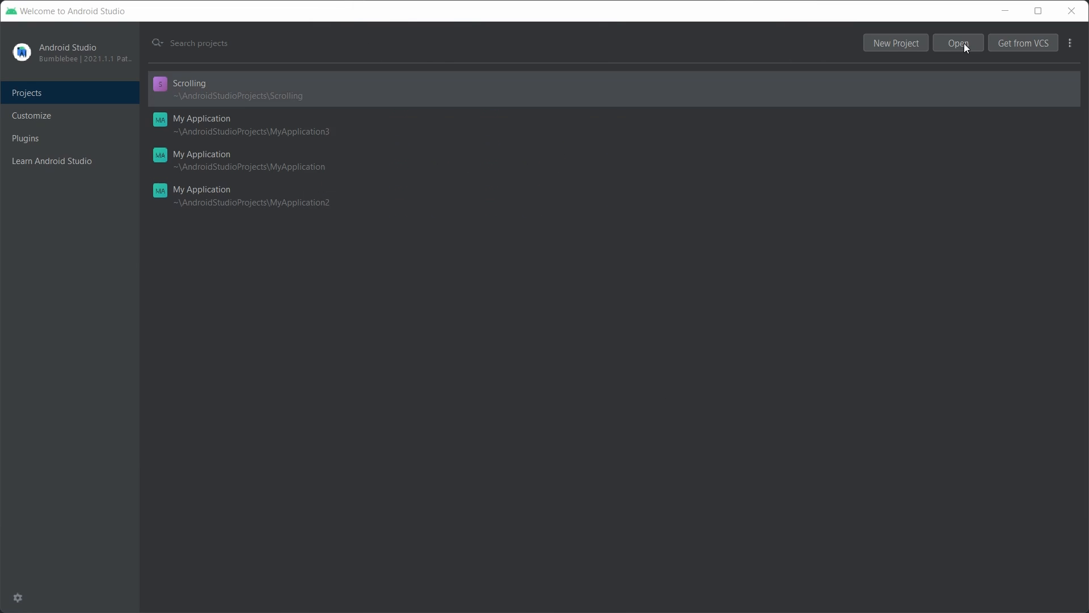
Step: Start a new project from the Scrolling Activity template, named LearningScrolling
{"action": "left_click", "coordinate": [895, 42]}
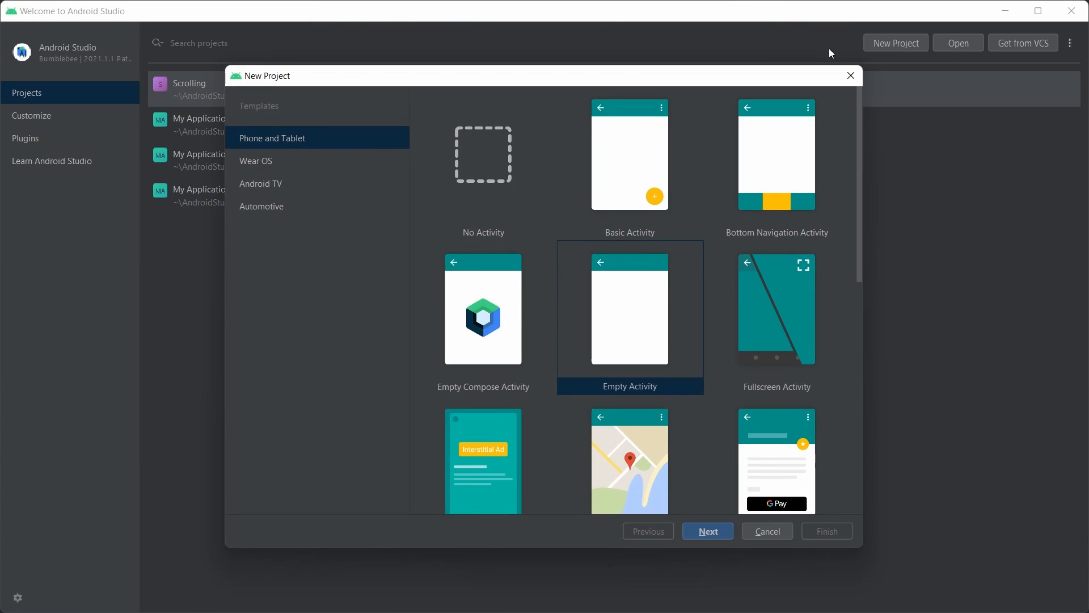
{"action": "scroll", "scroll_direction": "down", "scroll_amount": 3}
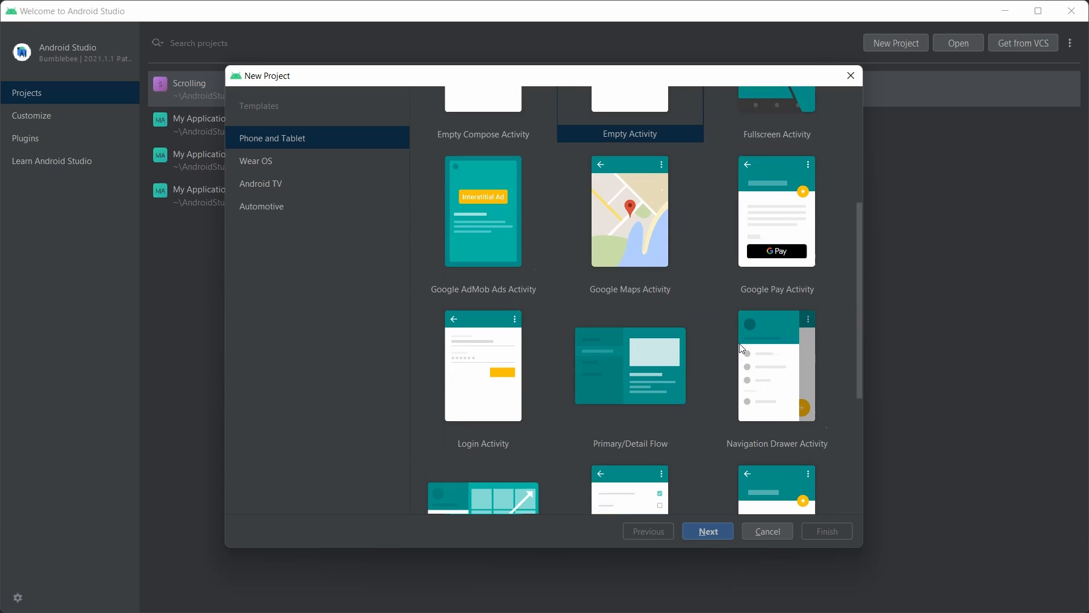
{"action": "scroll", "scroll_direction": "down", "scroll_amount": 3}
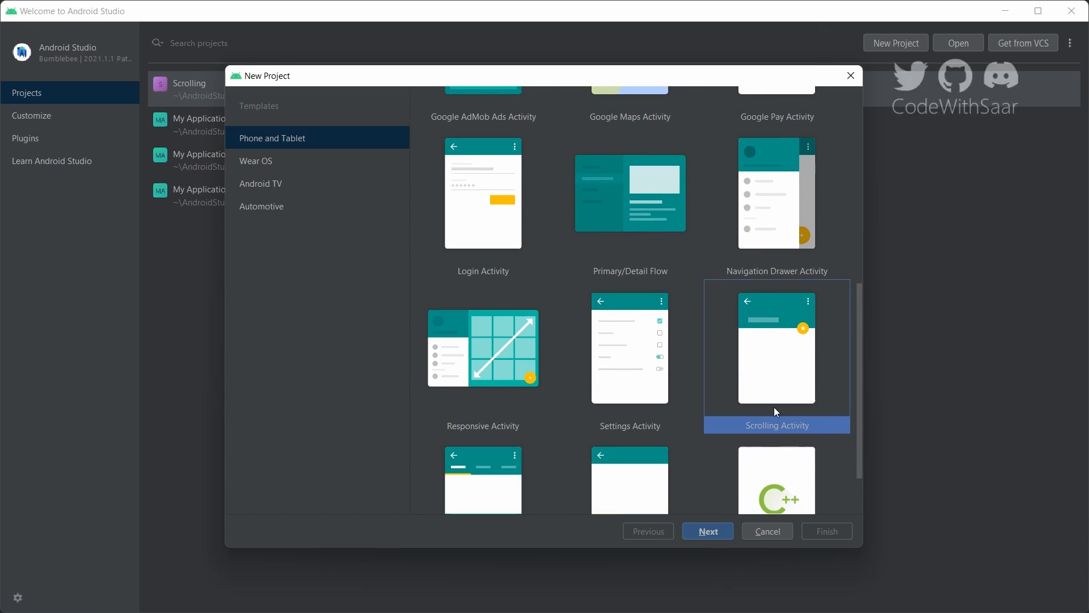
{"action": "left_click", "coordinate": [706, 531]}
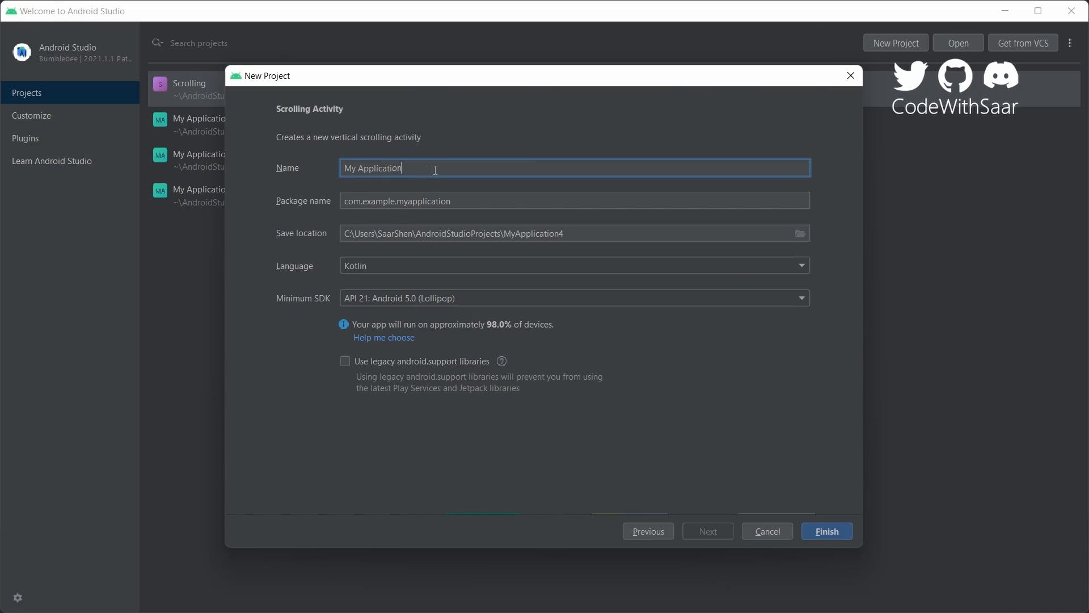
{"action": "type", "text": "LearningSc"}
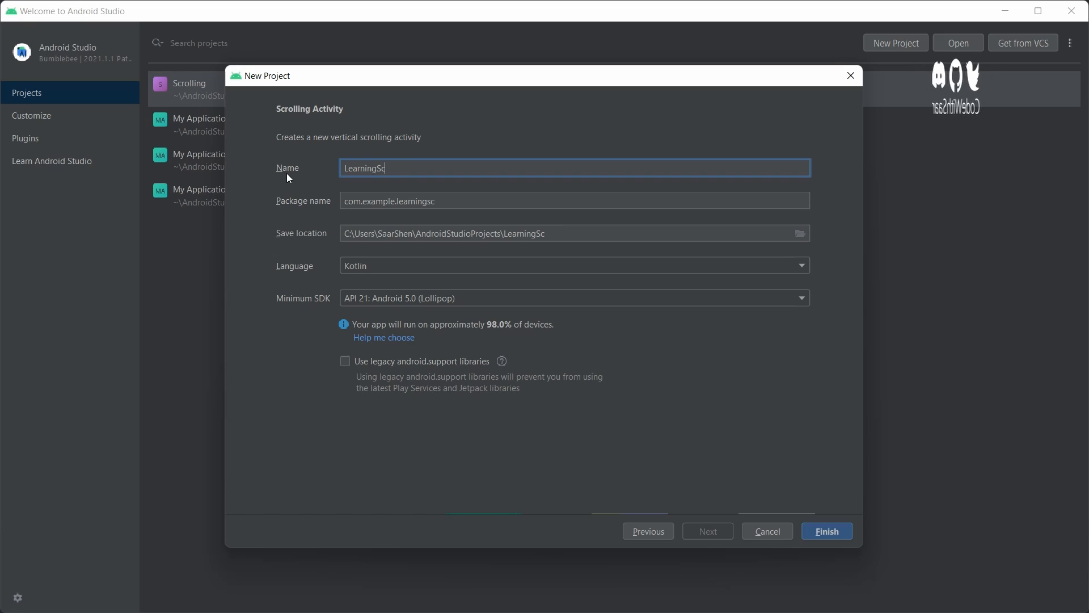
{"action": "type", "text": "rolling"}
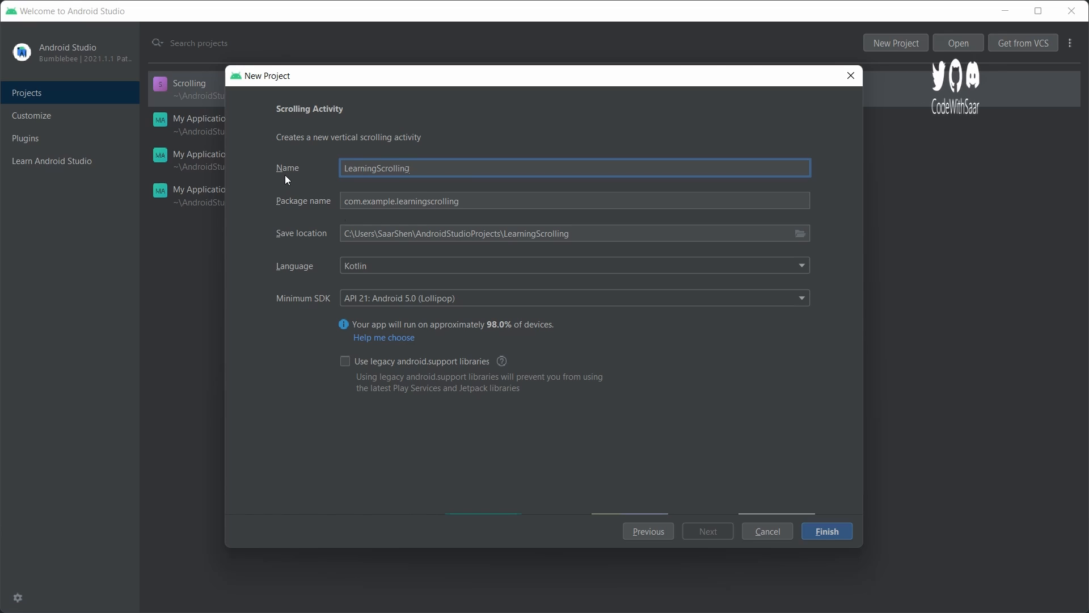
{"action": "left_click", "coordinate": [825, 531]}
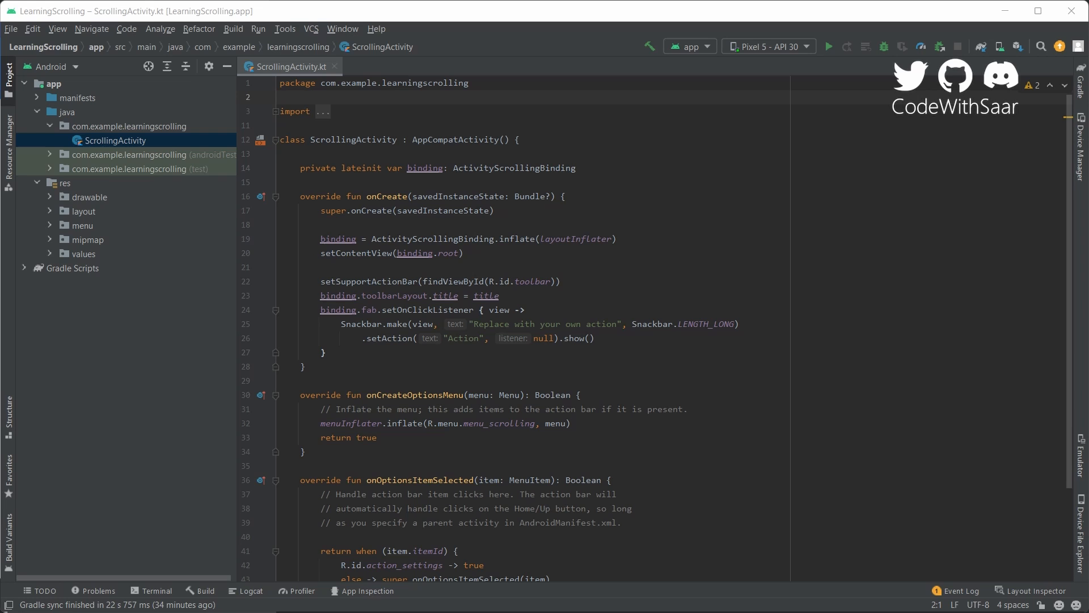
Step: Expand res > layout and open activity_scrolling.xml
{"action": "left_click", "coordinate": [82, 225]}
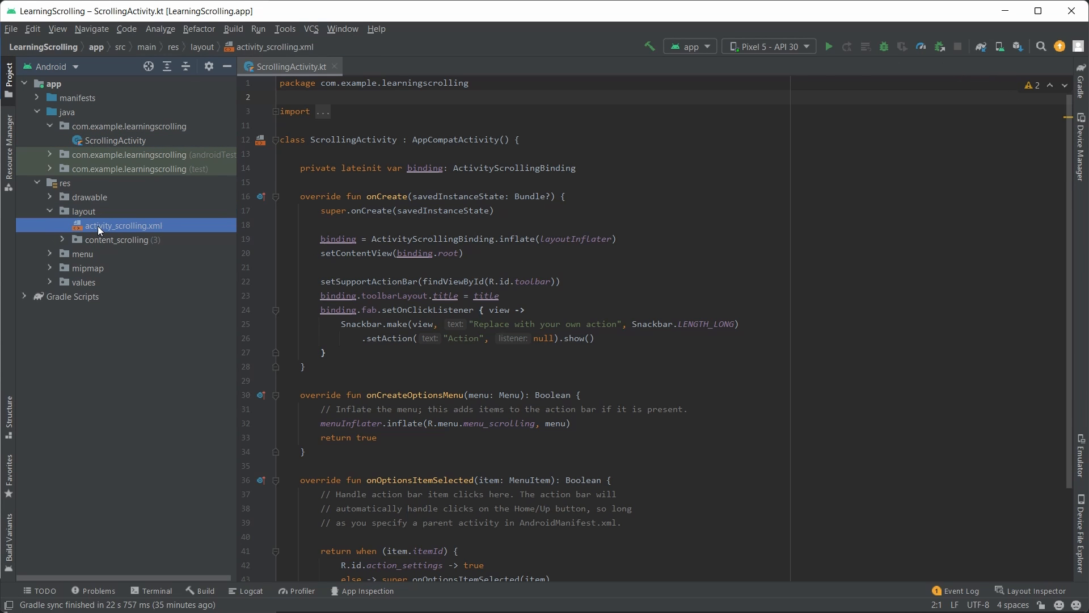
{"action": "double_click", "coordinate": [125, 225]}
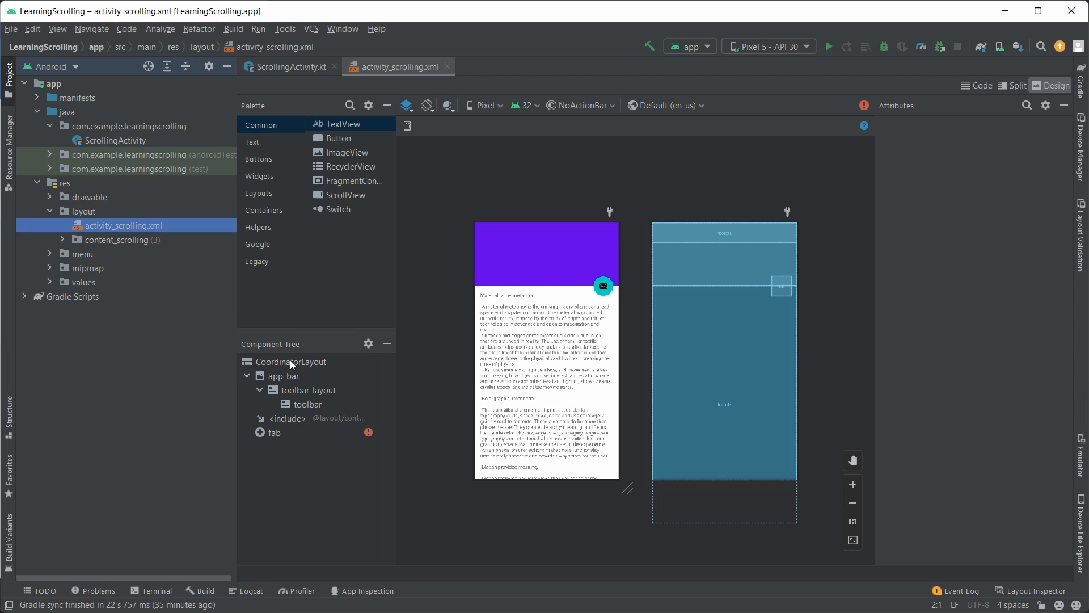
{"action": "left_click", "coordinate": [294, 362]}
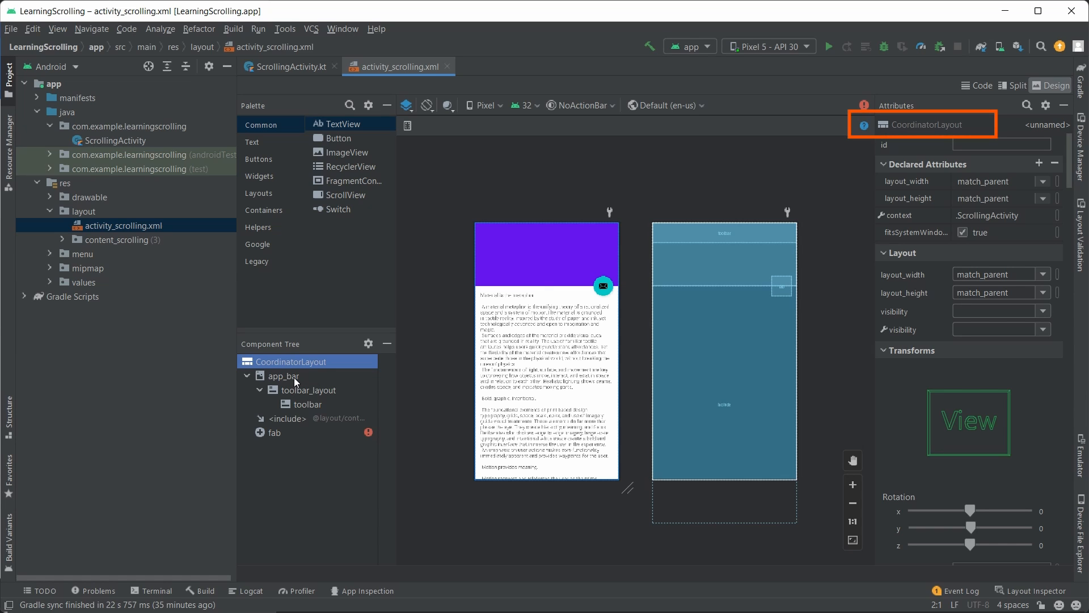
{"action": "left_click", "coordinate": [282, 375]}
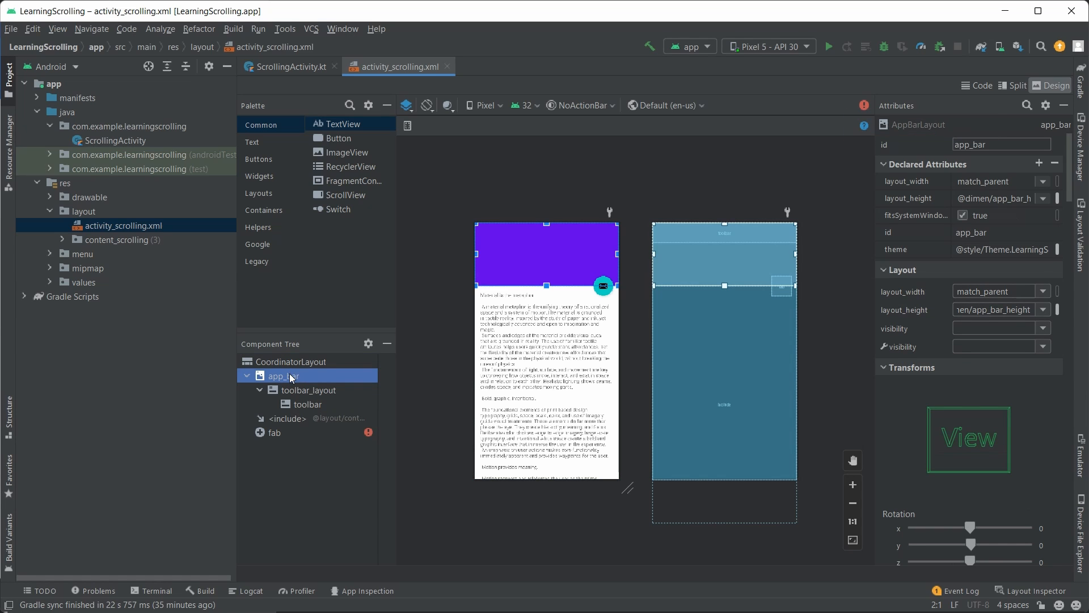
{"action": "mouse_move", "coordinate": [303, 395]}
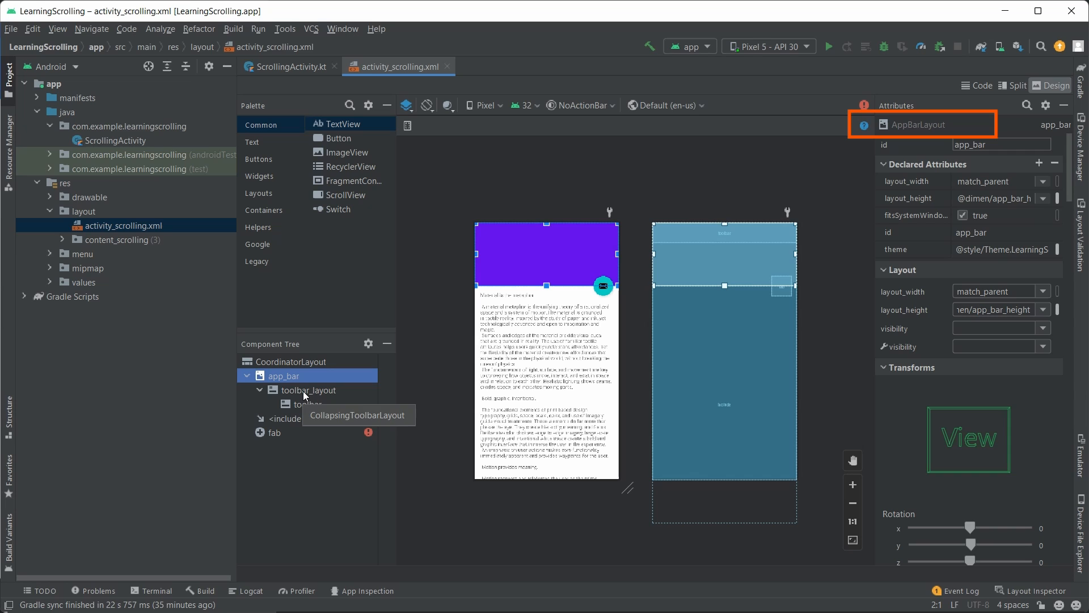
{"action": "left_click", "coordinate": [309, 390]}
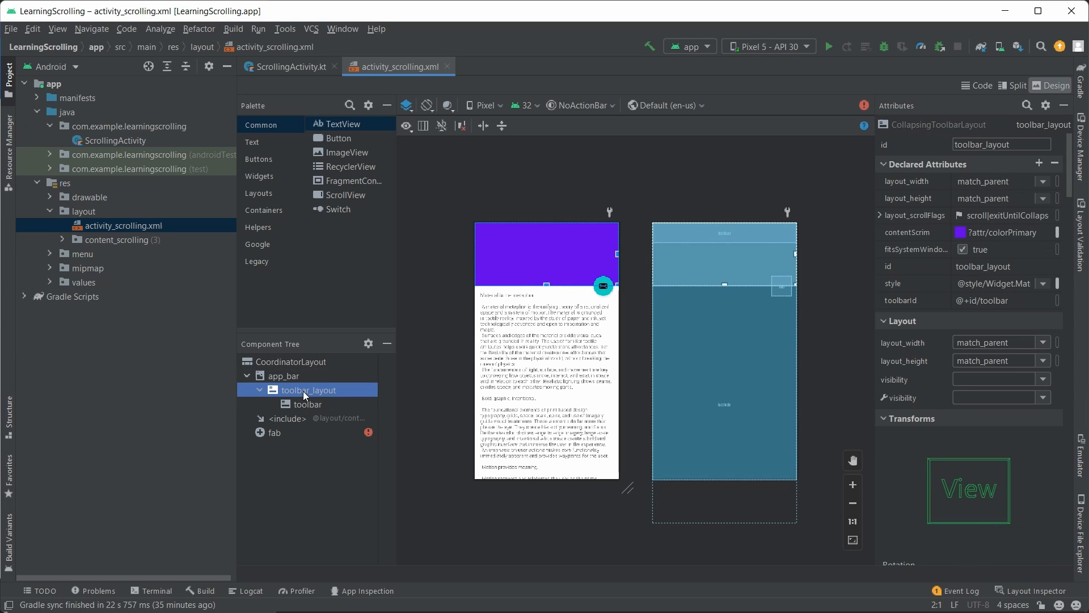
{"action": "left_click", "coordinate": [307, 403]}
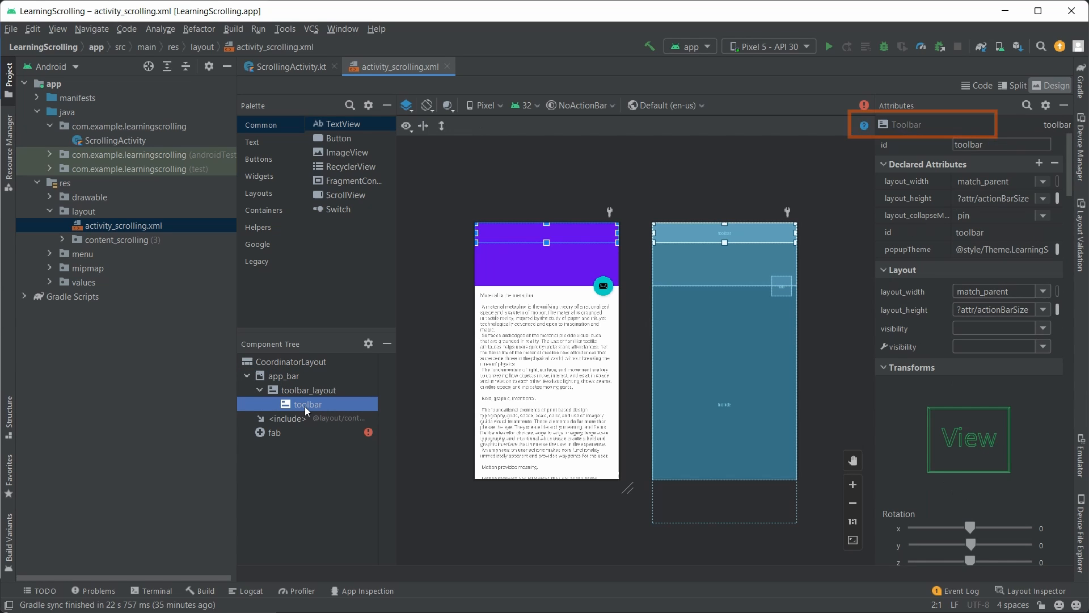
{"action": "left_click", "coordinate": [312, 390]}
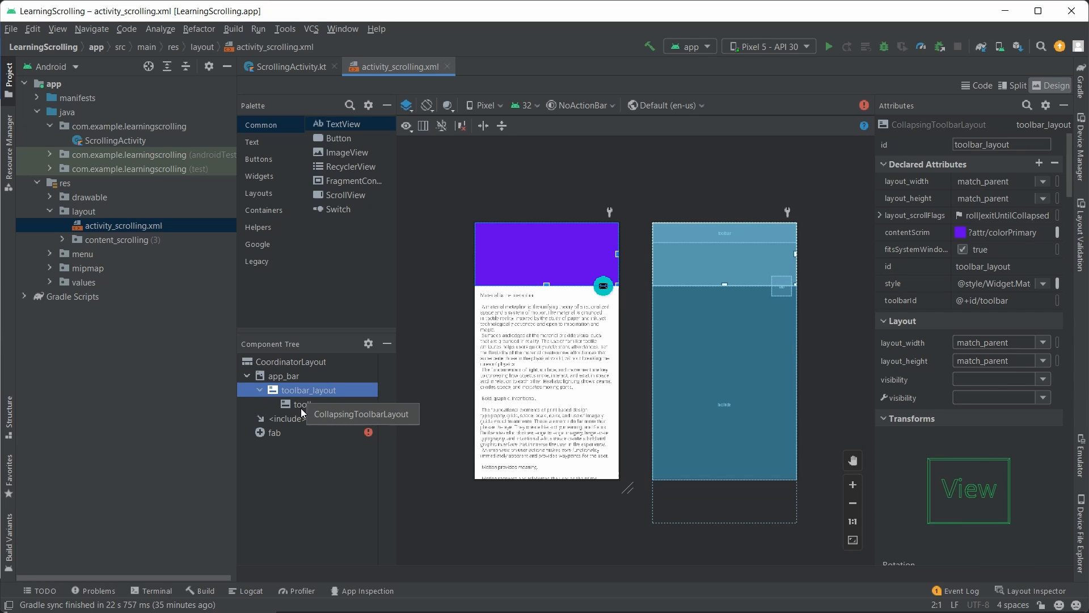
{"action": "mouse_move", "coordinate": [347, 409]}
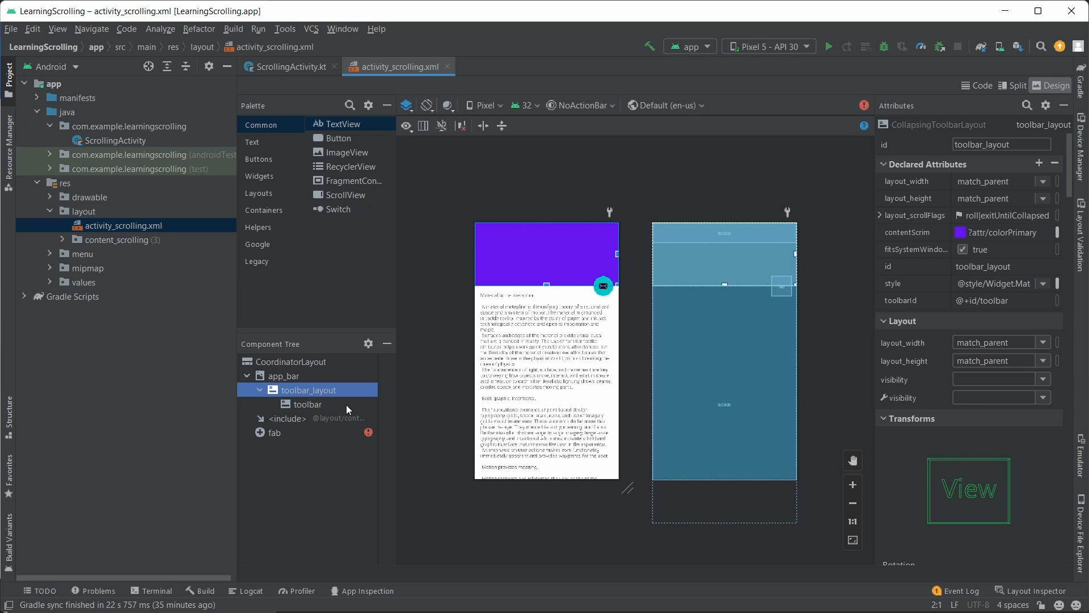
{"action": "mouse_move", "coordinate": [463, 265]}
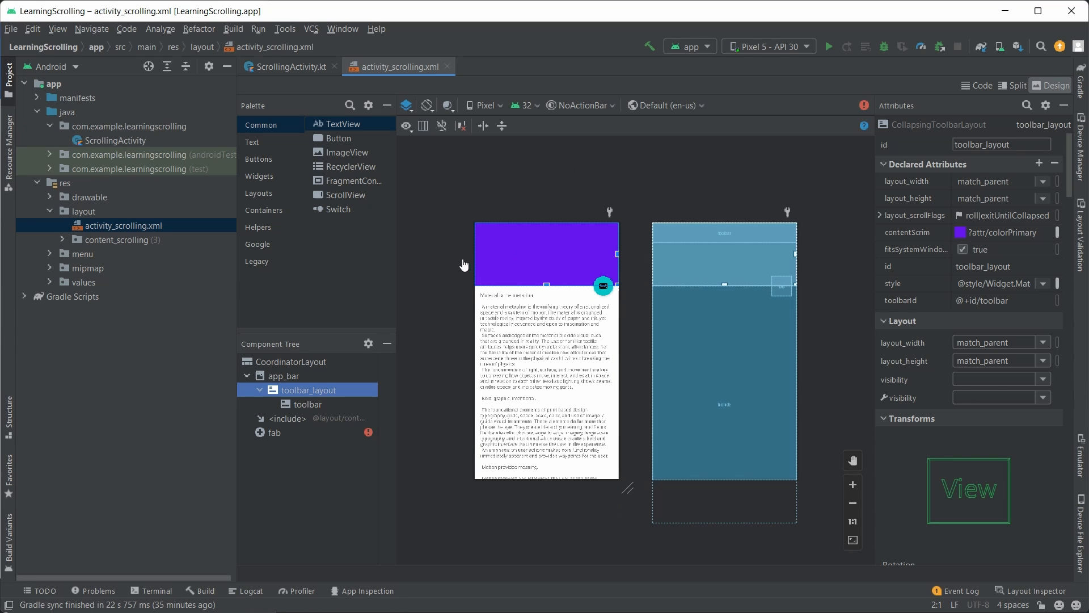
{"action": "mouse_move", "coordinate": [334, 407]}
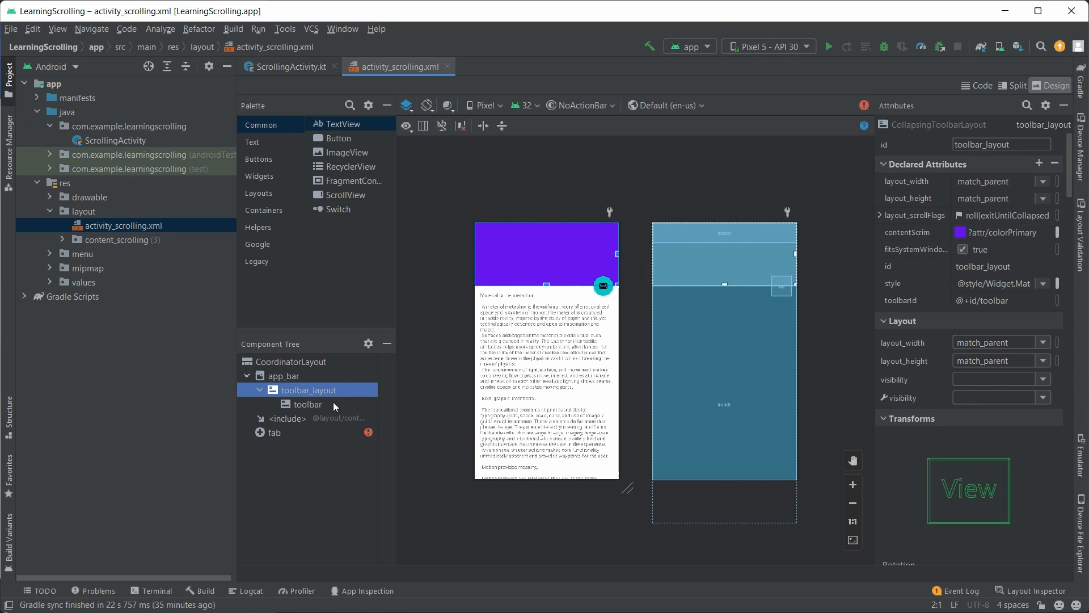
{"action": "left_click", "coordinate": [307, 403]}
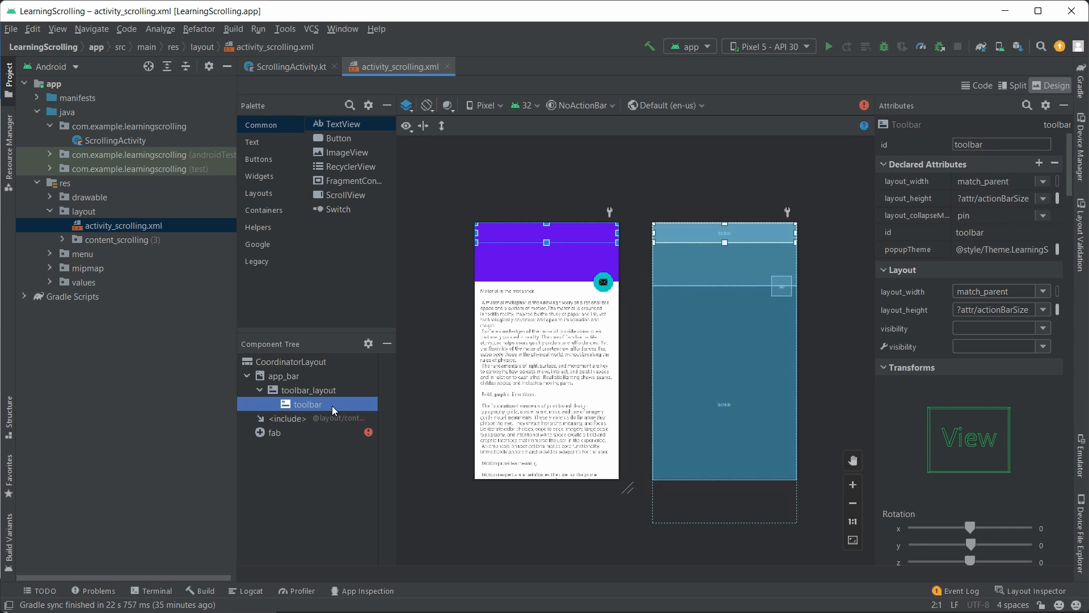
{"action": "left_click", "coordinate": [312, 390]}
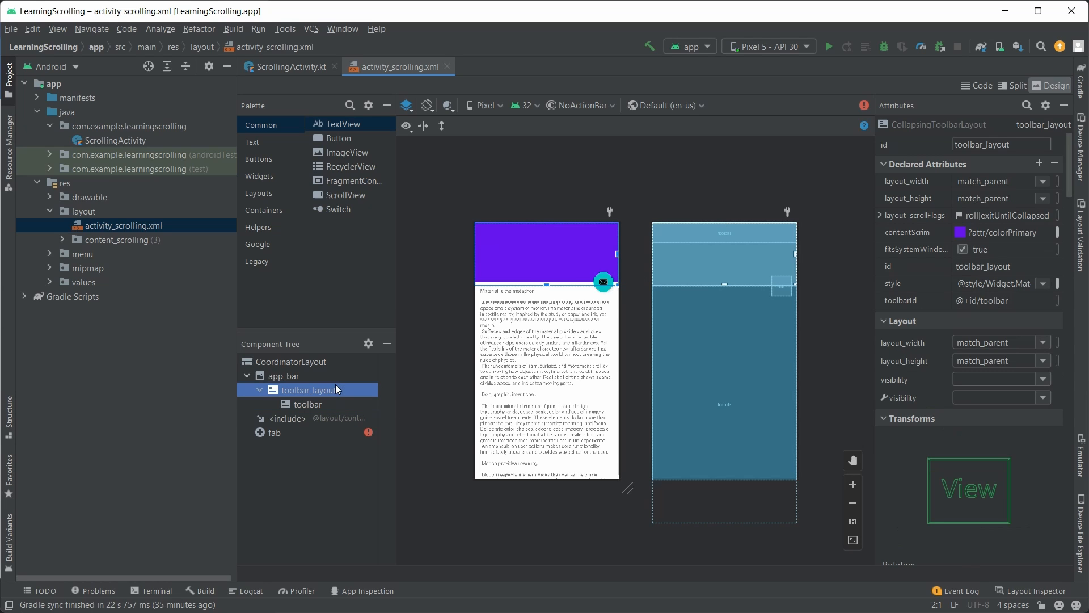
{"action": "left_click", "coordinate": [306, 404]}
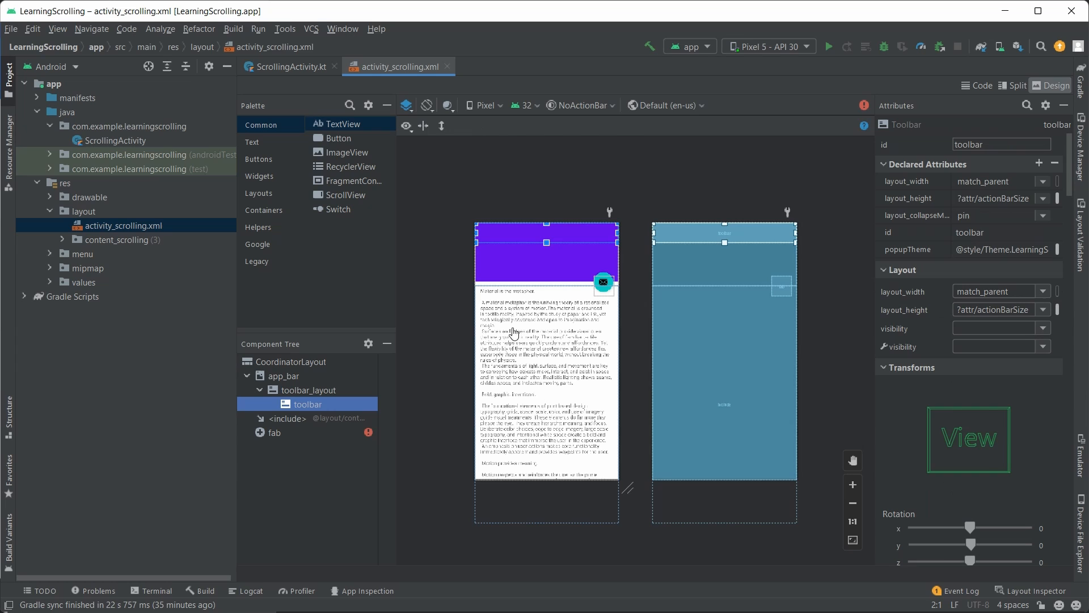
{"action": "mouse_move", "coordinate": [386, 344]}
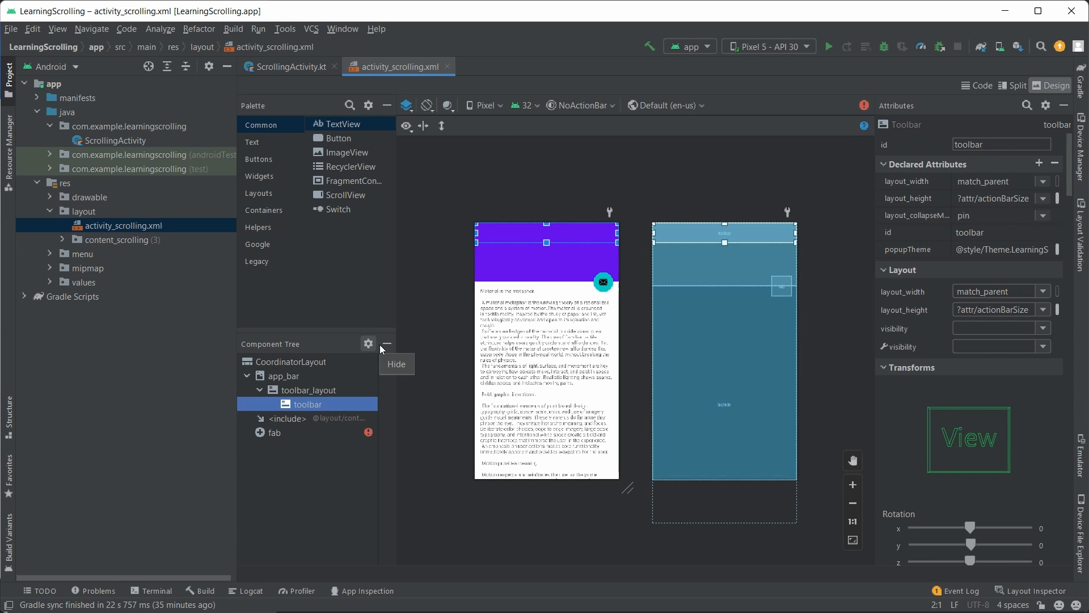
{"action": "mouse_move", "coordinate": [306, 420]}
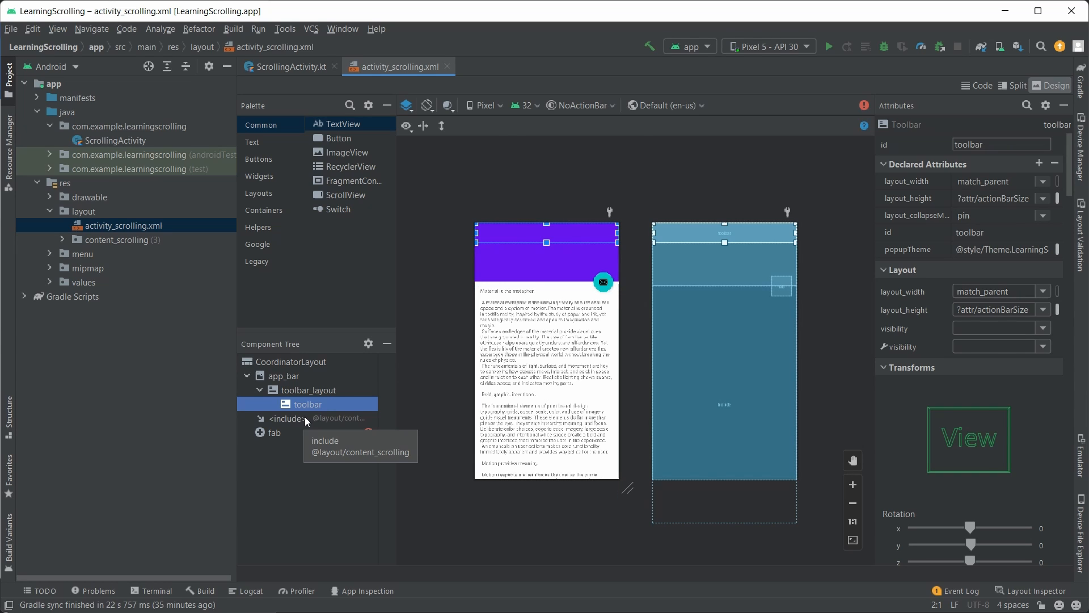
{"action": "left_click", "coordinate": [285, 418]}
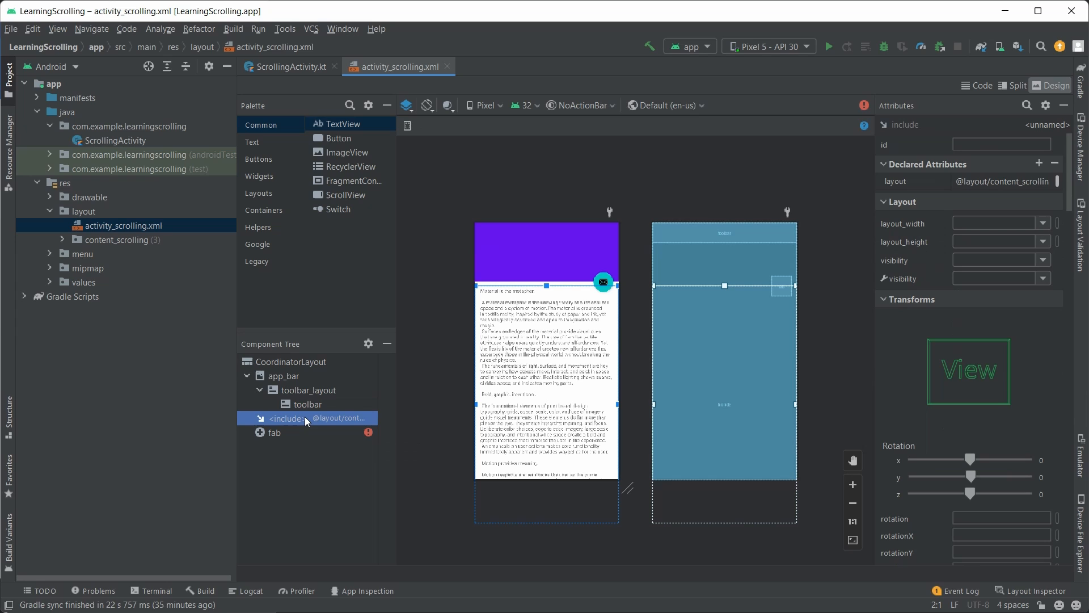
{"action": "mouse_move", "coordinate": [350, 430]}
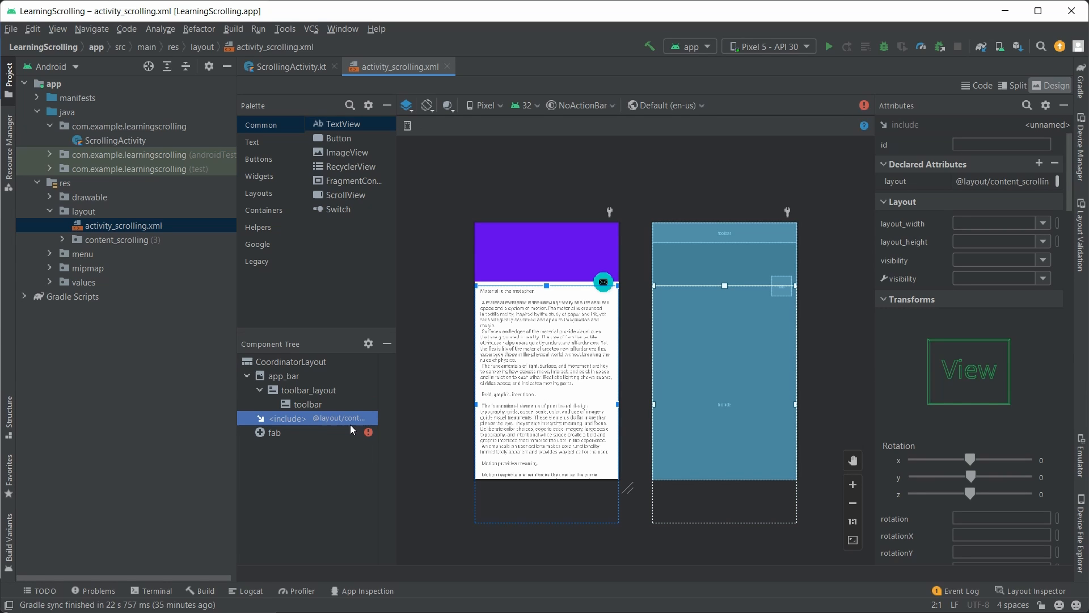
{"action": "mouse_move", "coordinate": [319, 417]}
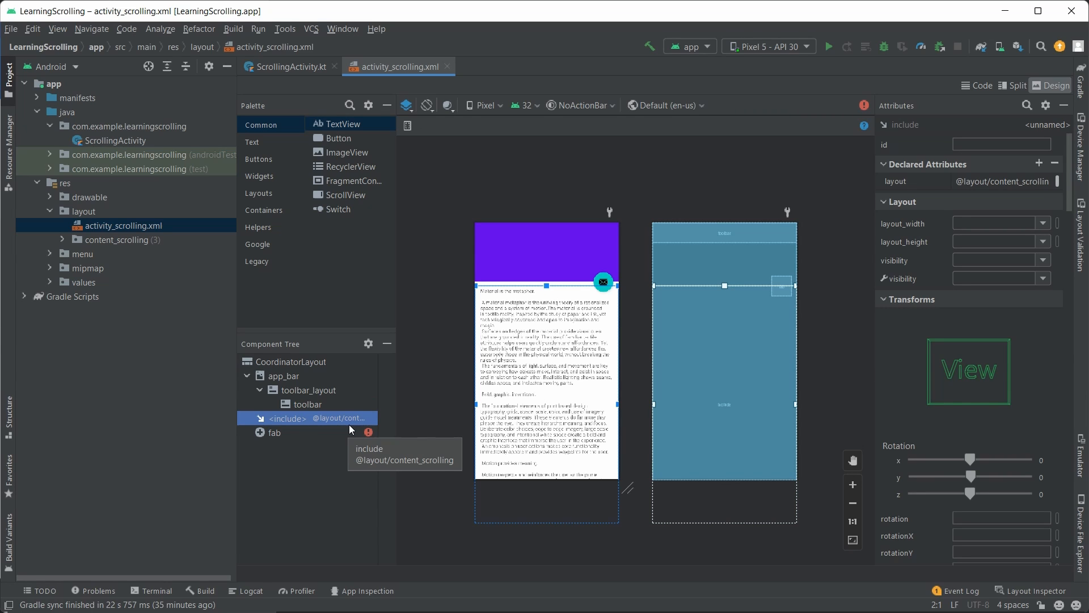
{"action": "mouse_move", "coordinate": [322, 434]}
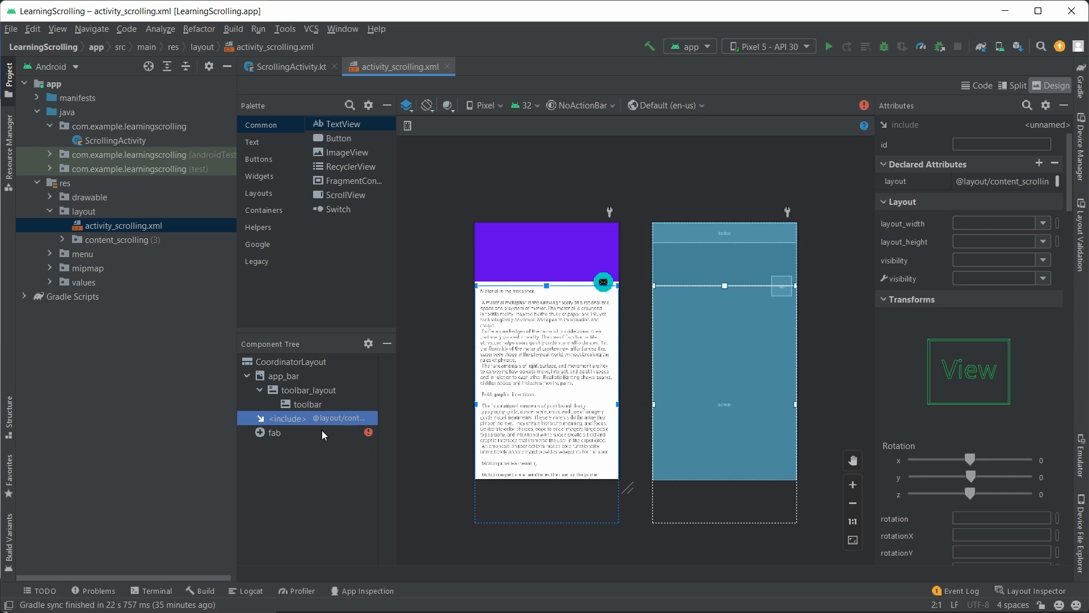
{"action": "left_click", "coordinate": [275, 432]}
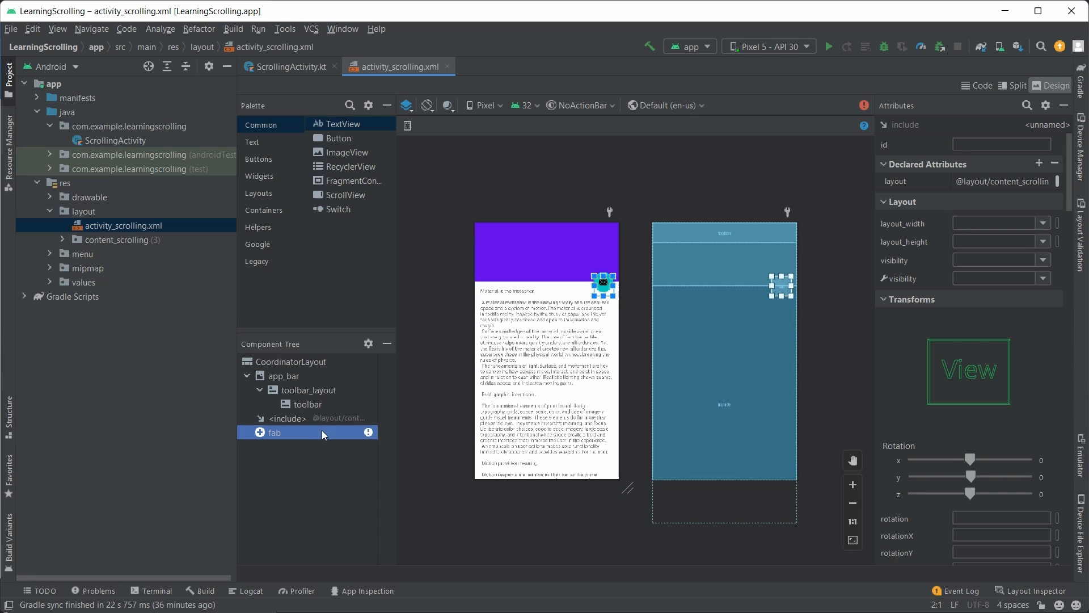
{"action": "left_click", "coordinate": [276, 432]}
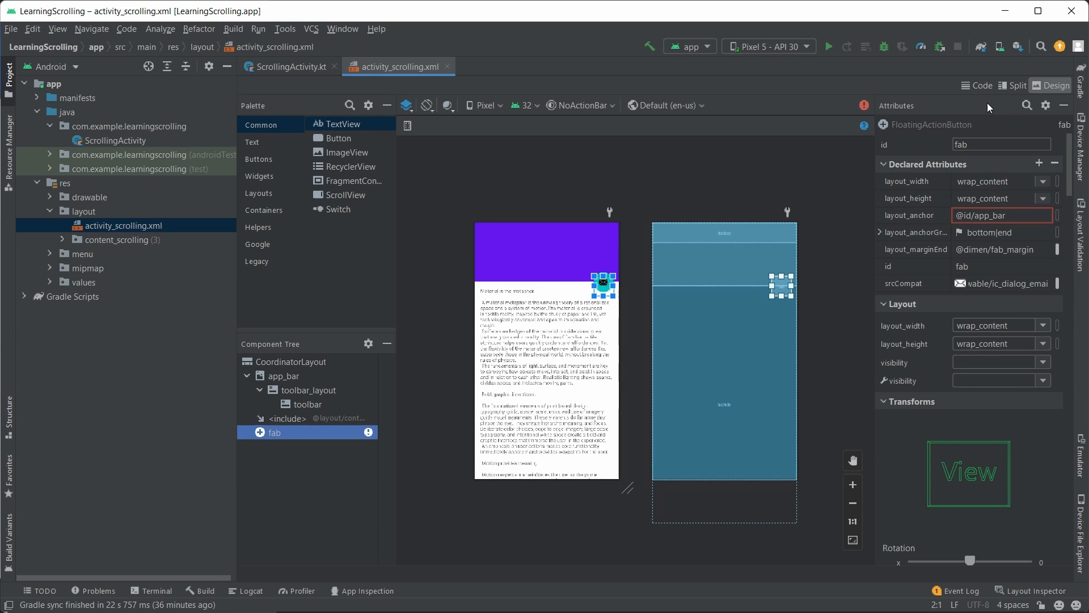
Step: Filter the fab's attributes by 'anch' and toggle layout_anchorGravity's start flag on, then off
{"action": "left_click", "coordinate": [1027, 105]}
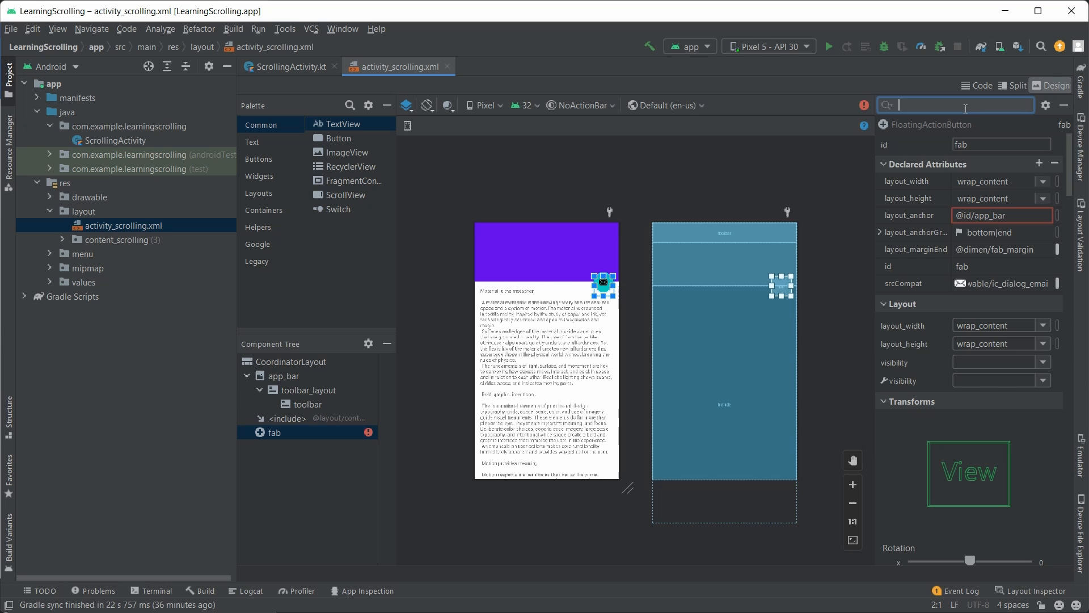
{"action": "type", "text": "anchor"}
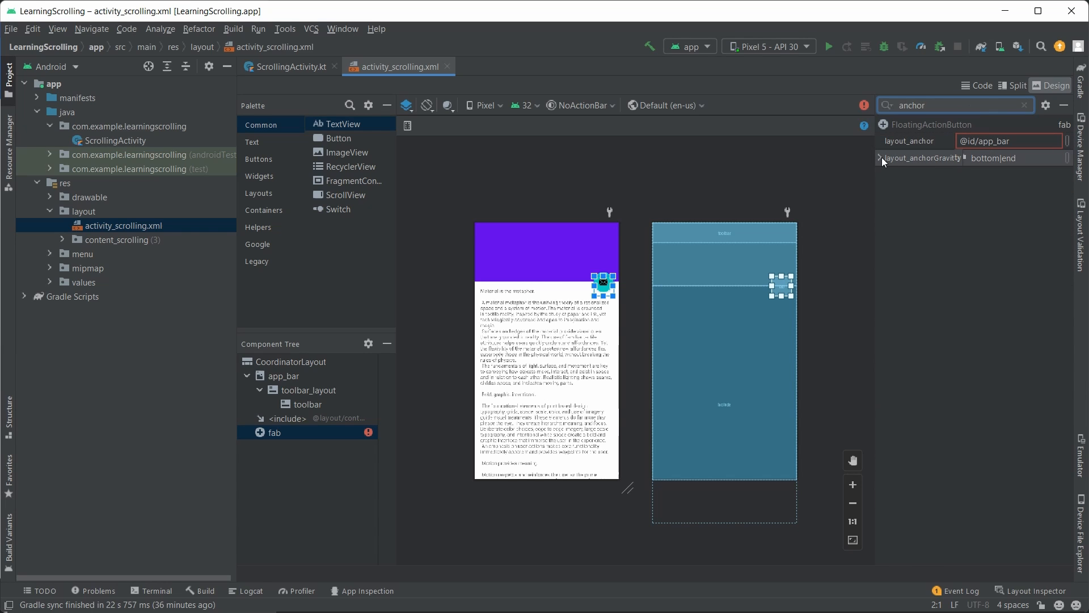
{"action": "left_click", "coordinate": [880, 157]}
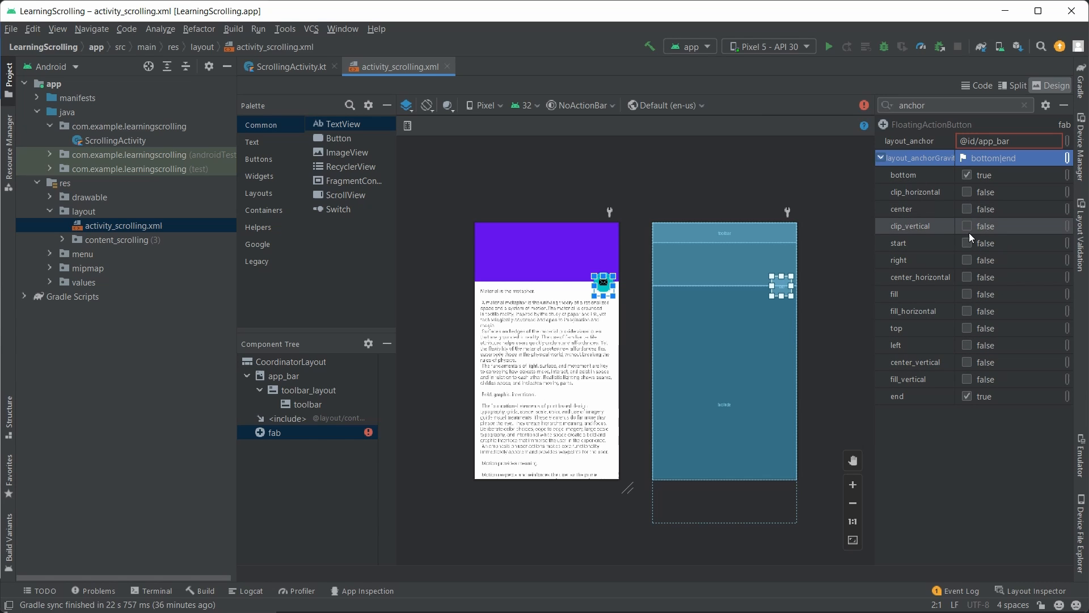
{"action": "left_click", "coordinate": [966, 243]}
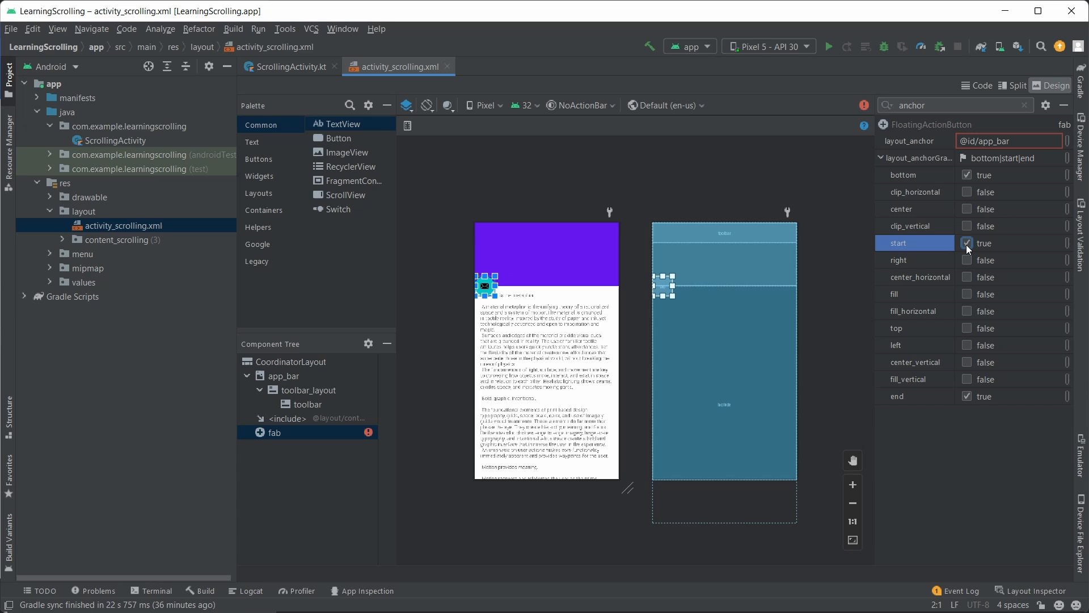
{"action": "left_click", "coordinate": [966, 242]}
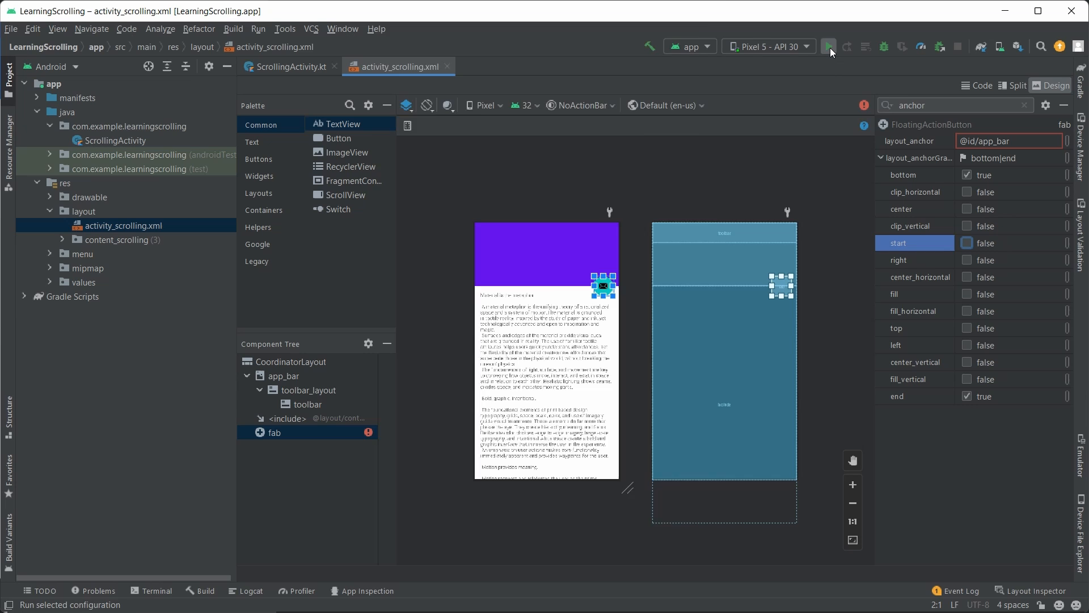
Step: Run 'app' on the emulator, scroll the text to collapse the header, then return to the designer
{"action": "left_click", "coordinate": [828, 47]}
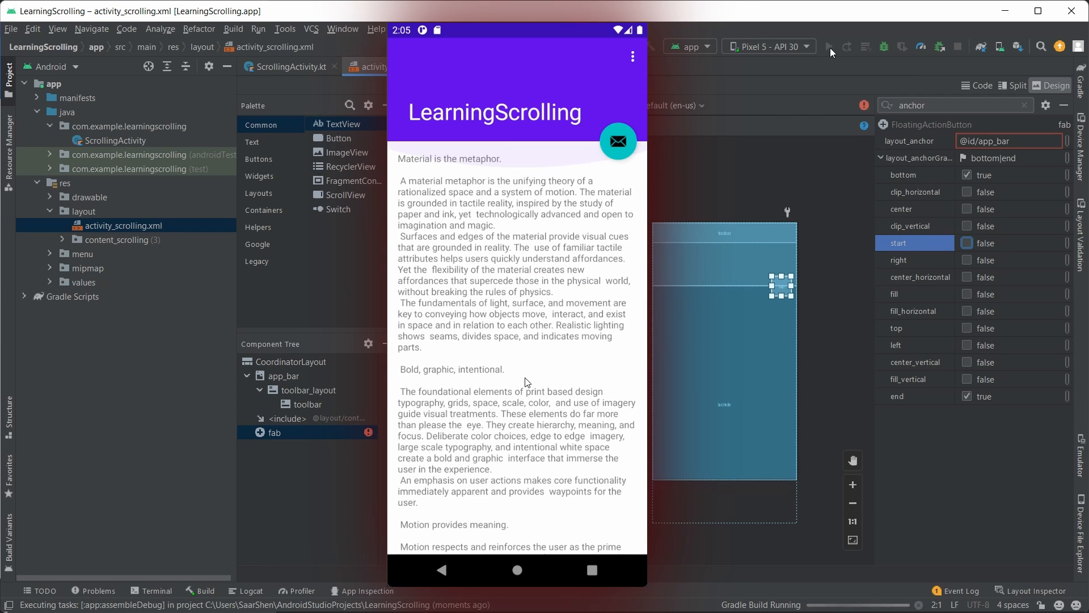
{"action": "scroll", "scroll_direction": "down", "scroll_amount": 3}
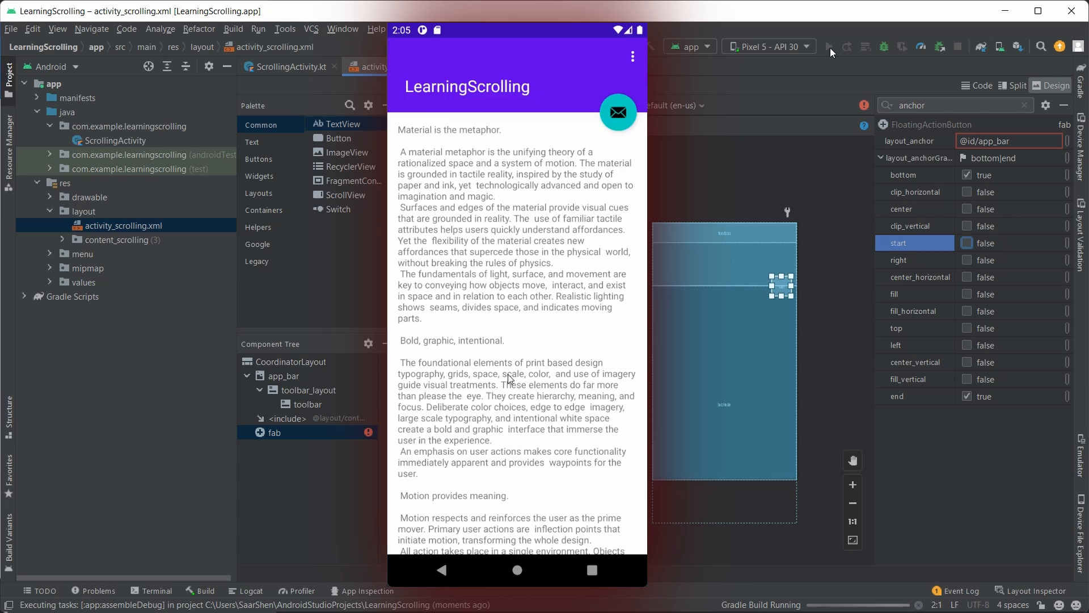
{"action": "scroll", "scroll_direction": "down", "scroll_amount": 3}
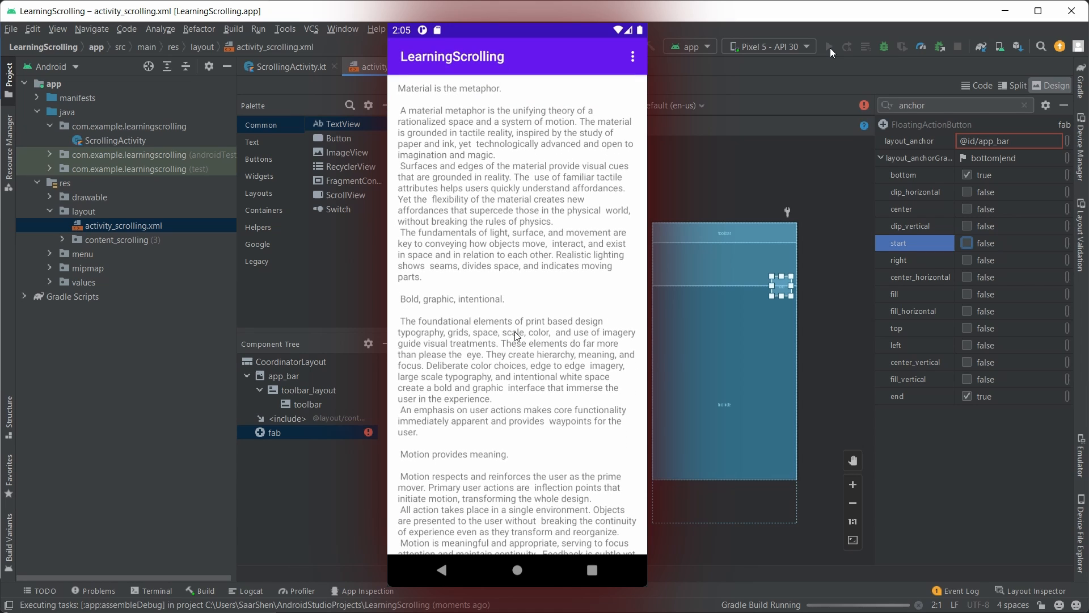
{"action": "mouse_move", "coordinate": [586, 223]}
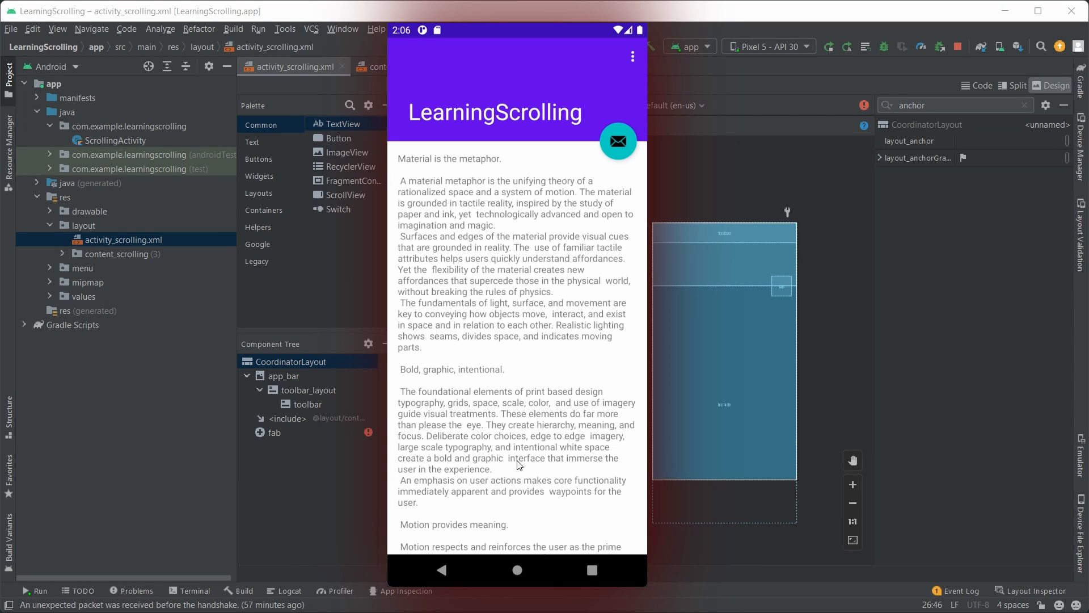
{"action": "left_click", "coordinate": [385, 66]}
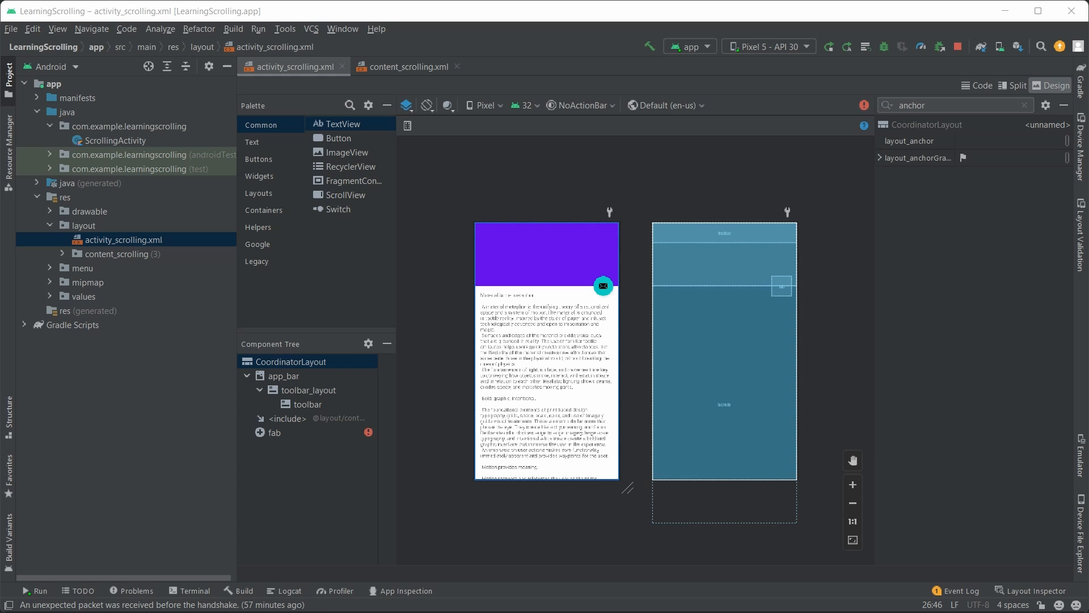
{"action": "mouse_move", "coordinate": [435, 557]}
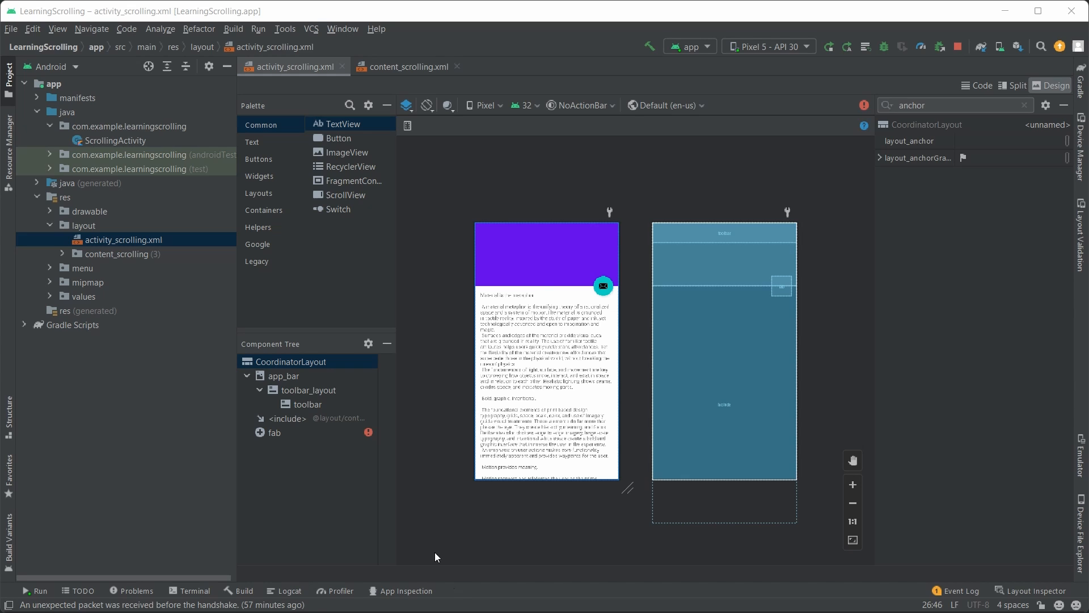
Step: Set content_scrolling's layout_behavior to appbar_scrolling_view_behavior and select its TextView
{"action": "left_click", "coordinate": [285, 417]}
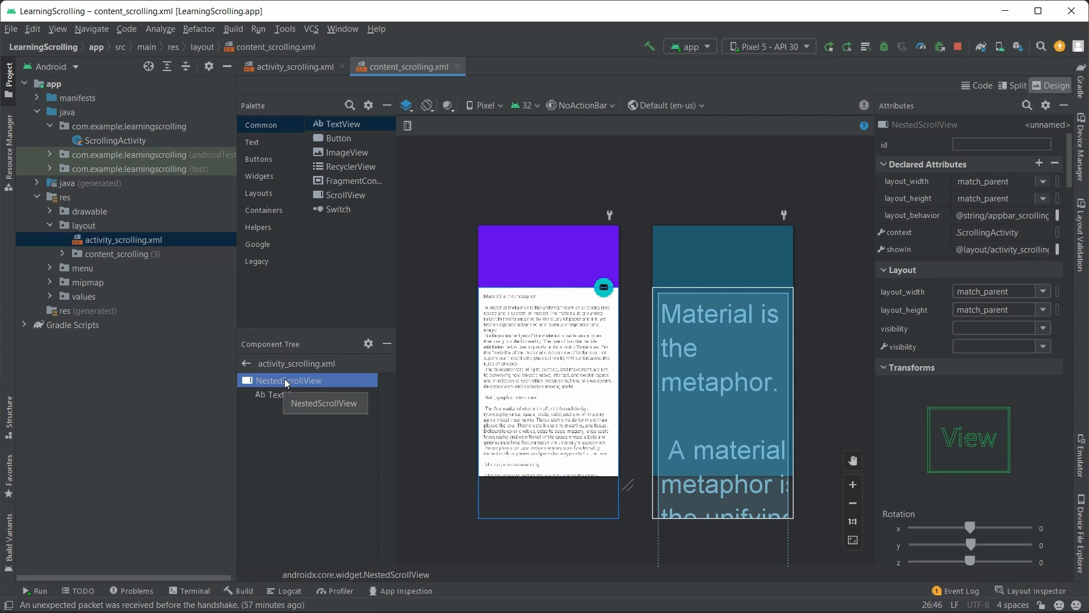
{"action": "mouse_move", "coordinate": [289, 384]}
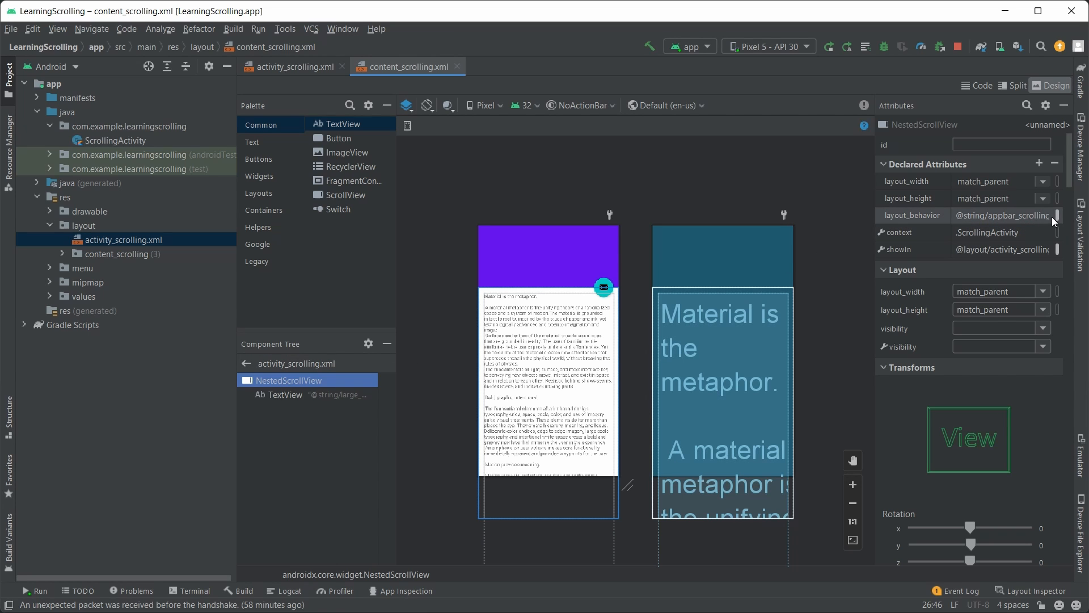
{"action": "left_click", "coordinate": [1056, 215]}
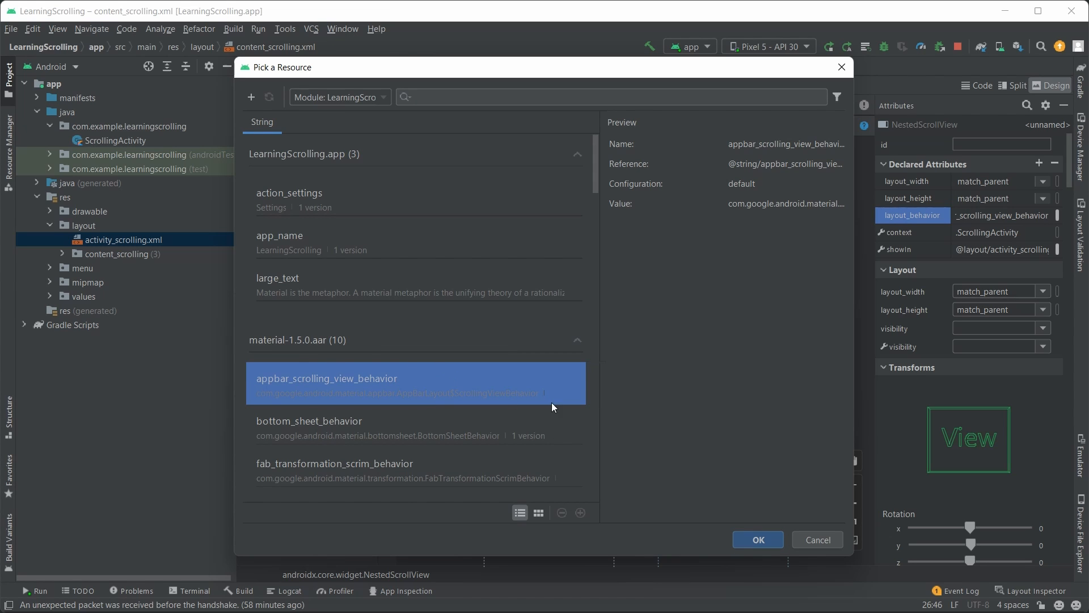
{"action": "left_click", "coordinate": [757, 538]}
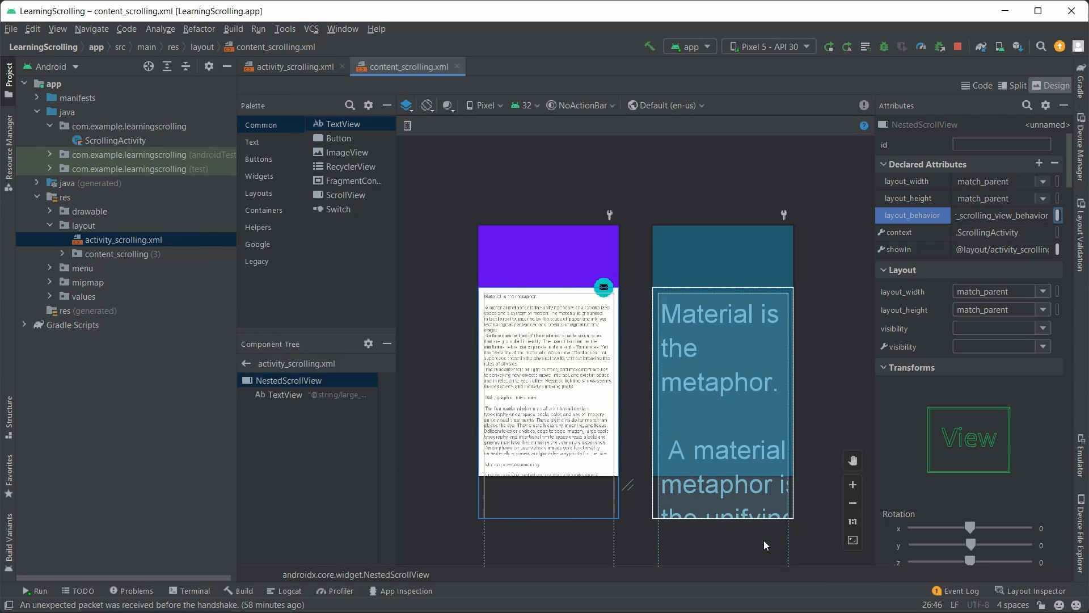
{"action": "mouse_move", "coordinate": [834, 470]}
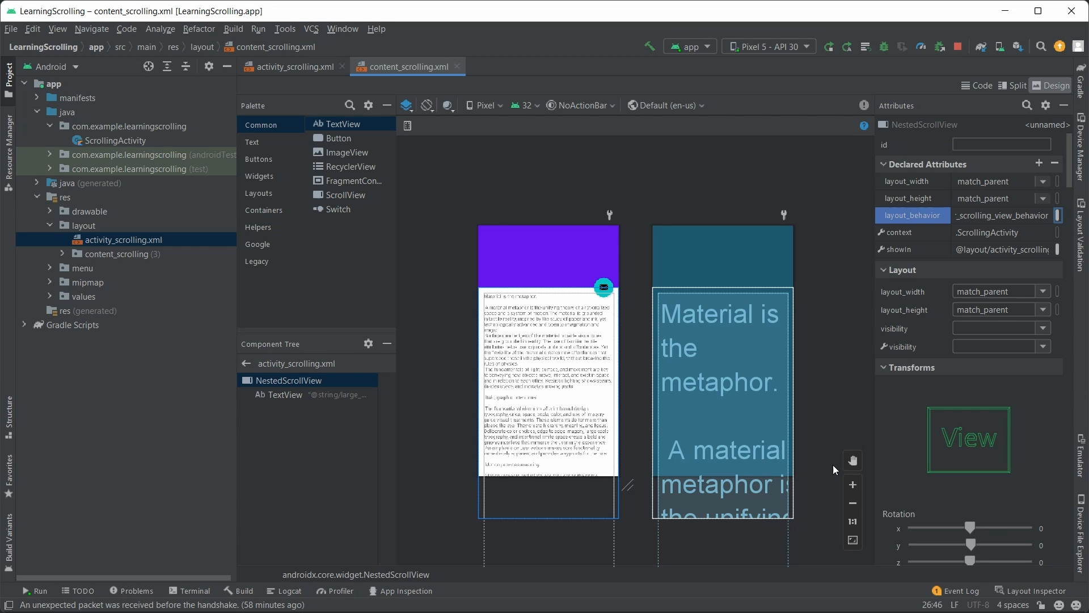
{"action": "mouse_move", "coordinate": [828, 469]}
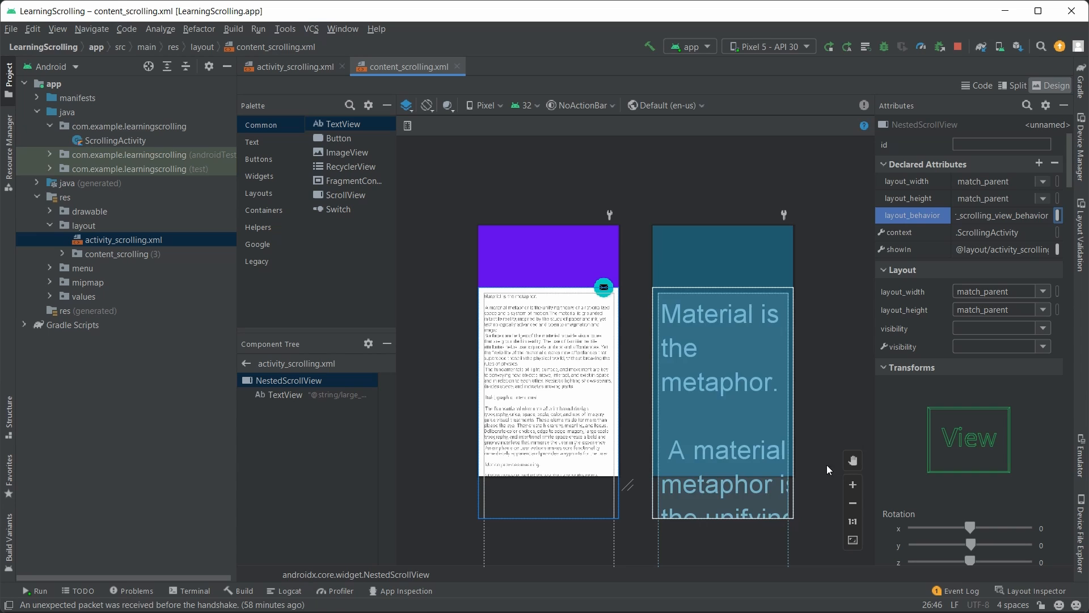
{"action": "mouse_move", "coordinate": [317, 402]}
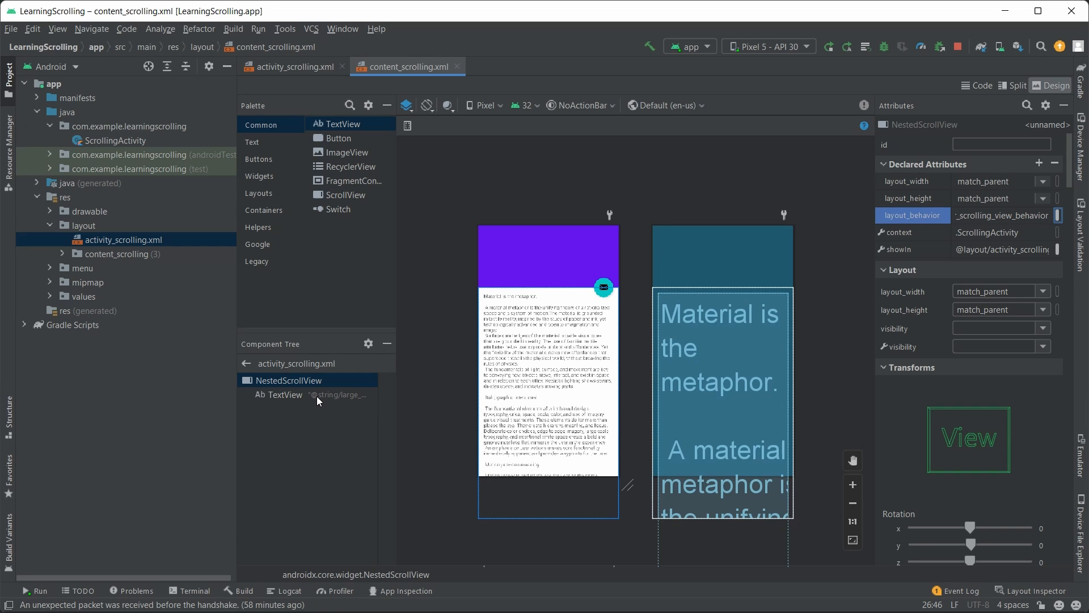
{"action": "left_click", "coordinate": [283, 393]}
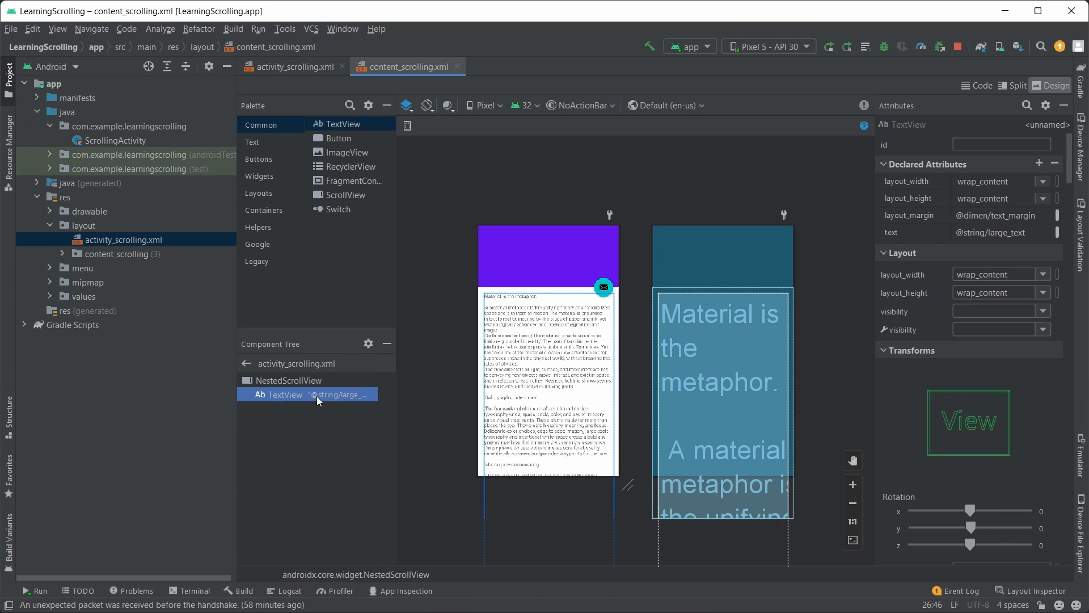
{"action": "mouse_move", "coordinate": [314, 368]}
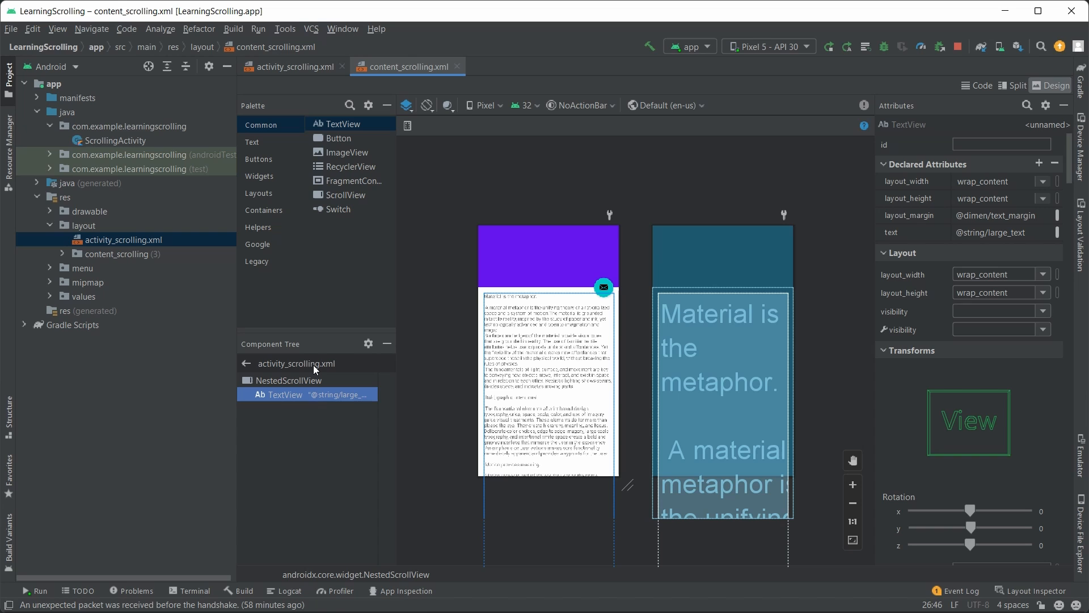
Step: In ScrollingActivity.kt, highlight the Snackbar make, setAction and show calls, then hide the Project pane
{"action": "left_click", "coordinate": [290, 66]}
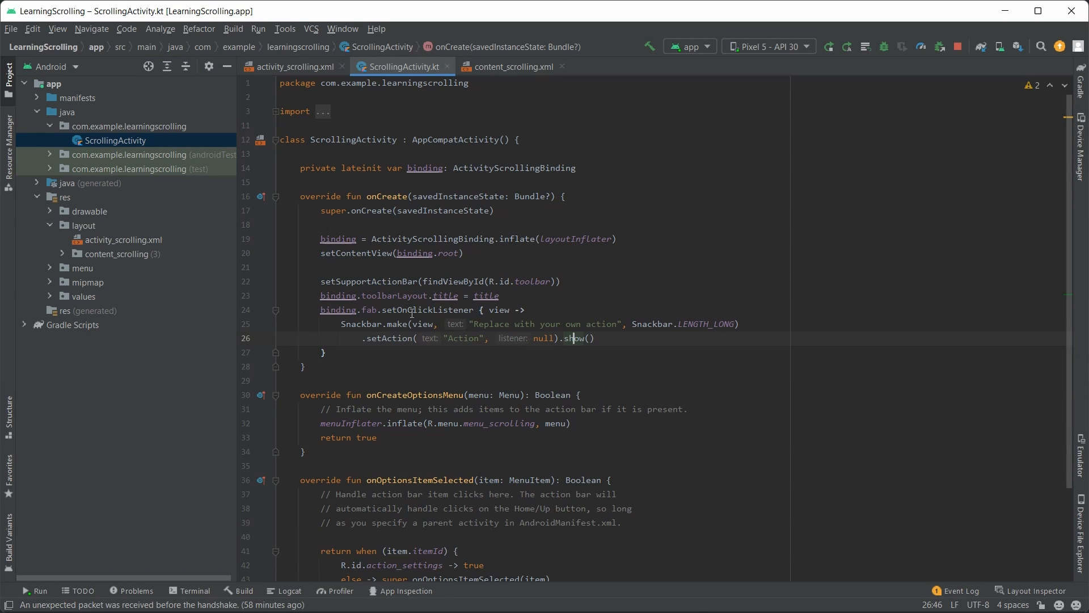
{"action": "double_click", "coordinate": [398, 324]}
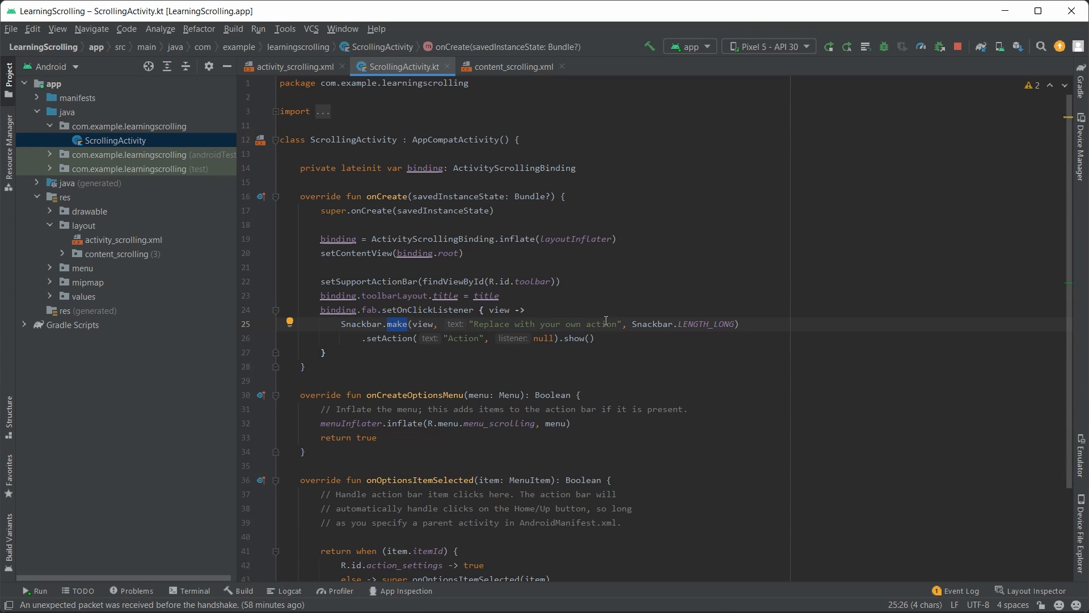
{"action": "double_click", "coordinate": [389, 338]}
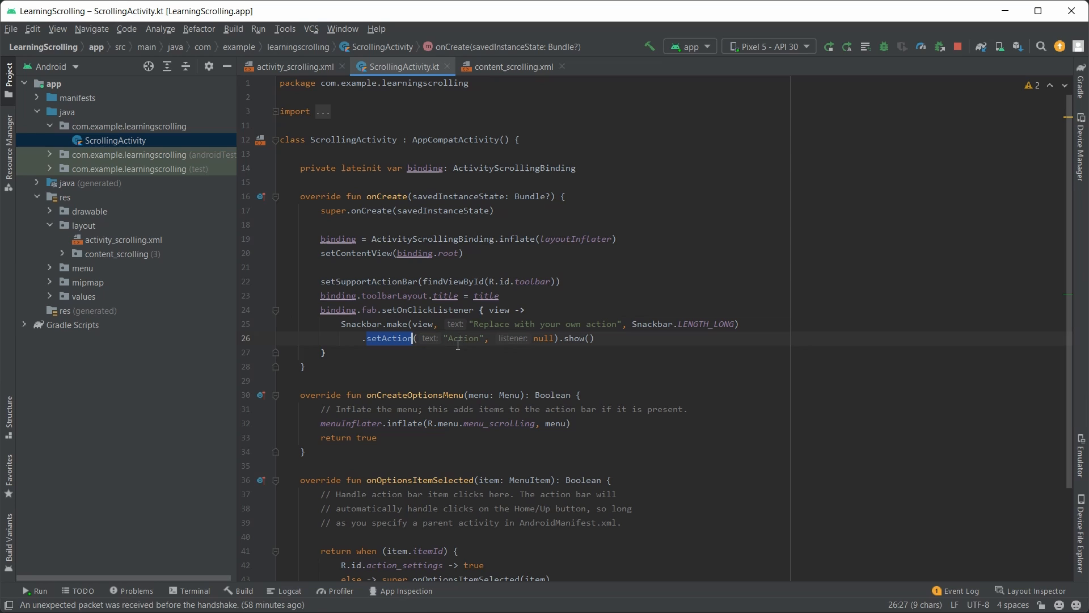
{"action": "double_click", "coordinate": [576, 338]}
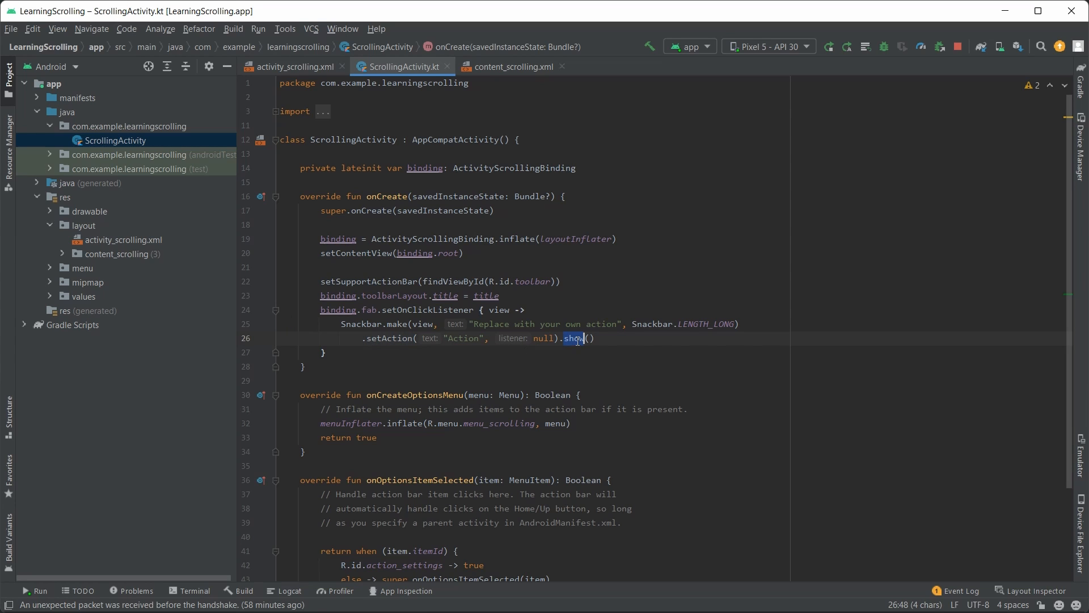
{"action": "left_click", "coordinate": [663, 354]}
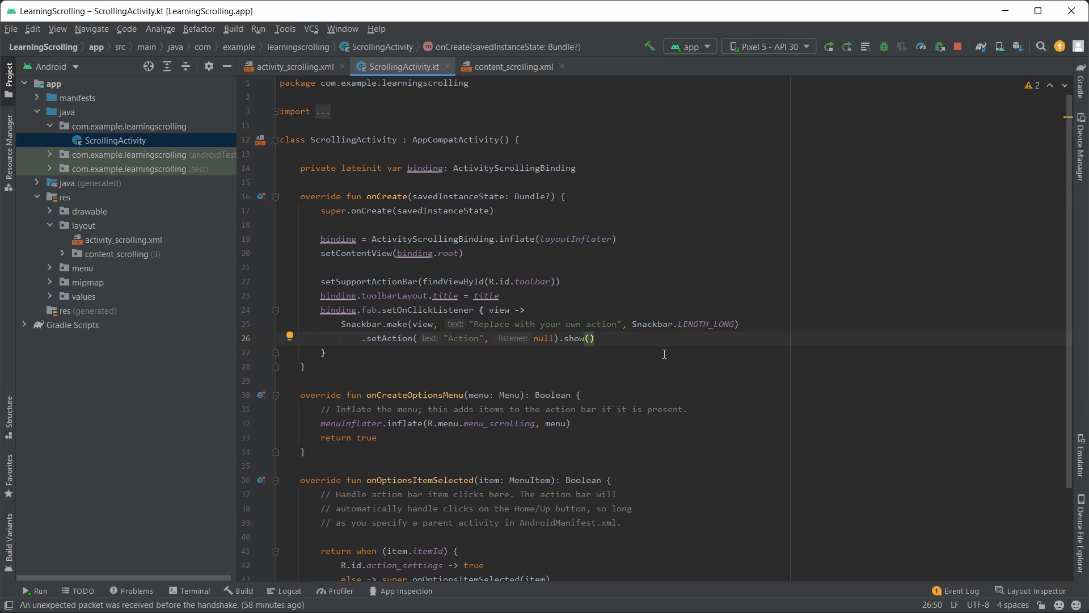
{"action": "left_click", "coordinate": [9, 80]}
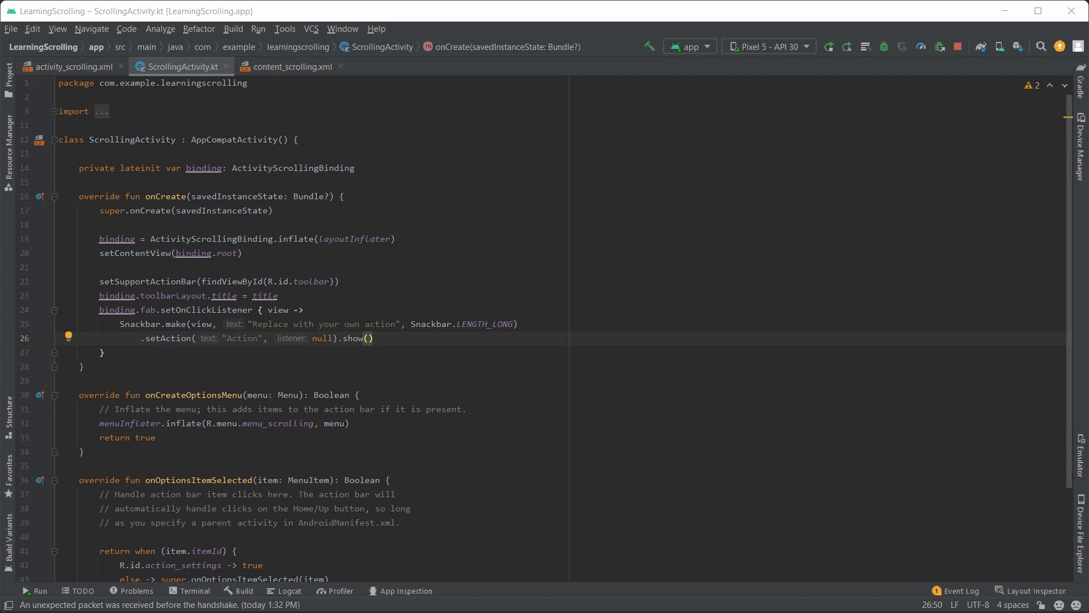
{"action": "mouse_move", "coordinate": [81, 102]}
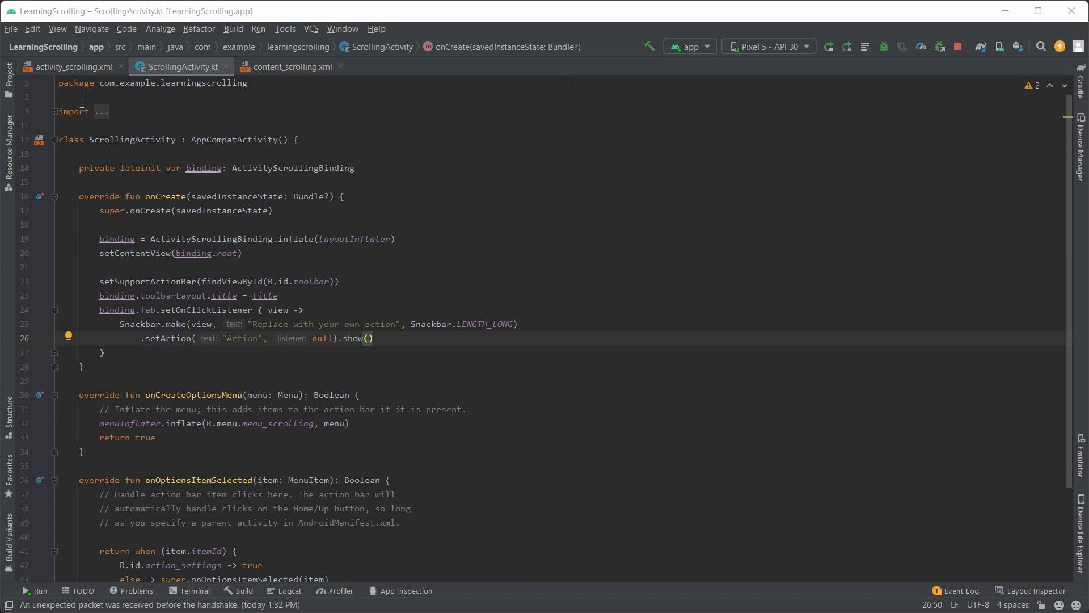
Step: Give toolbar_layout an ImageView with backgrounds/scenic, centerCrop scaleType and parallax collapse mode
{"action": "left_click", "coordinate": [69, 66]}
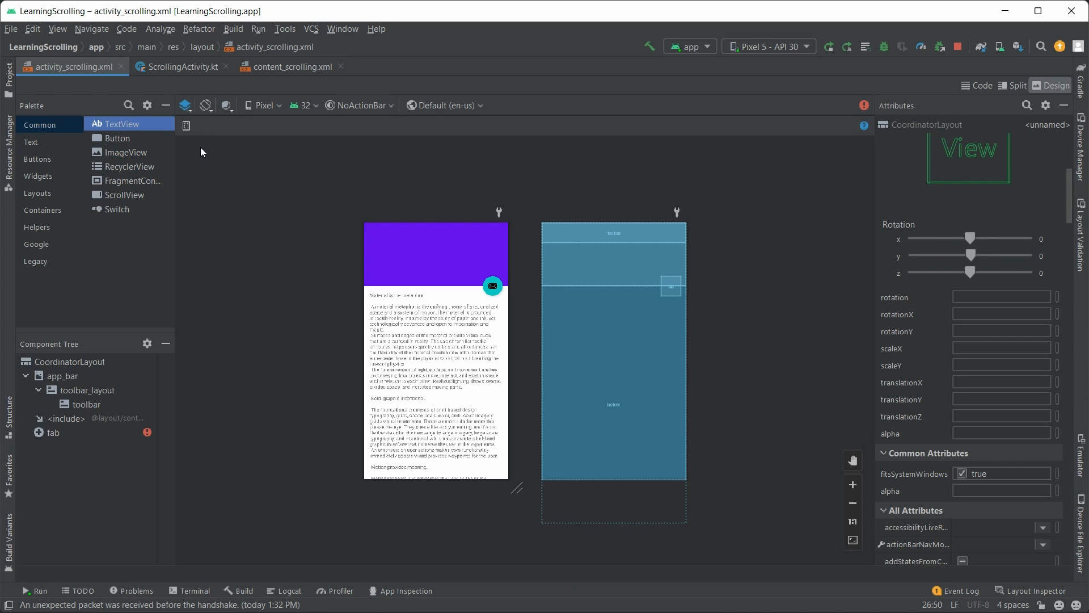
{"action": "mouse_move", "coordinate": [189, 161]}
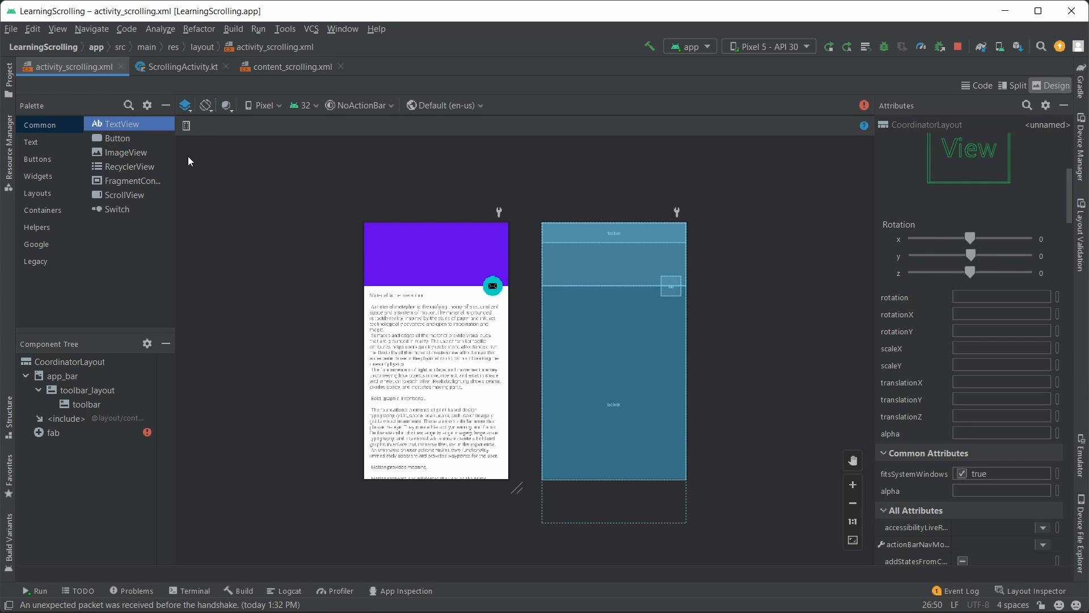
{"action": "mouse_move", "coordinate": [136, 160]}
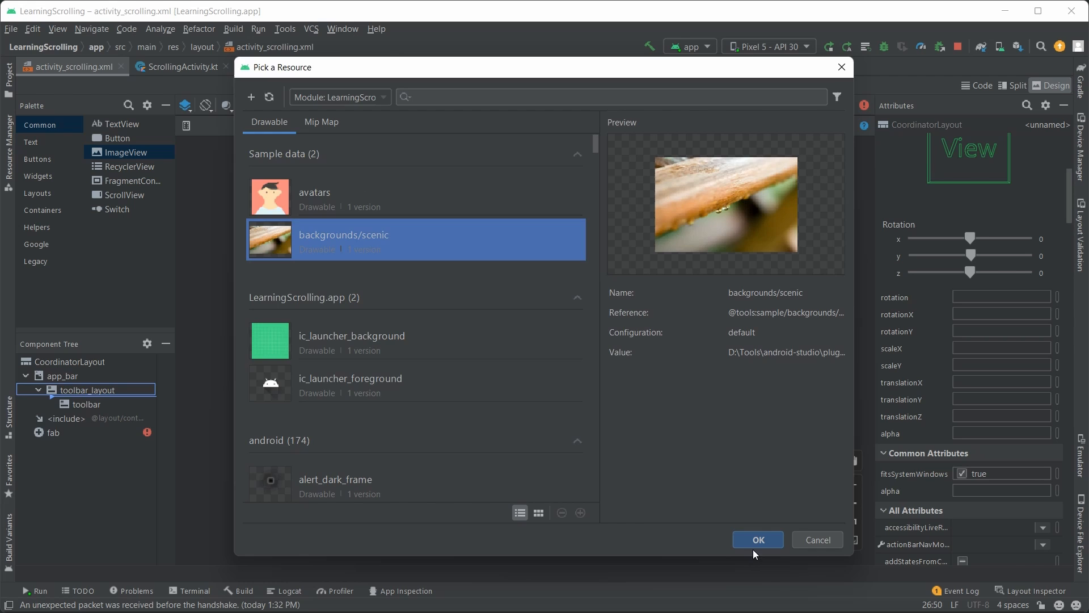
{"action": "left_click", "coordinate": [757, 539]}
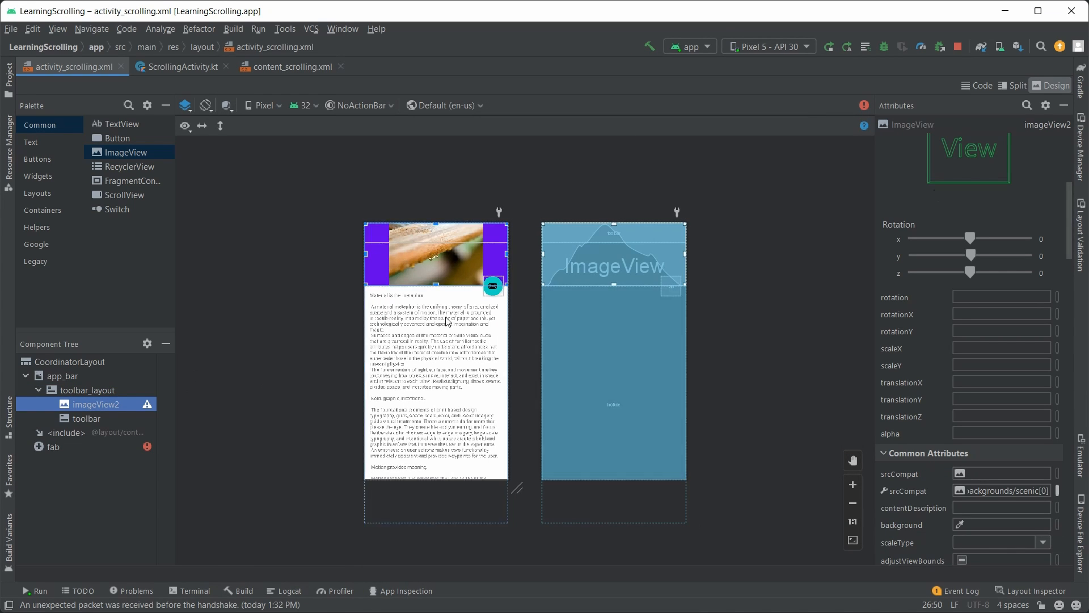
{"action": "left_click", "coordinate": [955, 105]}
{"action": "type", "text": "sca"}
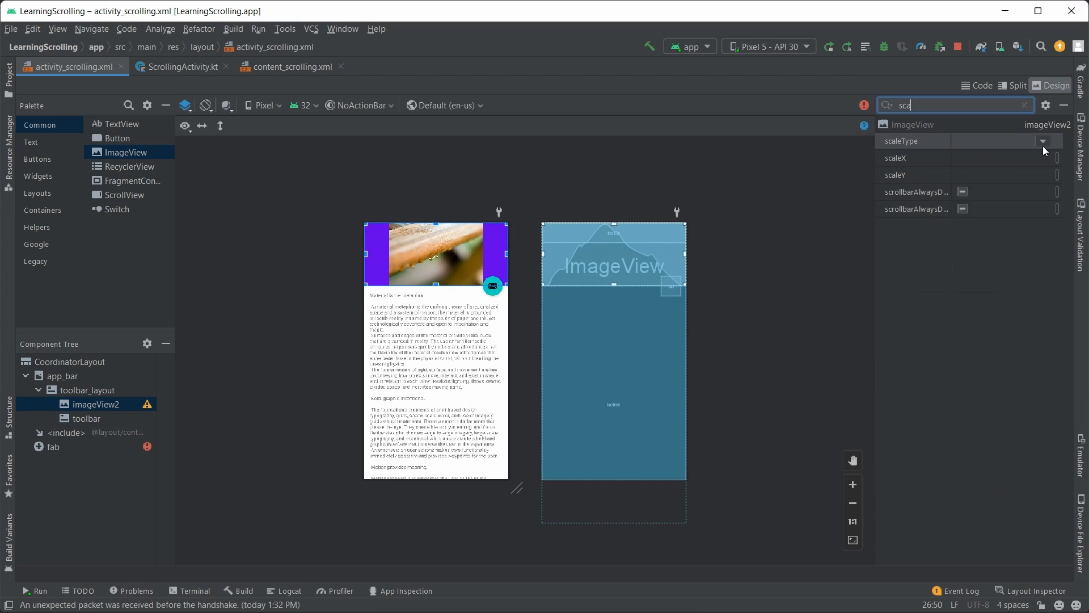
{"action": "left_click", "coordinate": [1042, 142]}
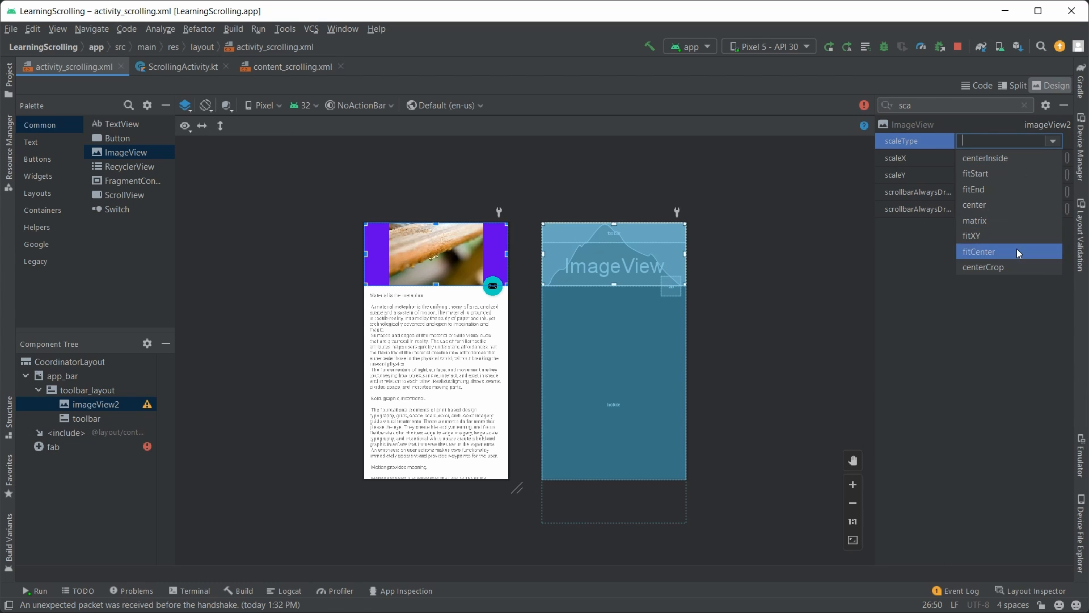
{"action": "left_click", "coordinate": [984, 266]}
{"action": "type", "text": "layout"}
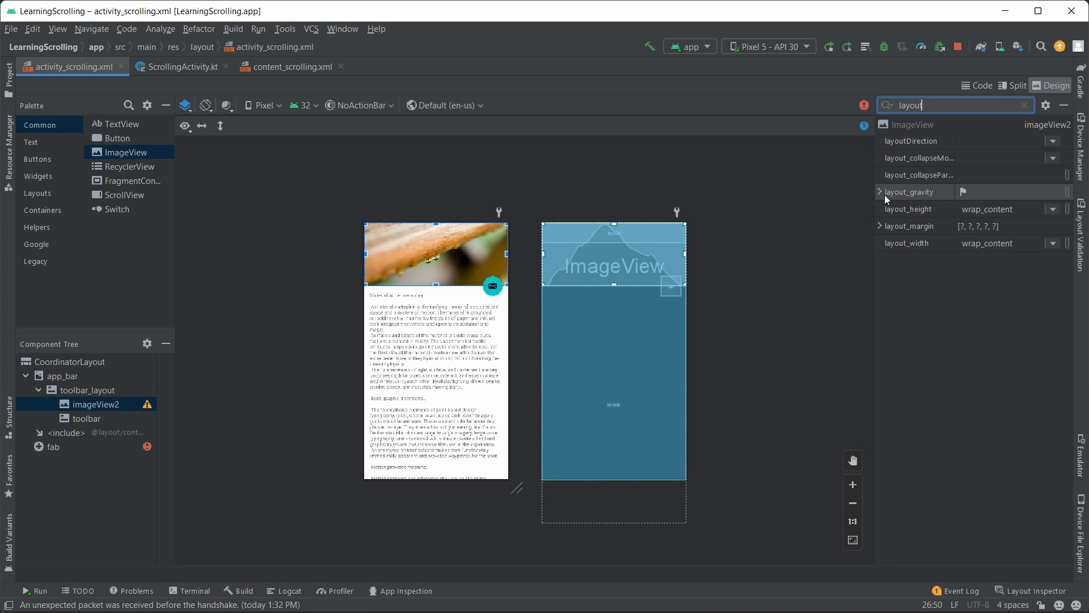
{"action": "left_click", "coordinate": [1053, 158]}
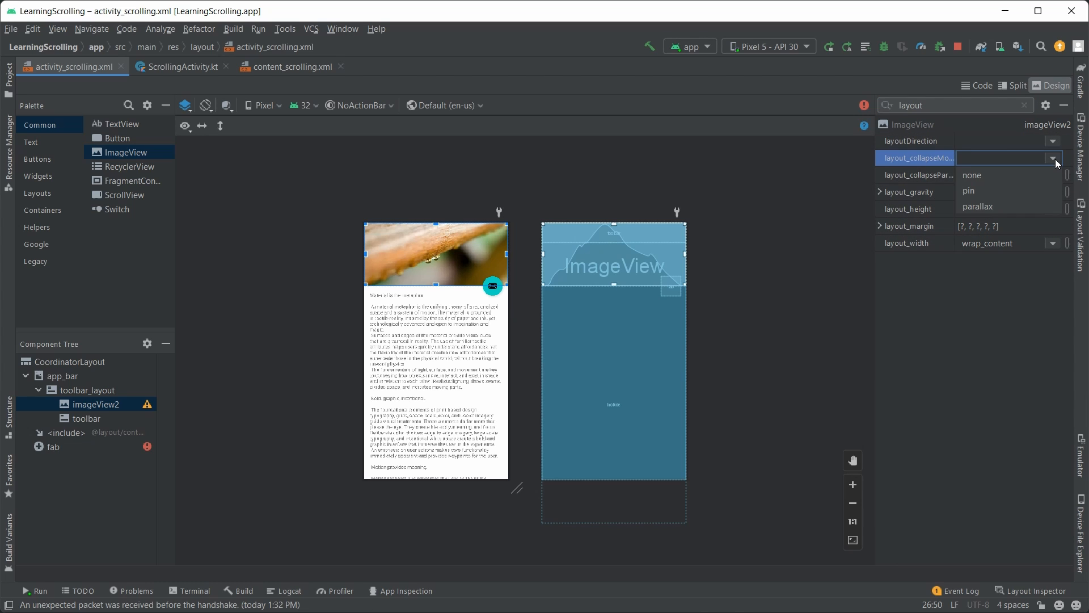
{"action": "left_click", "coordinate": [977, 206]}
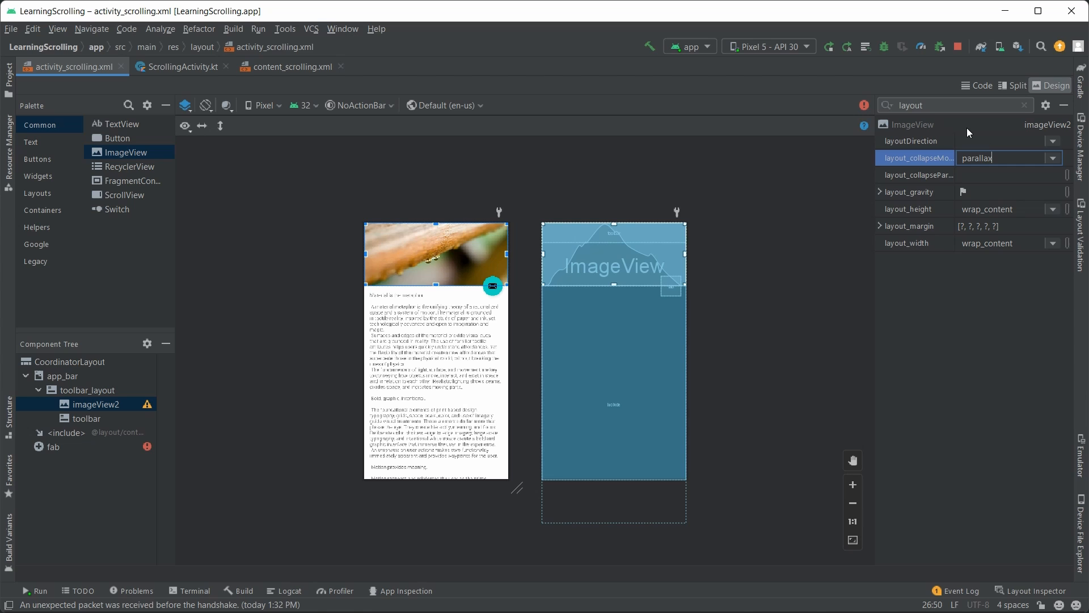
{"action": "left_click", "coordinate": [1025, 105]}
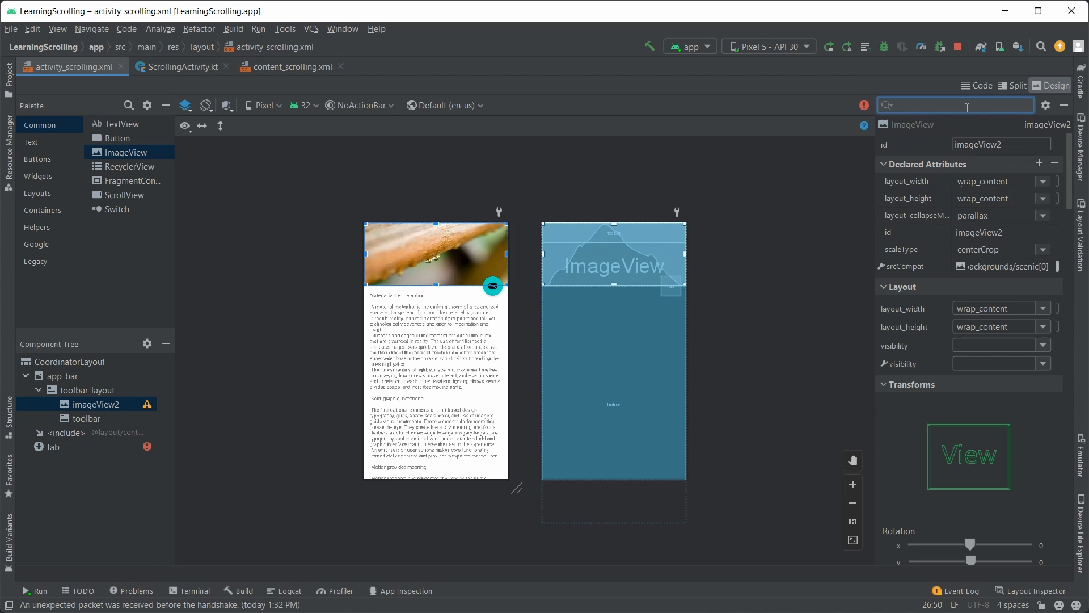
{"action": "scroll", "scroll_direction": "down", "scroll_amount": 3}
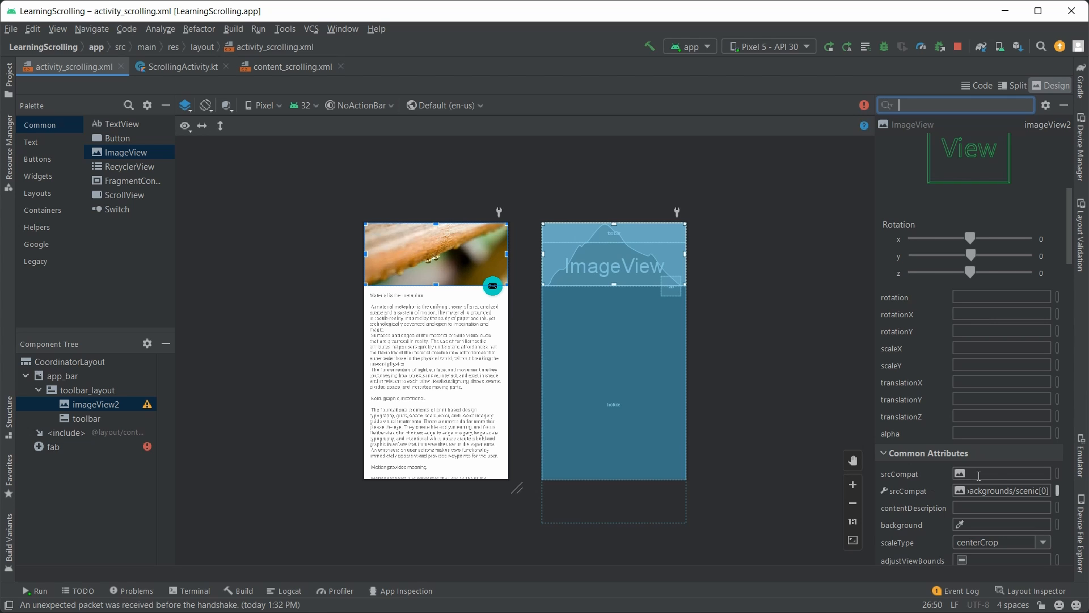
Step: Import apres_la_pluie as the image's srcCompat drawable and run the app on the Pixel 5 emulator
{"action": "left_click", "coordinate": [959, 474]}
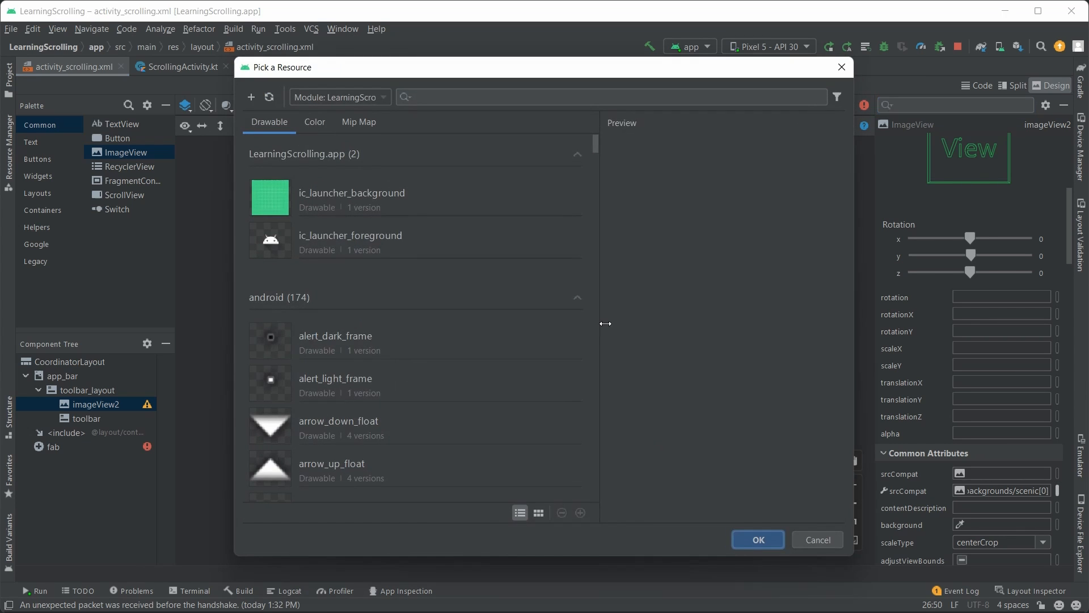
{"action": "mouse_move", "coordinate": [522, 324]}
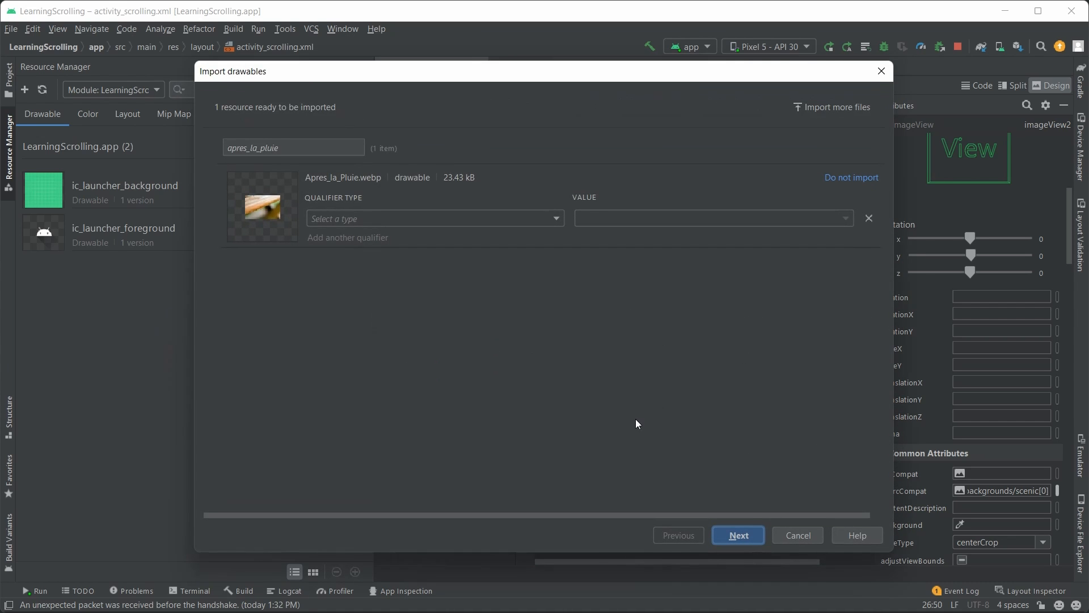
{"action": "left_click", "coordinate": [737, 535]}
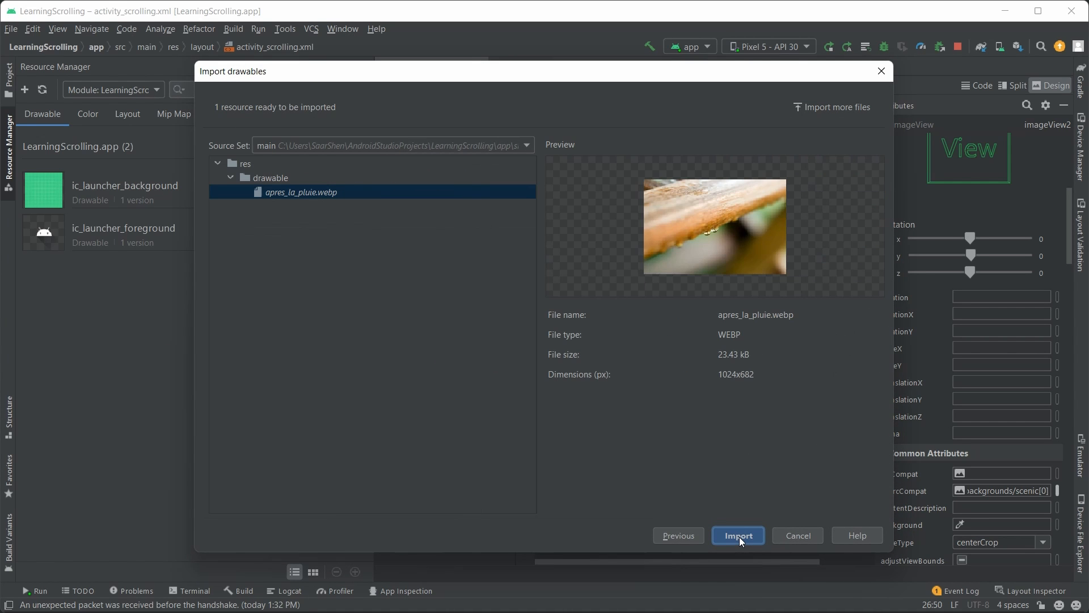
{"action": "left_click", "coordinate": [737, 535]}
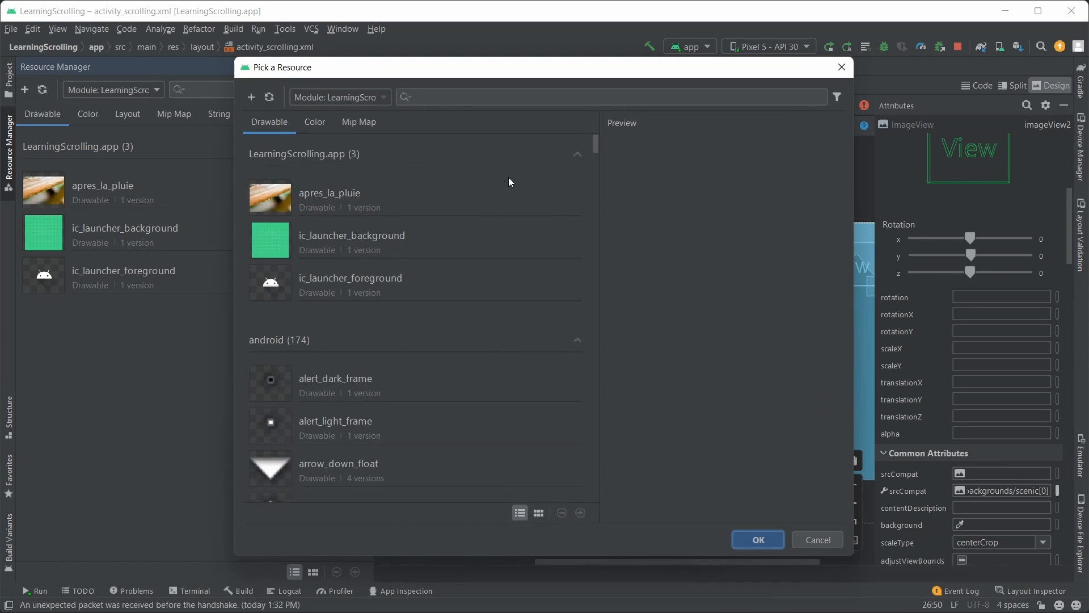
{"action": "left_click", "coordinate": [756, 540]}
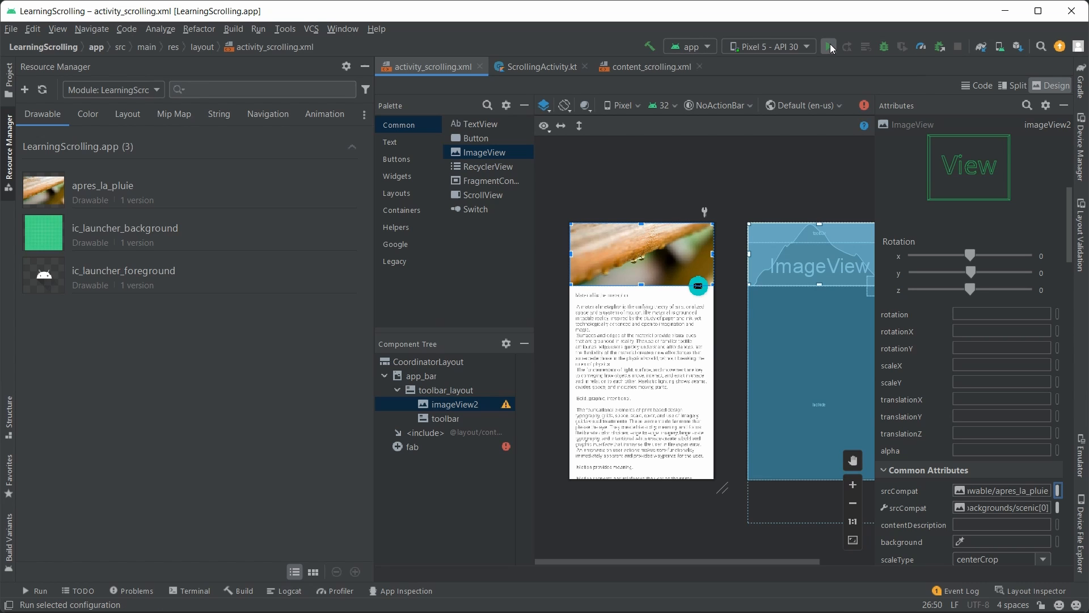
{"action": "left_click", "coordinate": [828, 46]}
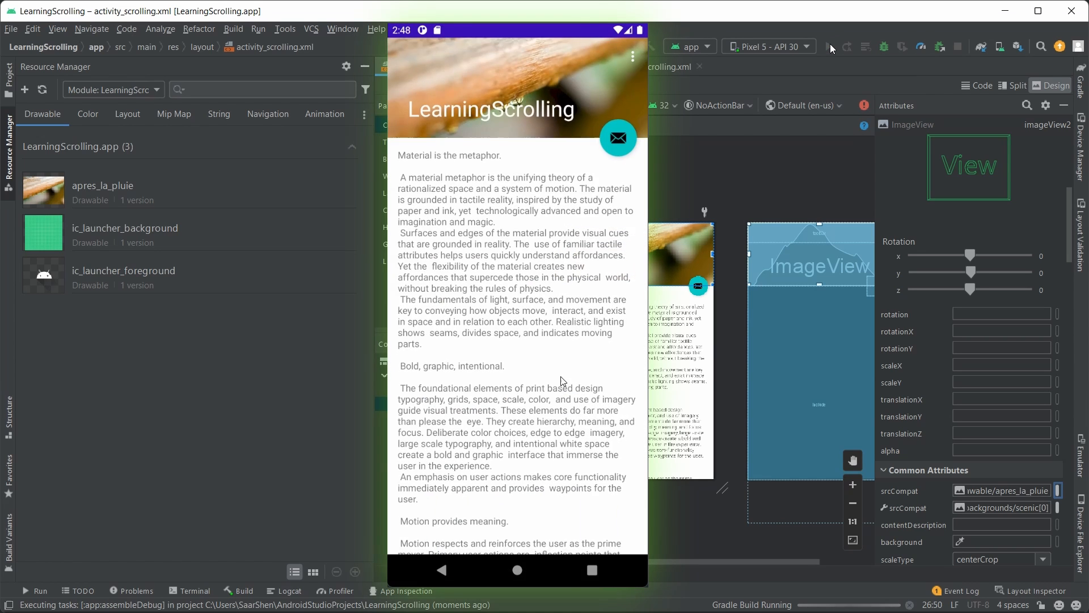
{"action": "scroll", "scroll_direction": "down", "scroll_amount": 3}
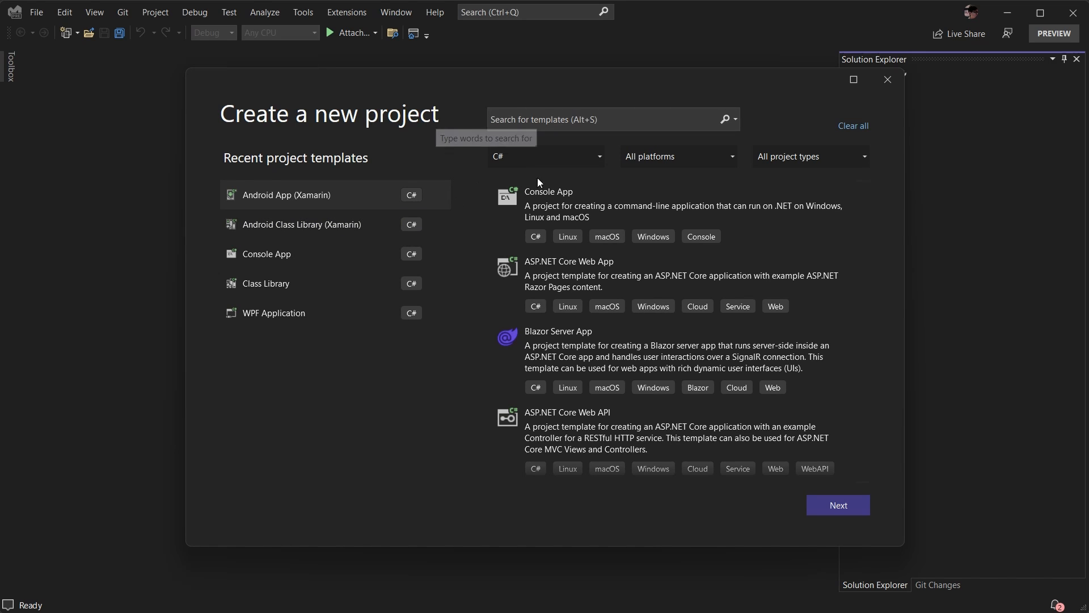
Step: Create an Android App (Xamarin) project named LearnScrolling using the Single View App template
{"action": "left_click", "coordinate": [837, 505]}
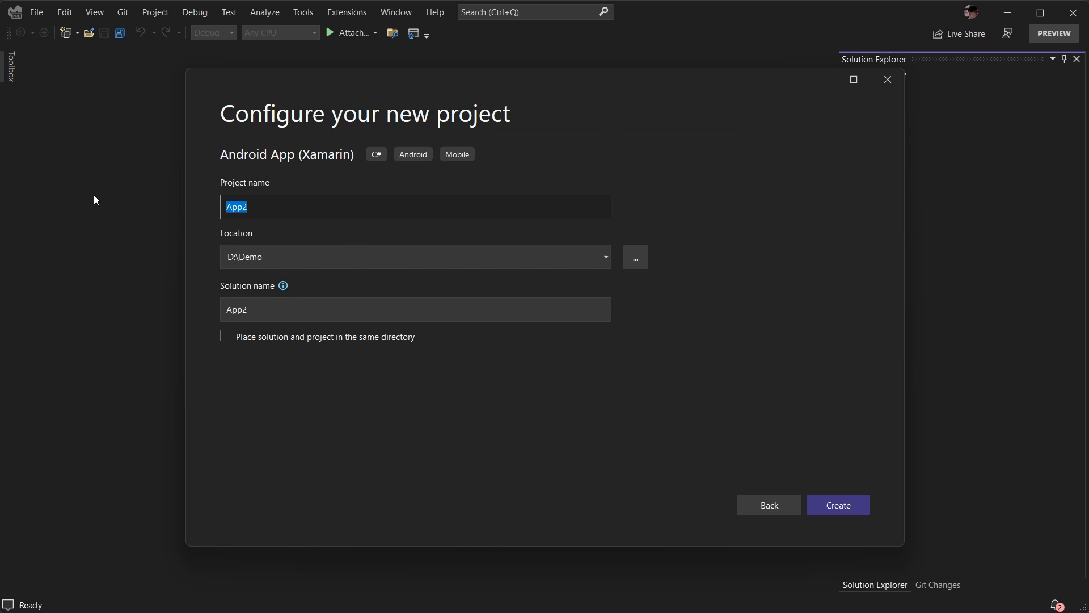
{"action": "type", "text": "LearnScr"}
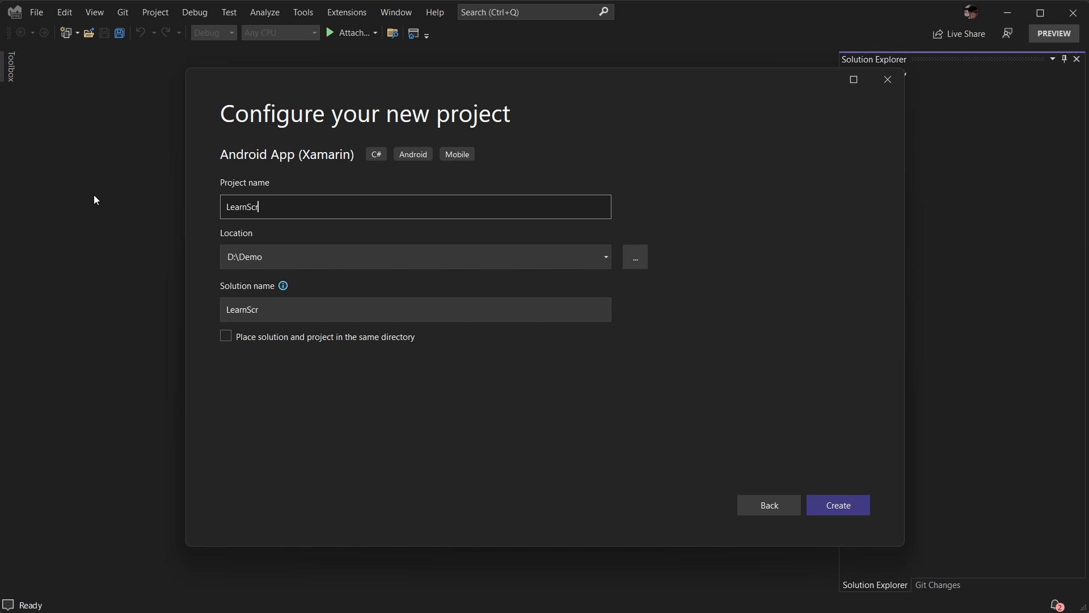
{"action": "type", "text": "olling"}
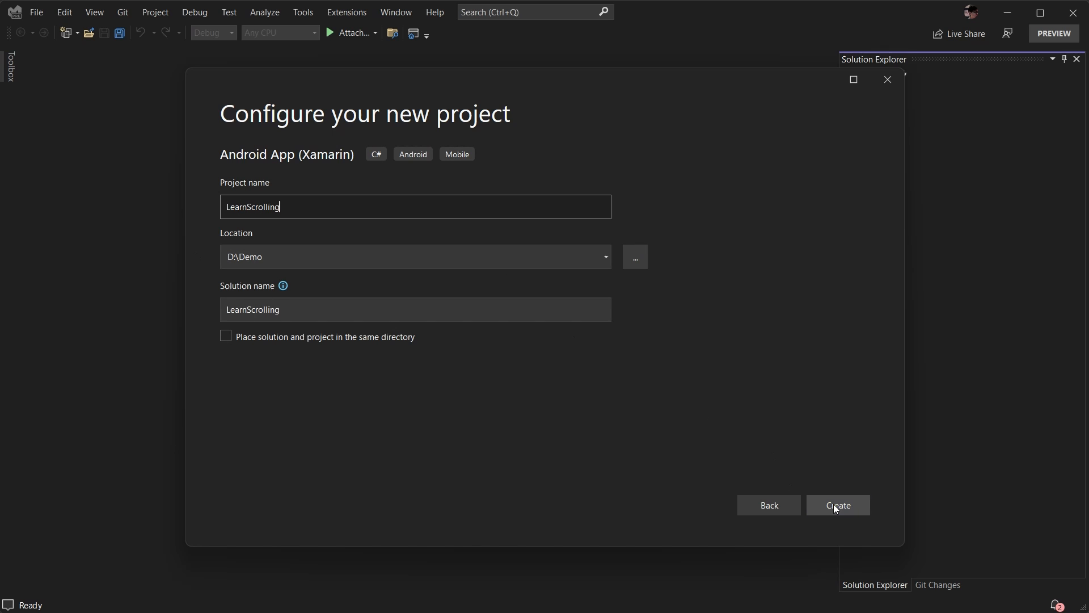
{"action": "left_click", "coordinate": [837, 505]}
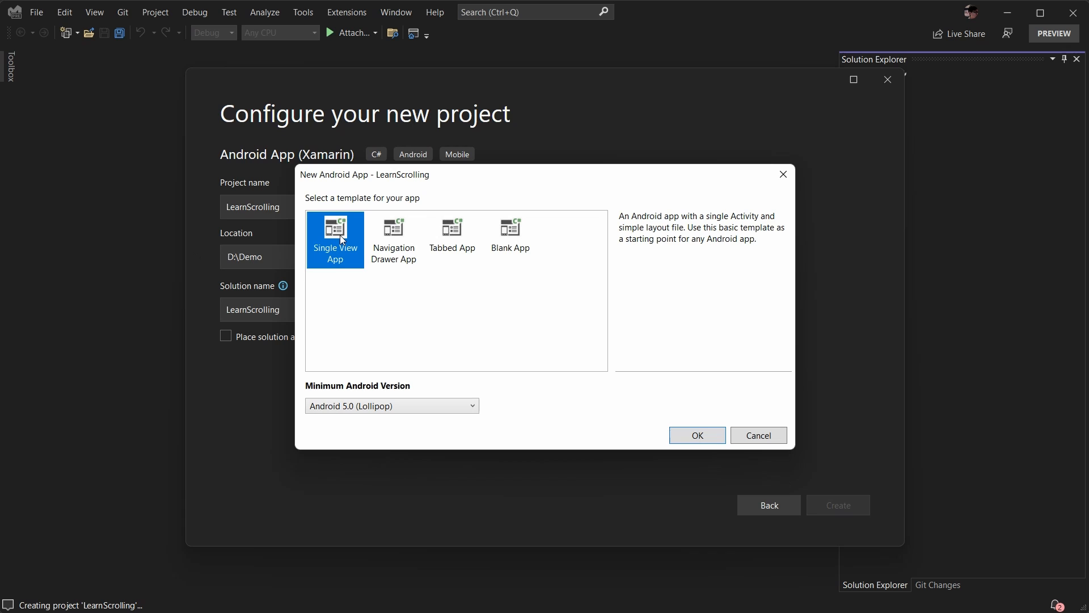
{"action": "mouse_move", "coordinate": [489, 229]}
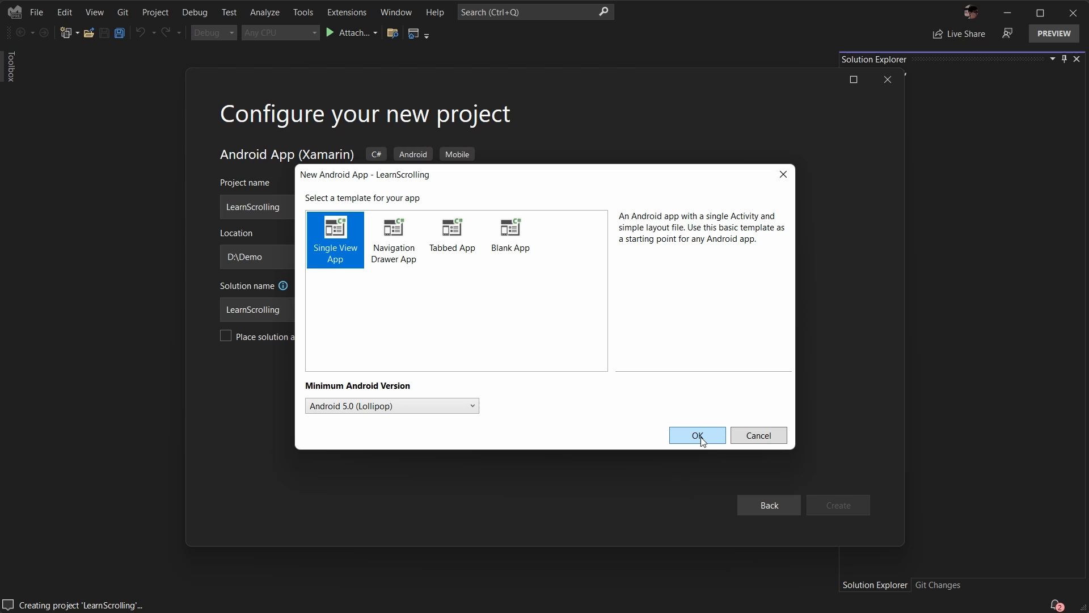
{"action": "left_click", "coordinate": [697, 435]}
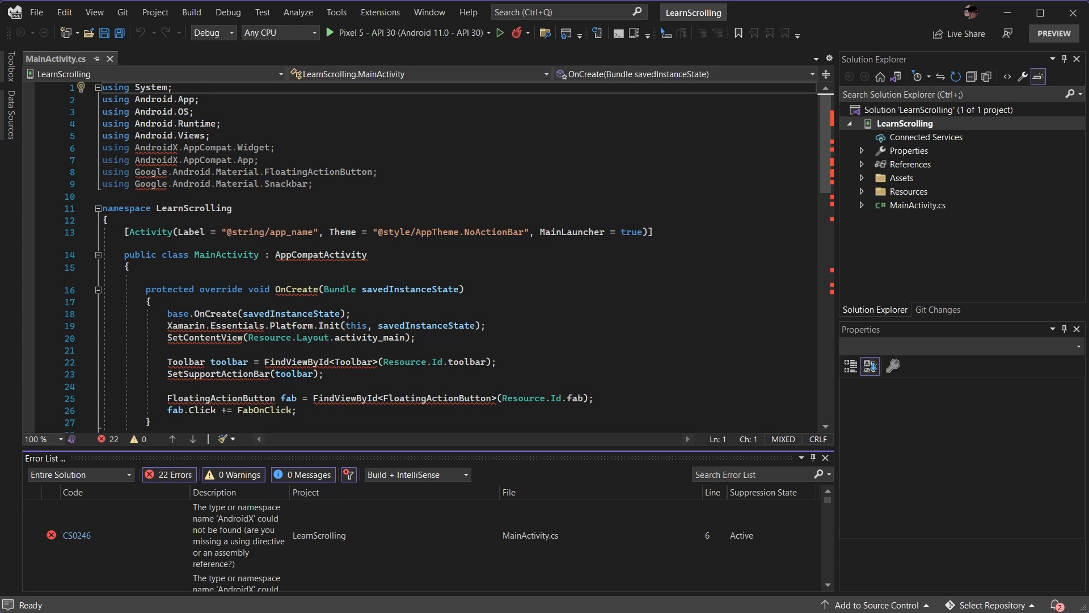
Step: Update all three LearnScrolling NuGet packages from the Updates list in Manage NuGet Packages
{"action": "left_click", "coordinate": [861, 164]}
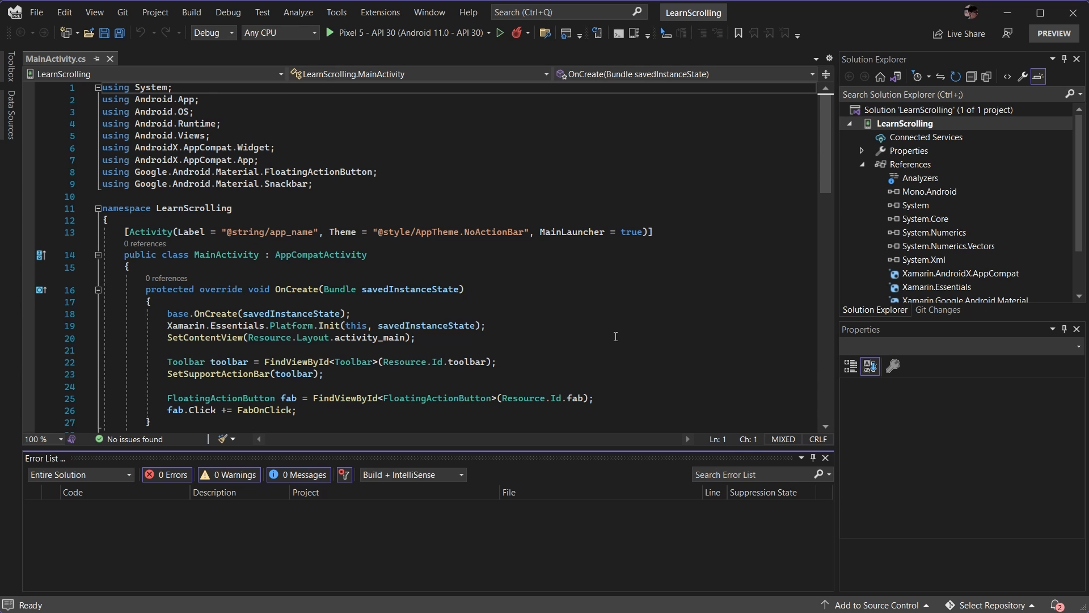
{"action": "right_click", "coordinate": [905, 123]}
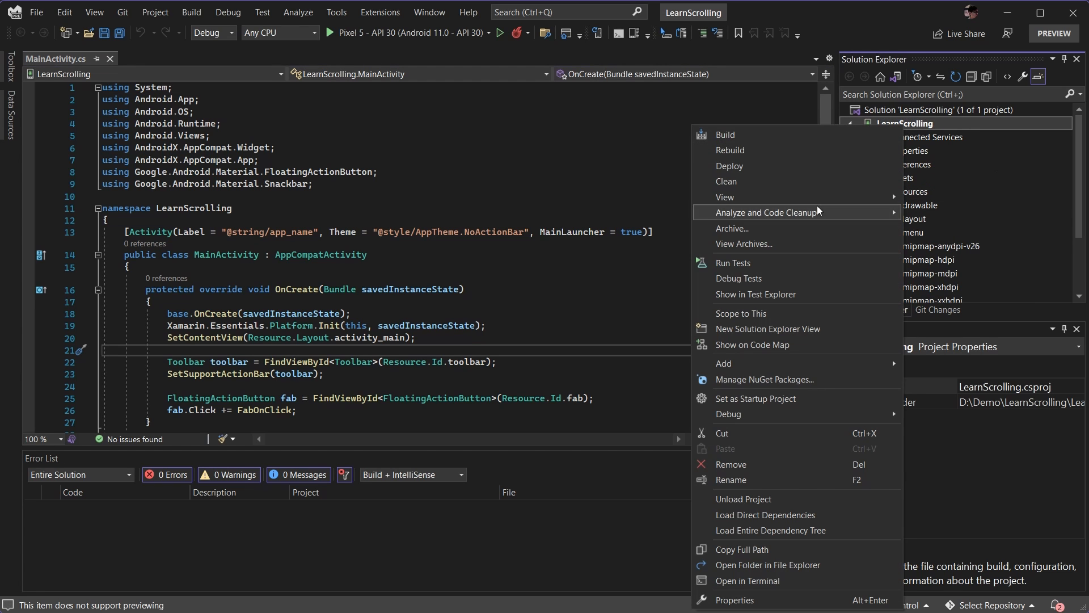
{"action": "left_click", "coordinate": [764, 379]}
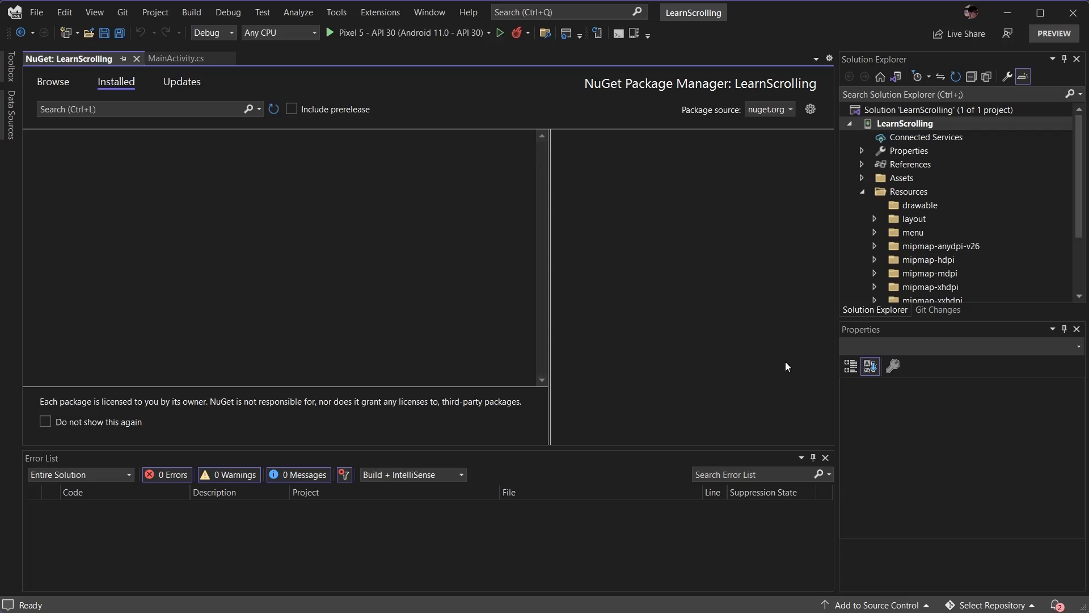
{"action": "left_click", "coordinate": [183, 82]}
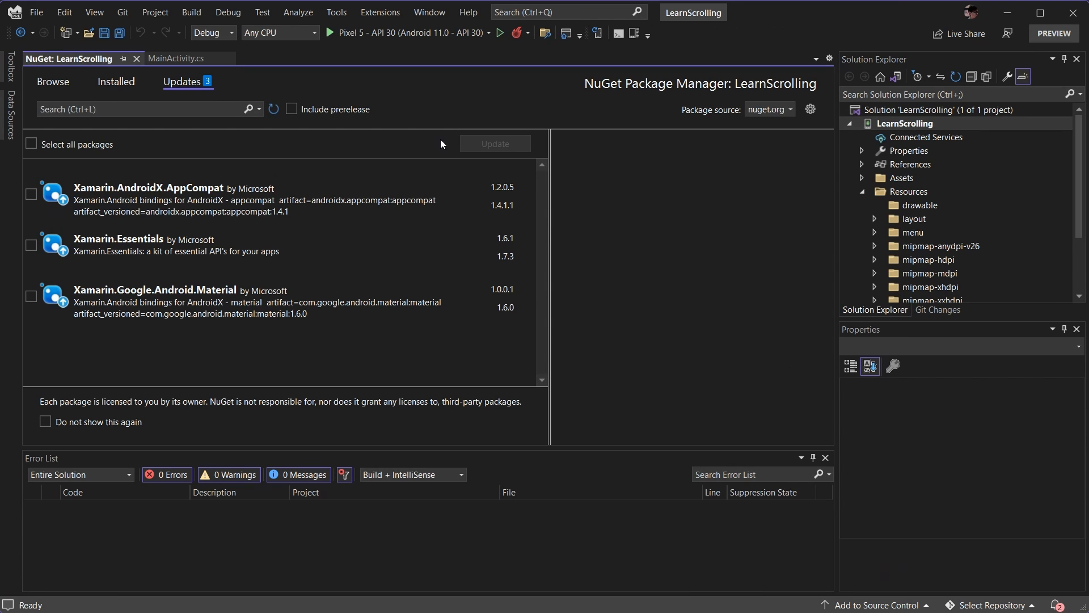
{"action": "left_click", "coordinate": [31, 144]}
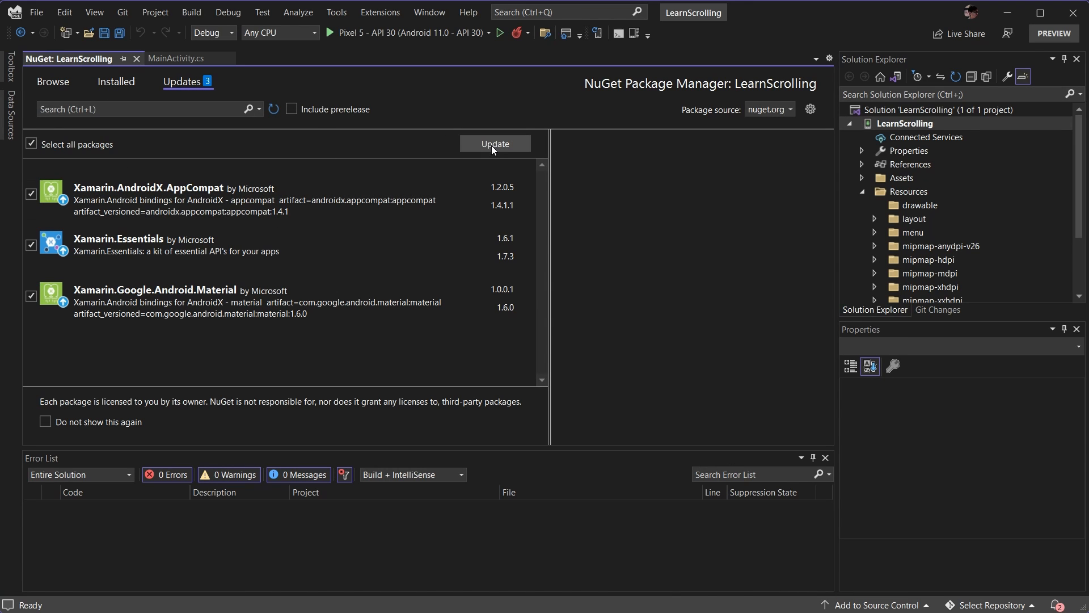
{"action": "left_click", "coordinate": [494, 144]}
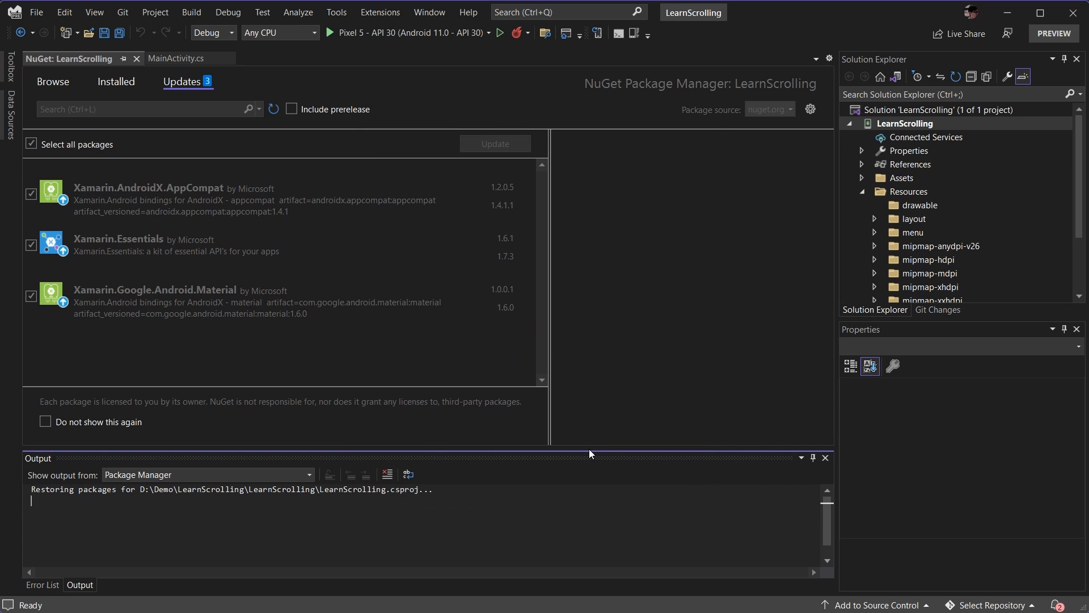
{"action": "left_click", "coordinate": [494, 143]}
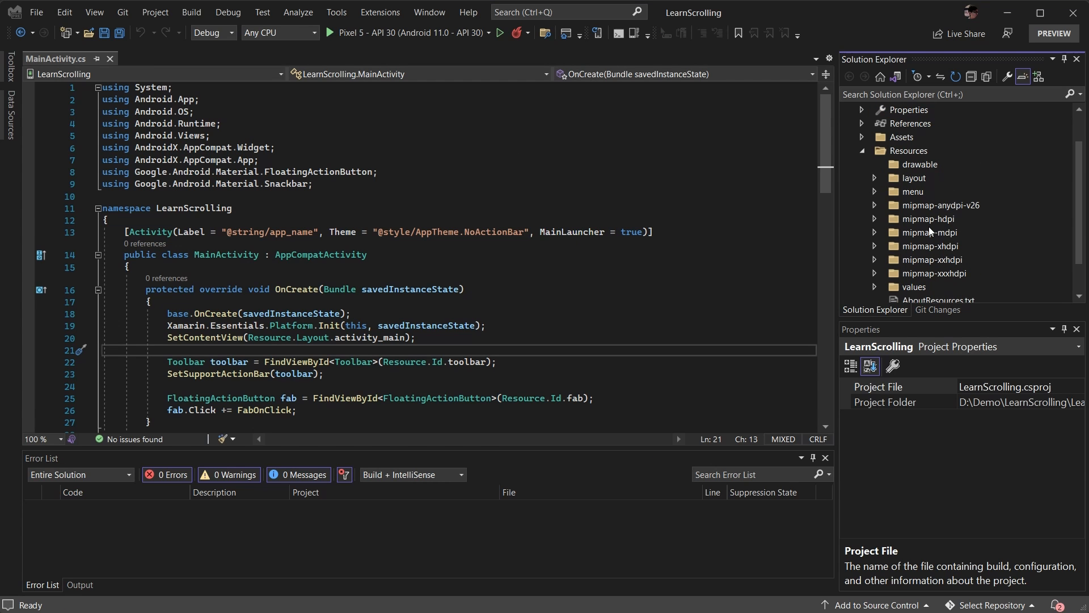
Step: Open Resources > layout > activity_main.xml with Document Outline pinned open
{"action": "left_click", "coordinate": [876, 177]}
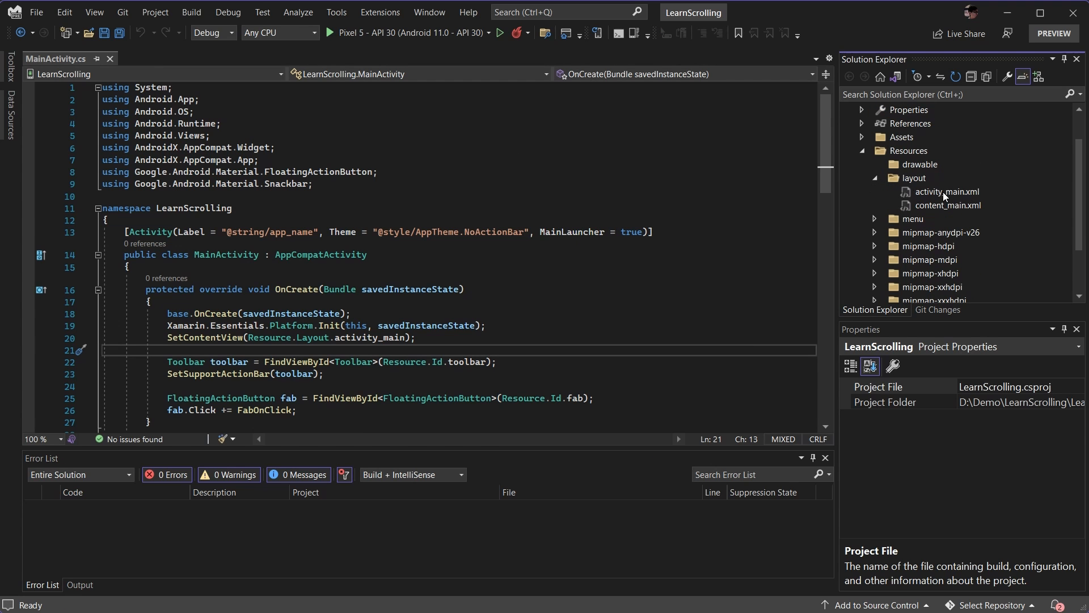
{"action": "double_click", "coordinate": [946, 191]}
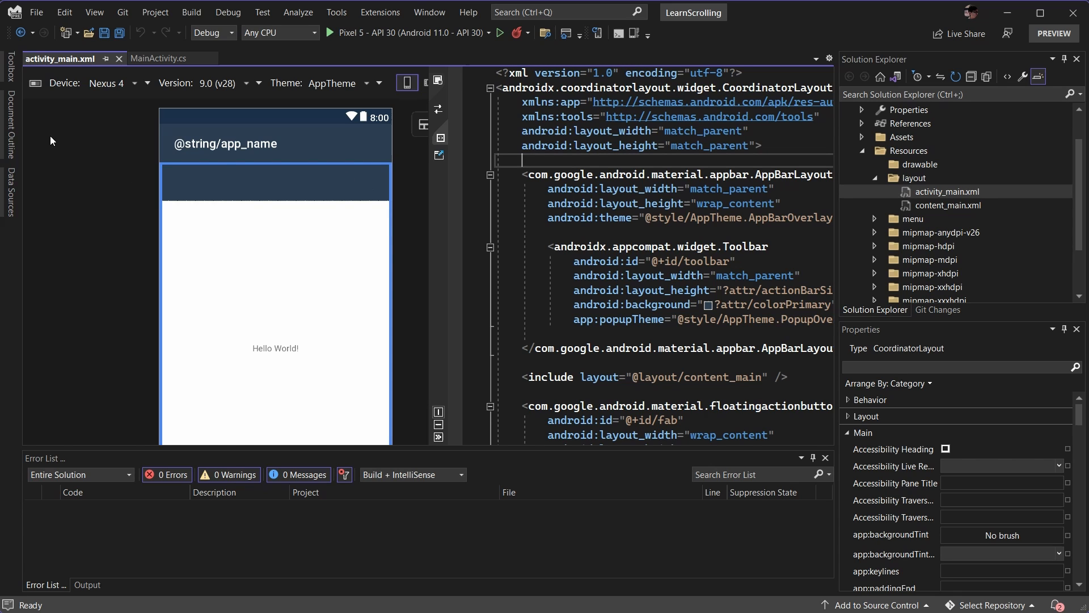
{"action": "left_click", "coordinate": [9, 118]}
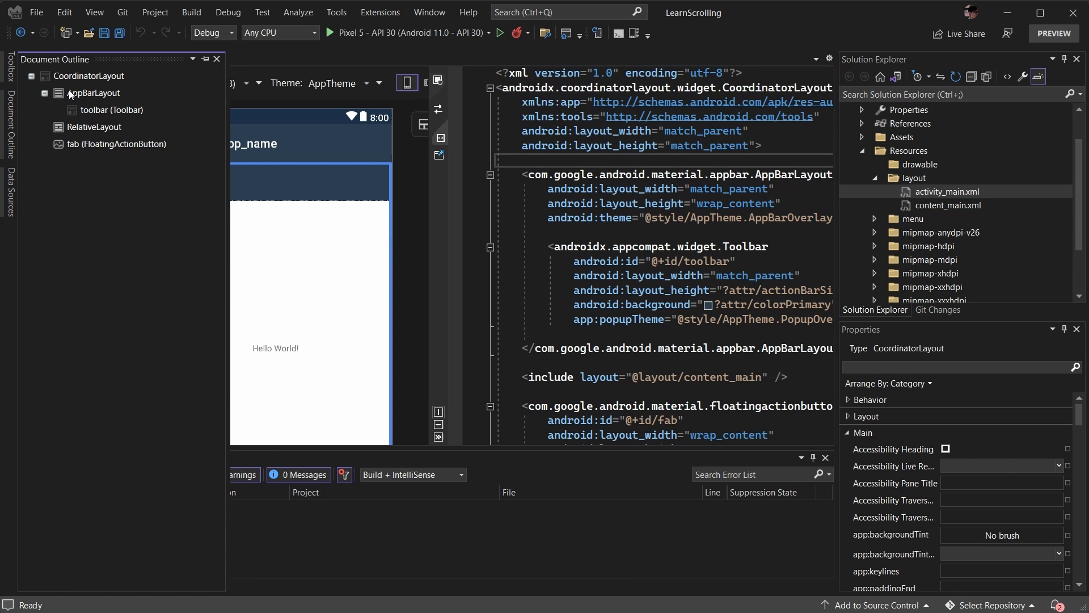
{"action": "mouse_move", "coordinate": [204, 58]}
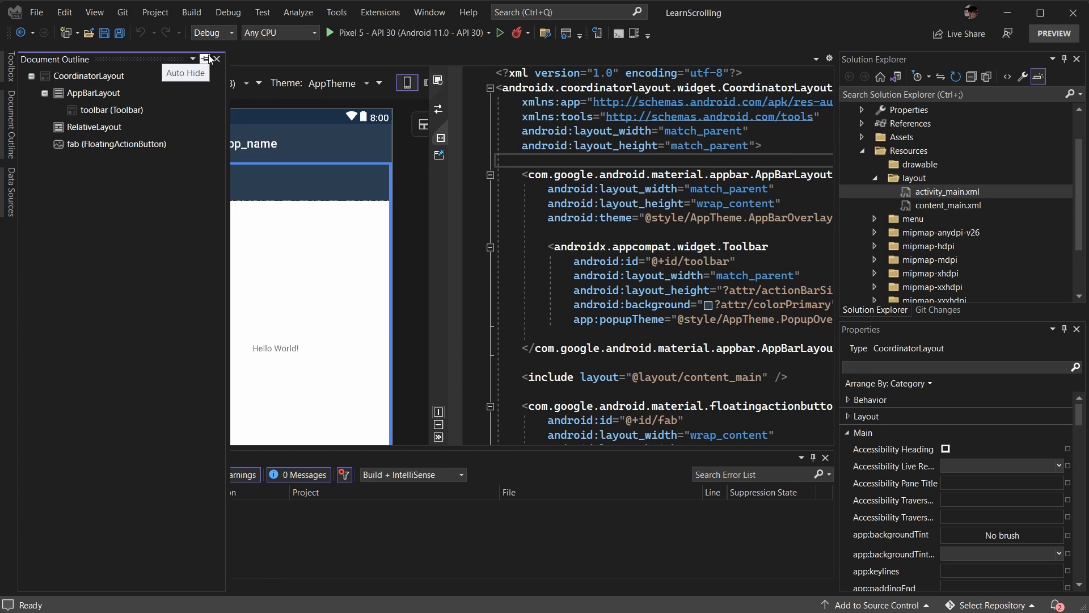
{"action": "left_click", "coordinate": [205, 59]}
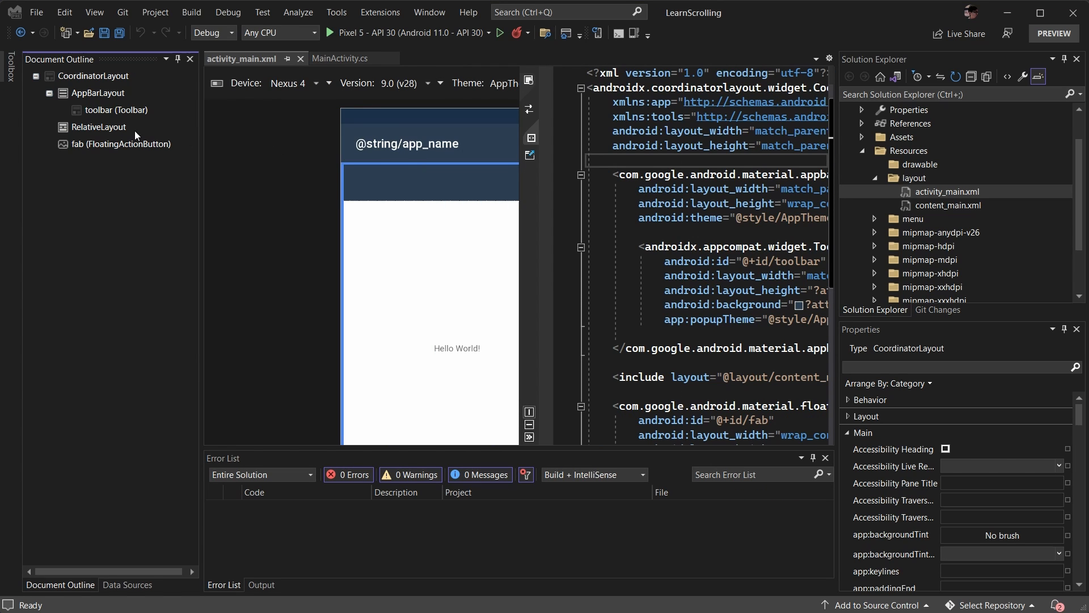
Step: Inspect the CoordinatorLayout, AppBarLayout, RelativeLayout and fab components in the outline
{"action": "left_click", "coordinate": [97, 92]}
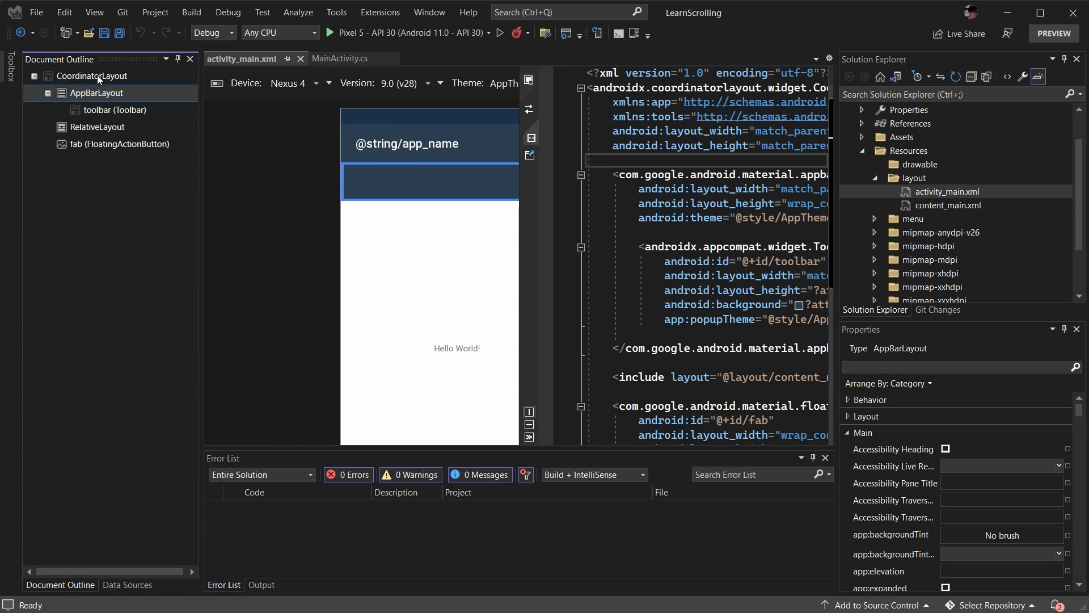
{"action": "left_click", "coordinate": [91, 75]}
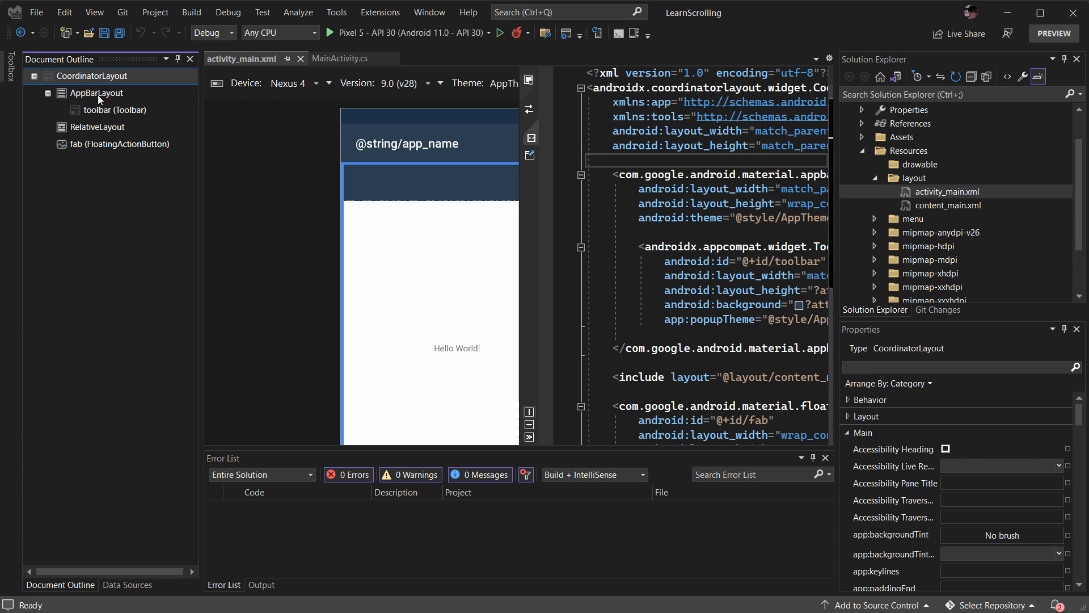
{"action": "left_click", "coordinate": [96, 93]}
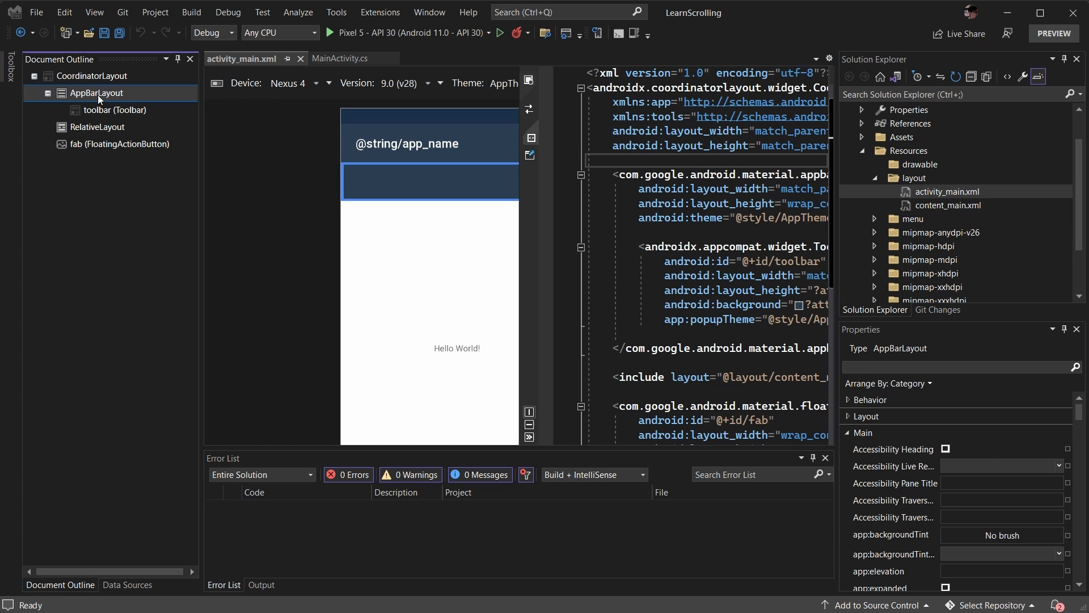
{"action": "mouse_move", "coordinate": [103, 115]}
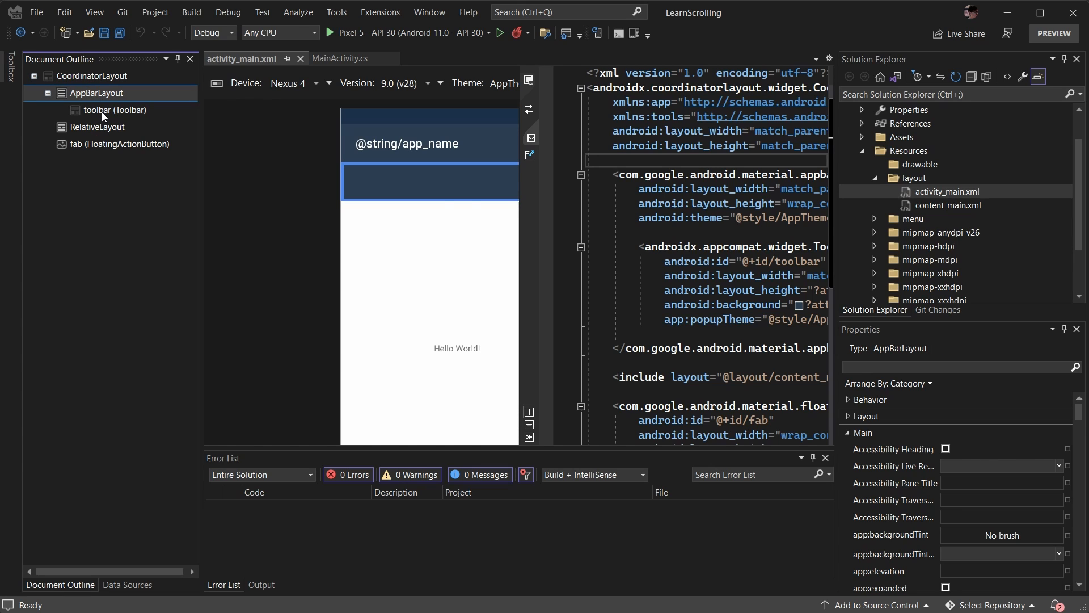
{"action": "left_click", "coordinate": [97, 127]}
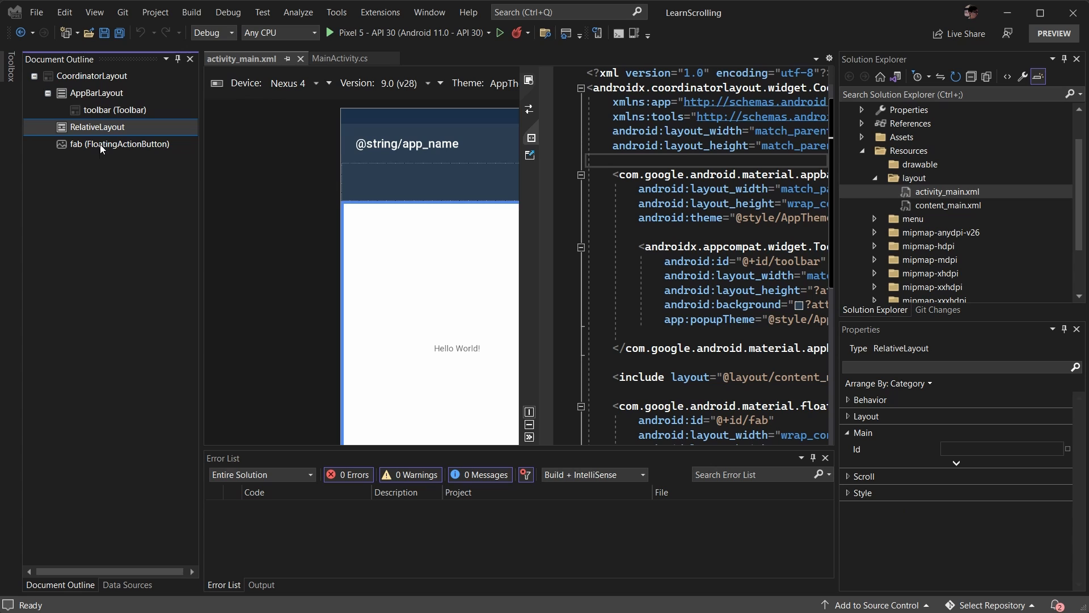
{"action": "left_click", "coordinate": [121, 144]}
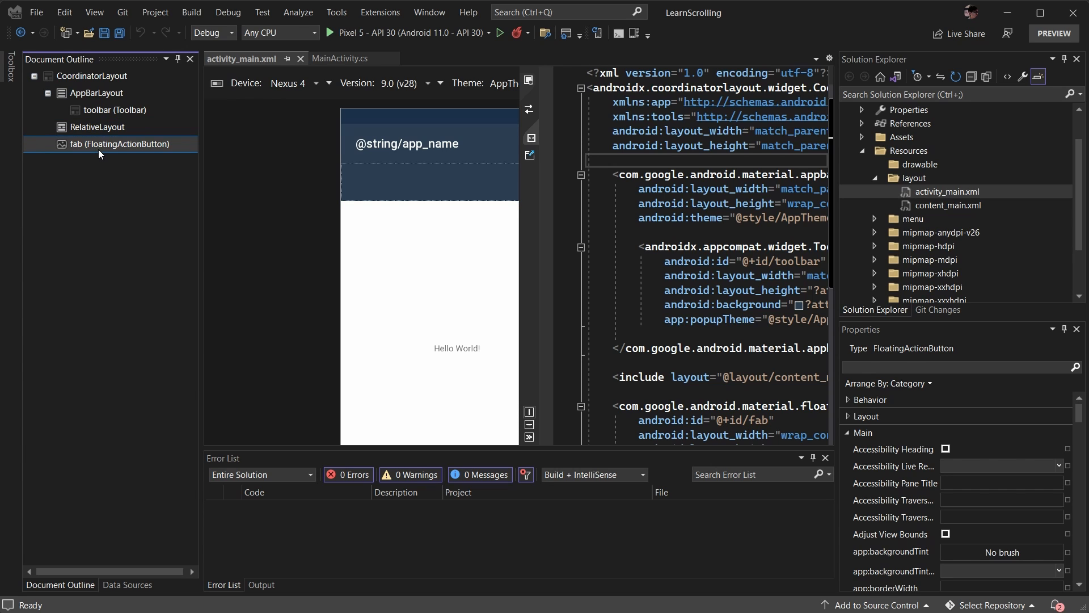
{"action": "left_click", "coordinate": [96, 127]}
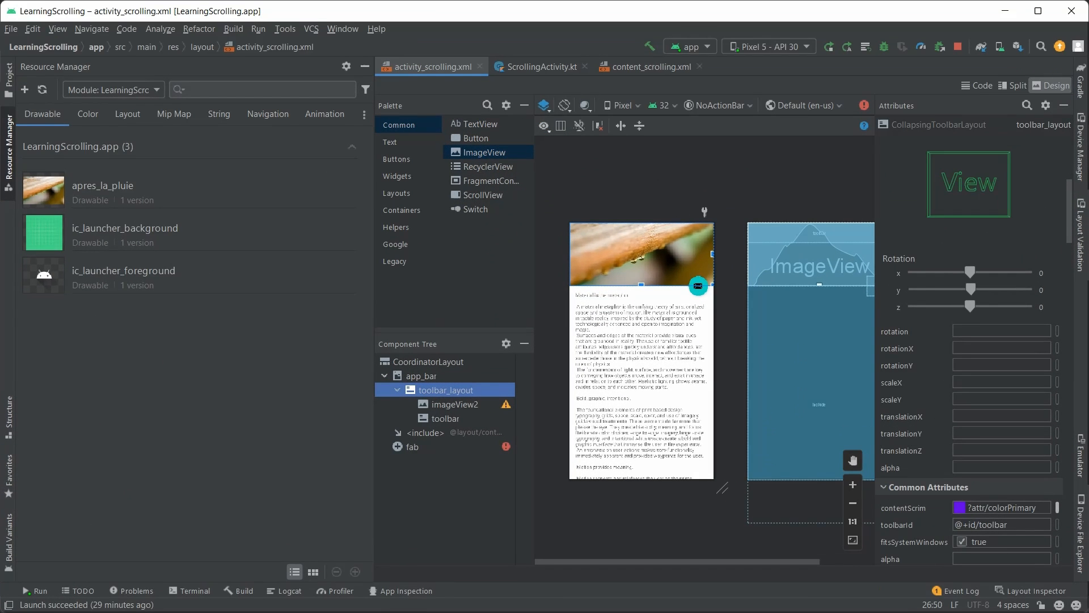
Step: Switch the layout editor from Design to Code view to read the XML markup
{"action": "left_click", "coordinate": [980, 86]}
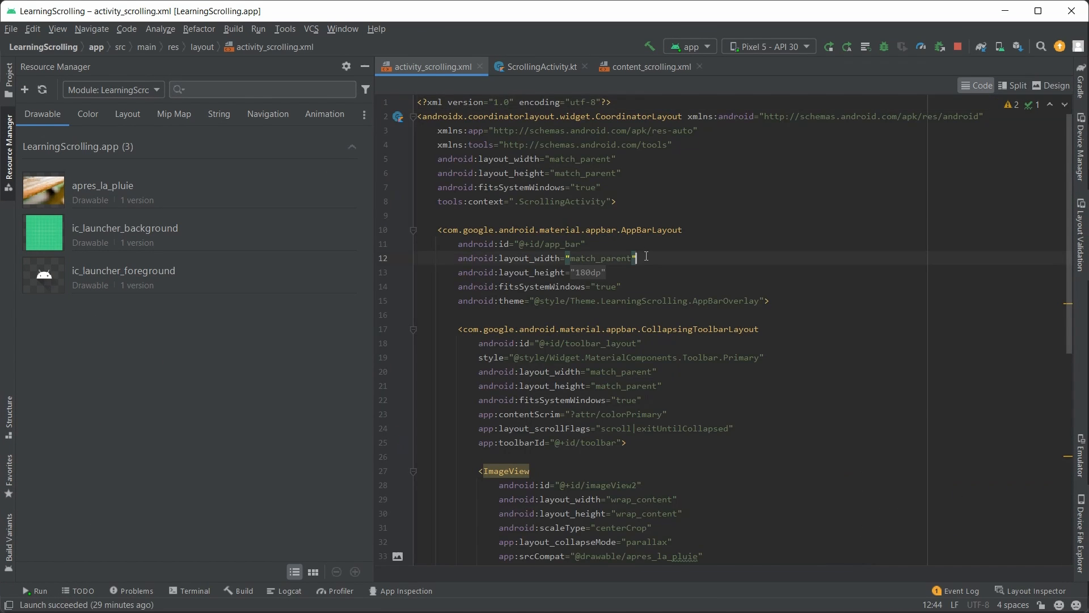
{"action": "right_click", "coordinate": [639, 258]}
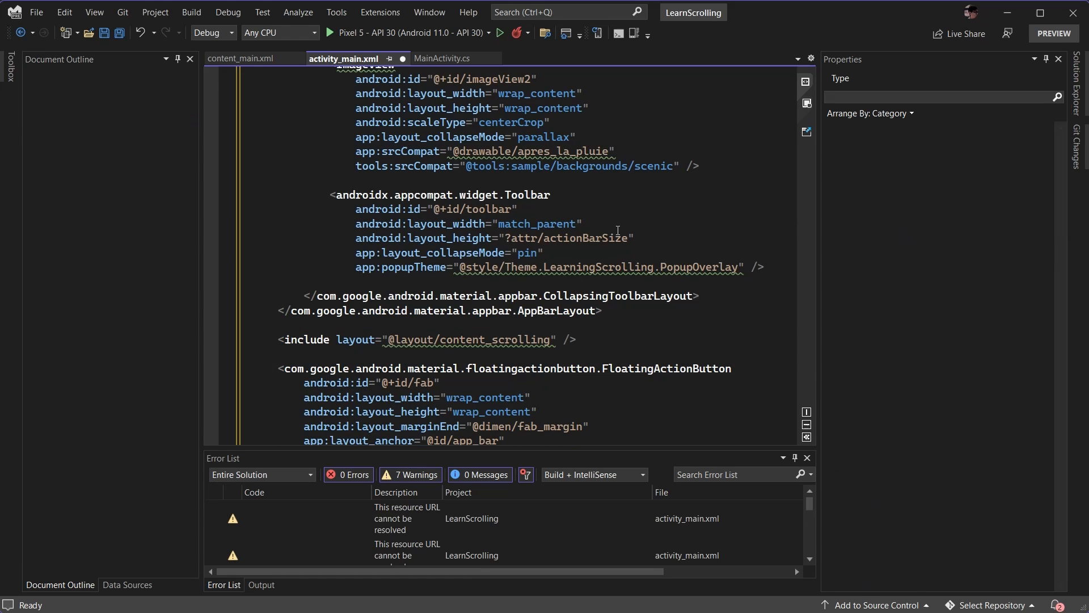
Step: Save activity_main.xml, then open Resources > values > dimens.xml from Solution Explorer
{"action": "scroll", "scroll_direction": "up", "scroll_amount": 3}
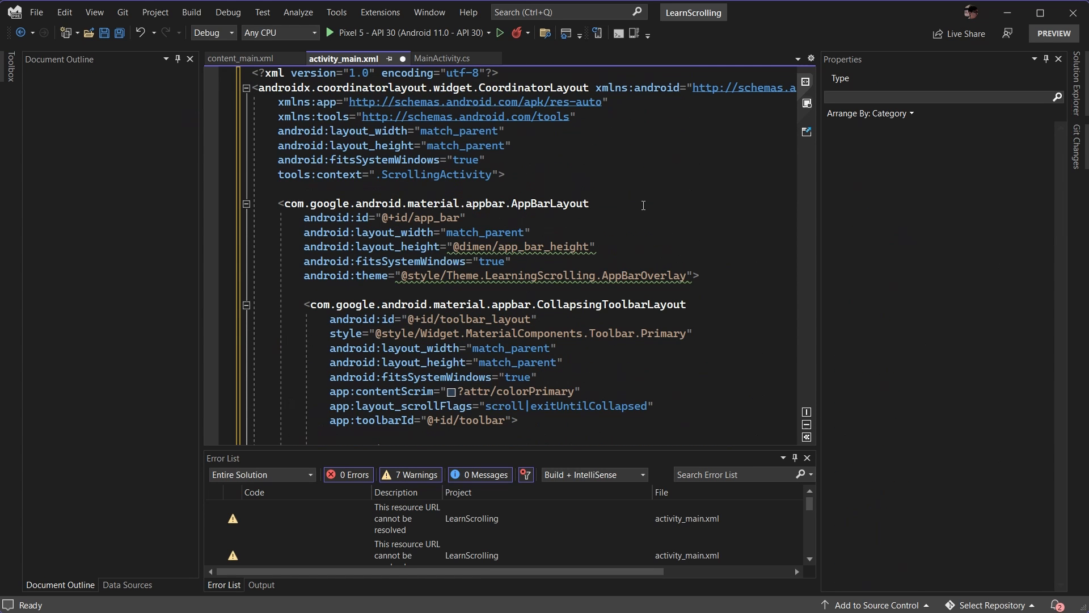
{"action": "key", "text": "ctrl+s"}
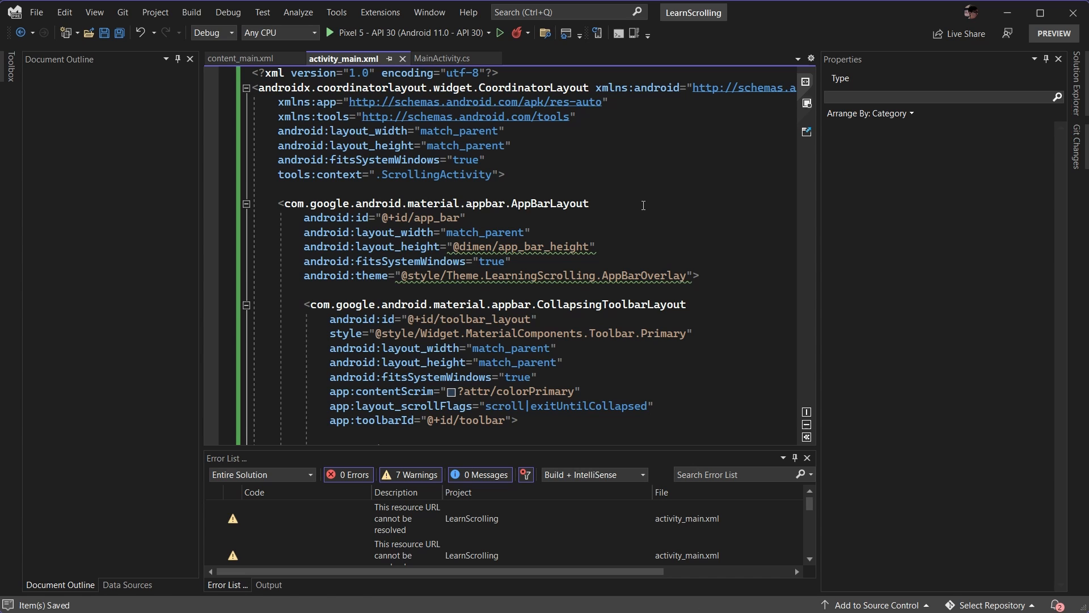
{"action": "mouse_move", "coordinate": [561, 246]}
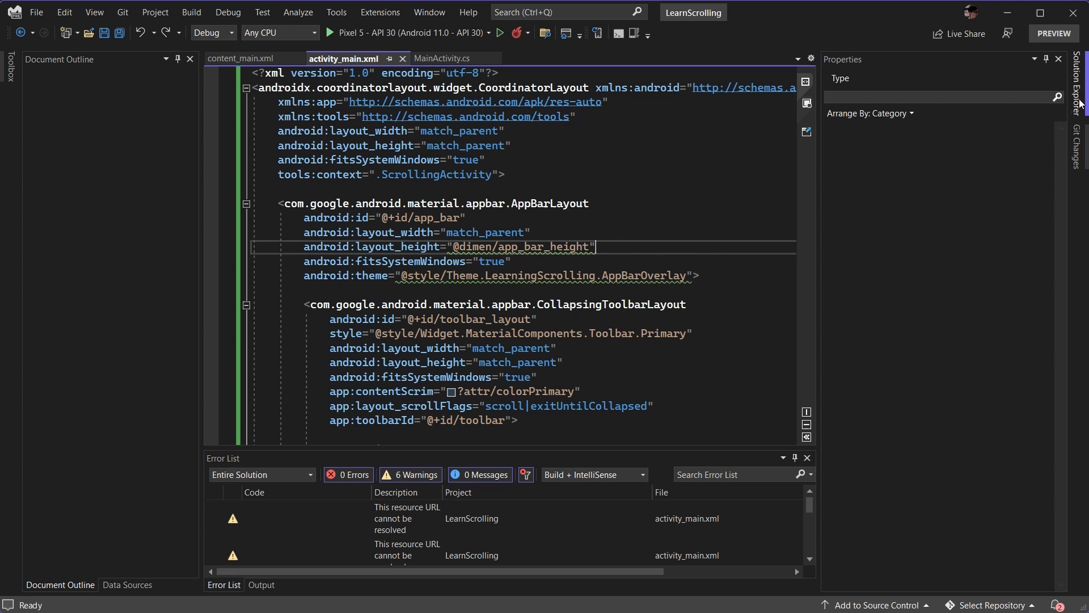
{"action": "left_click", "coordinate": [1080, 73]}
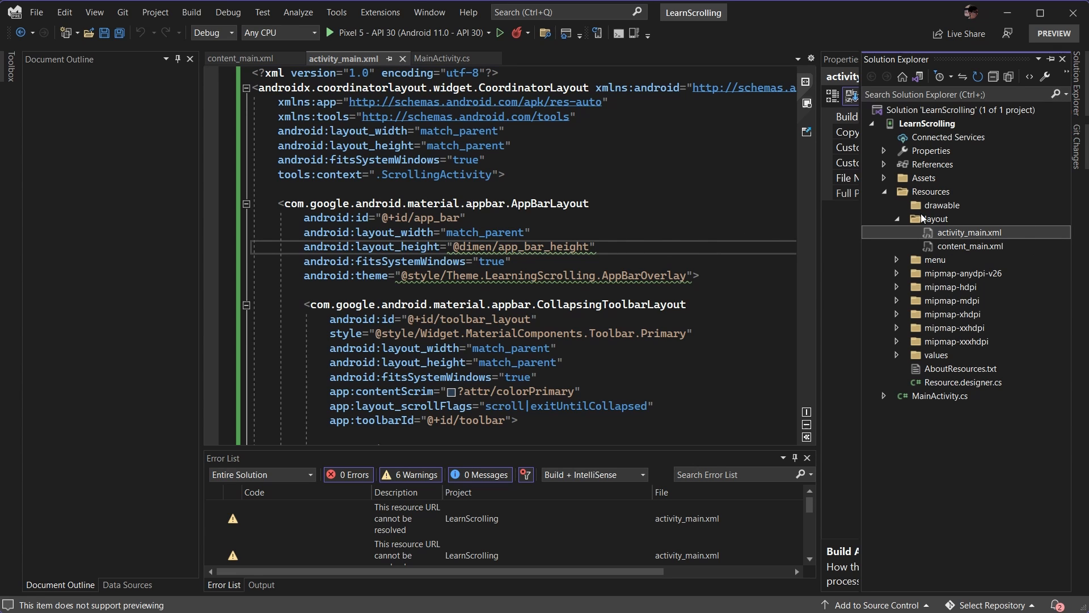
{"action": "left_click", "coordinate": [899, 355]}
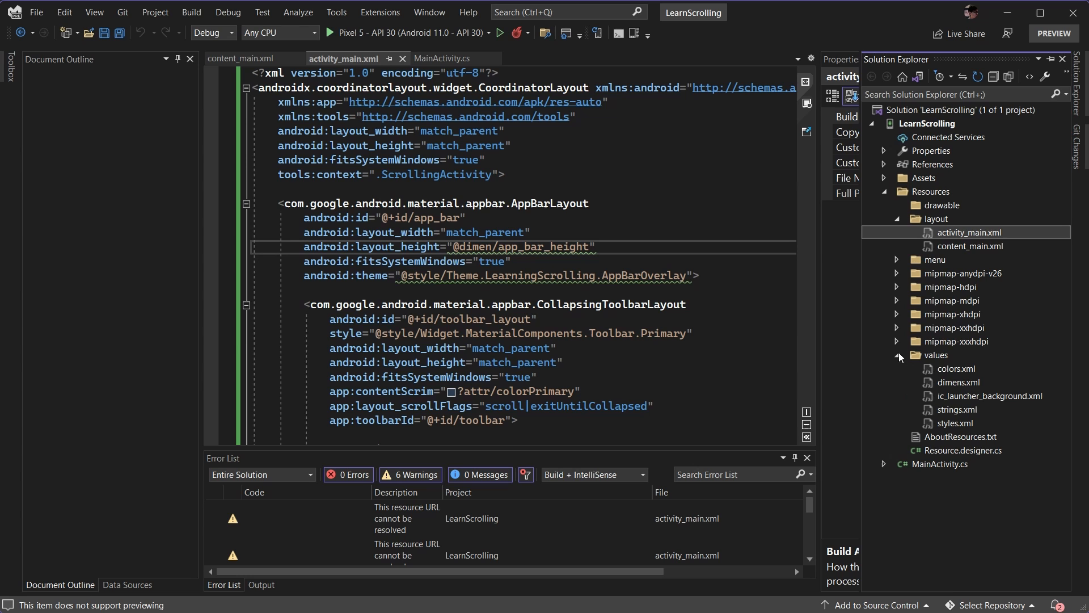
{"action": "double_click", "coordinate": [958, 382]}
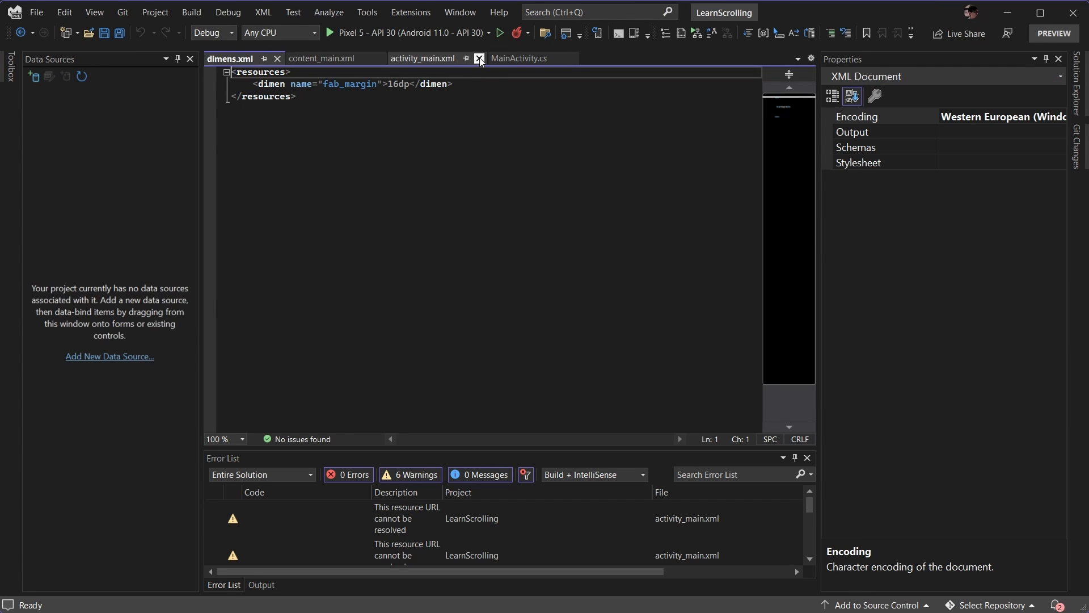
Step: Add <dimen name="app_bar_height">180dp</dimen> to dimens.xml, save, and return to activity_main.xml
{"action": "left_click", "coordinate": [422, 58]}
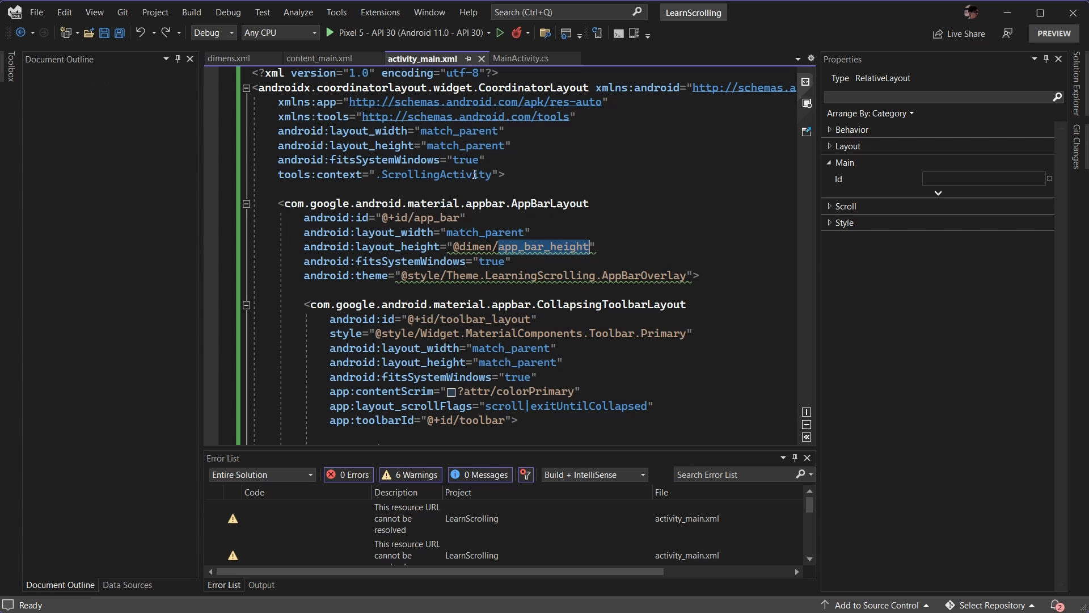
{"action": "left_click", "coordinate": [231, 58]}
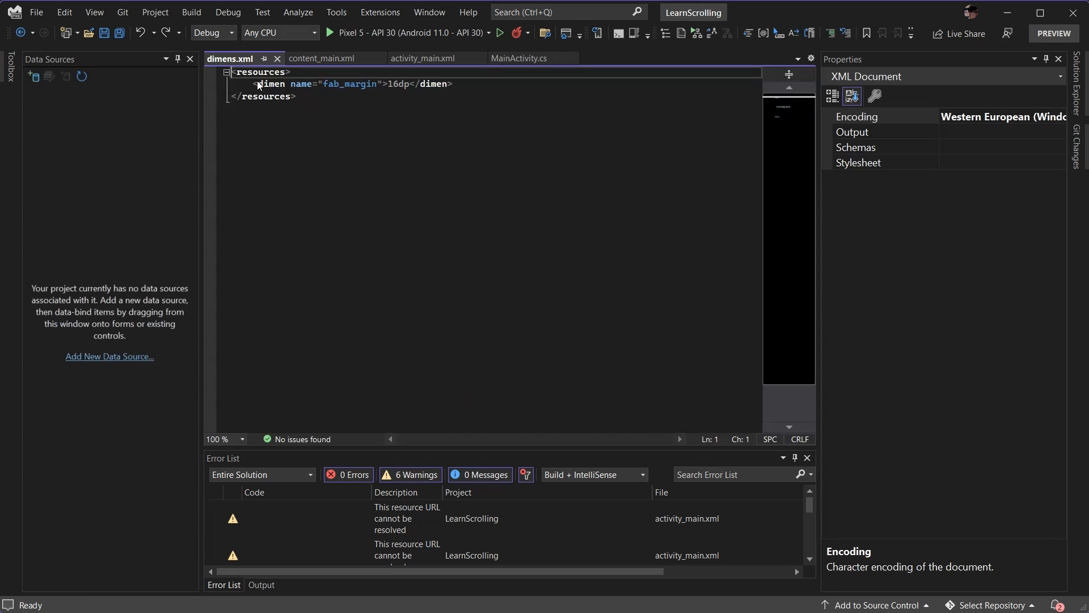
{"action": "key", "text": "enter"}
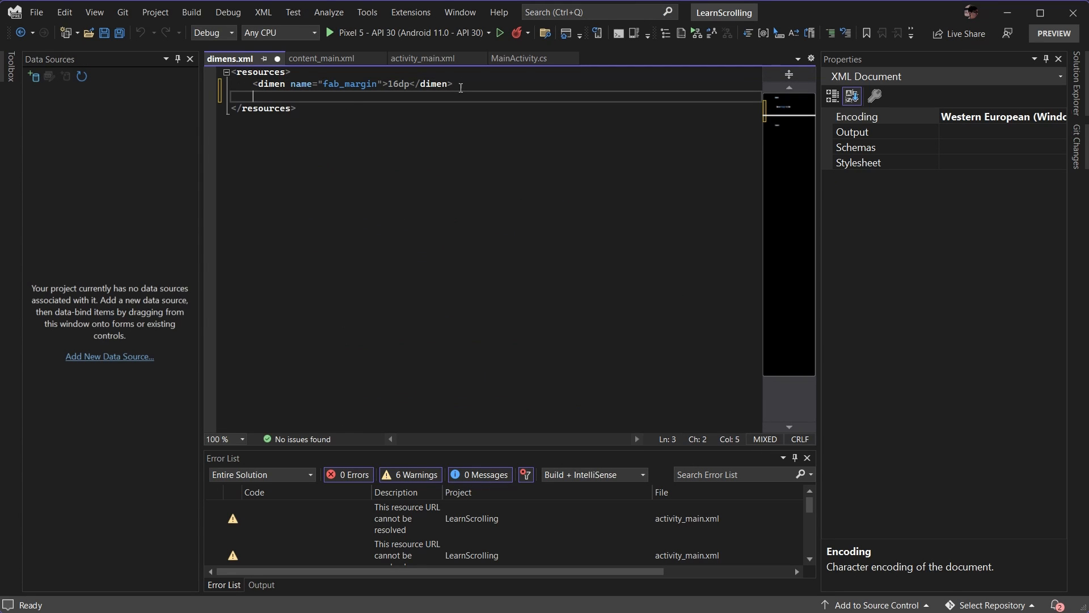
{"action": "type", "text": "<dimen"}
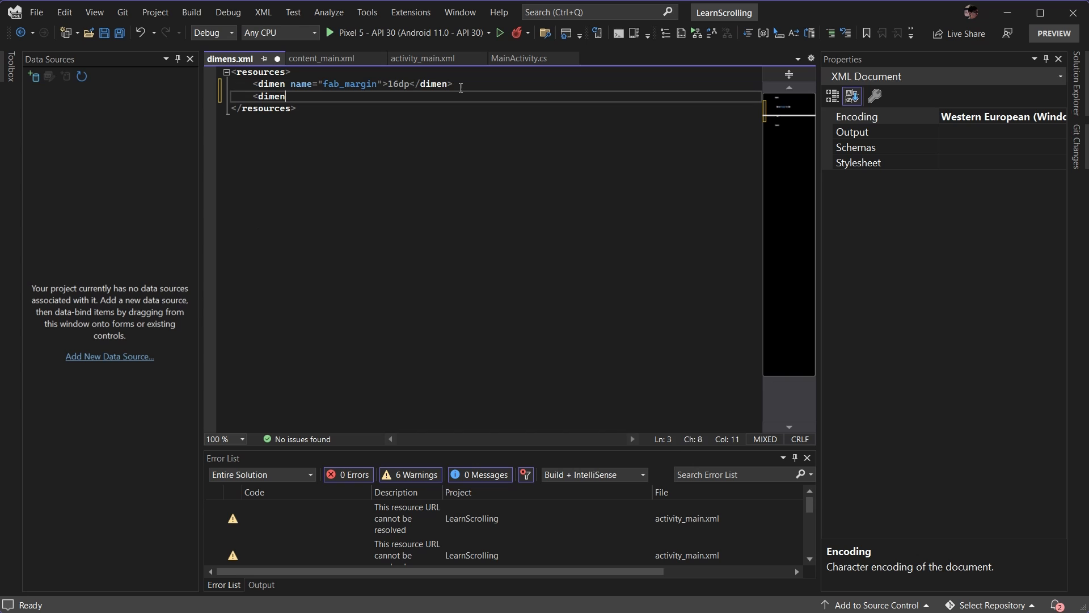
{"action": "type", "text": "name=\"app_bar_height\""}
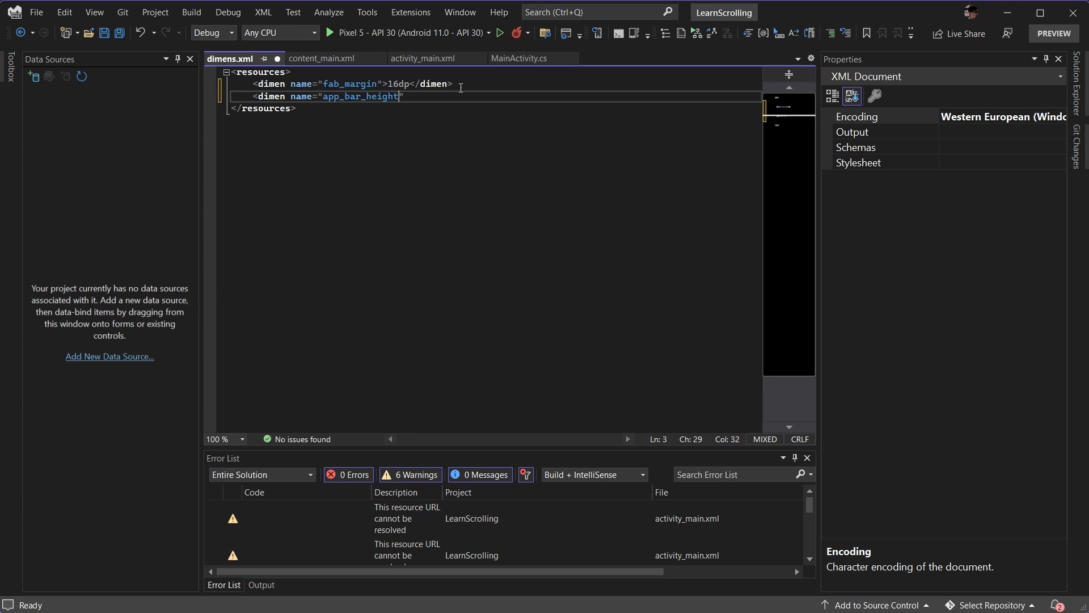
{"action": "type", "text": "></dimen>"}
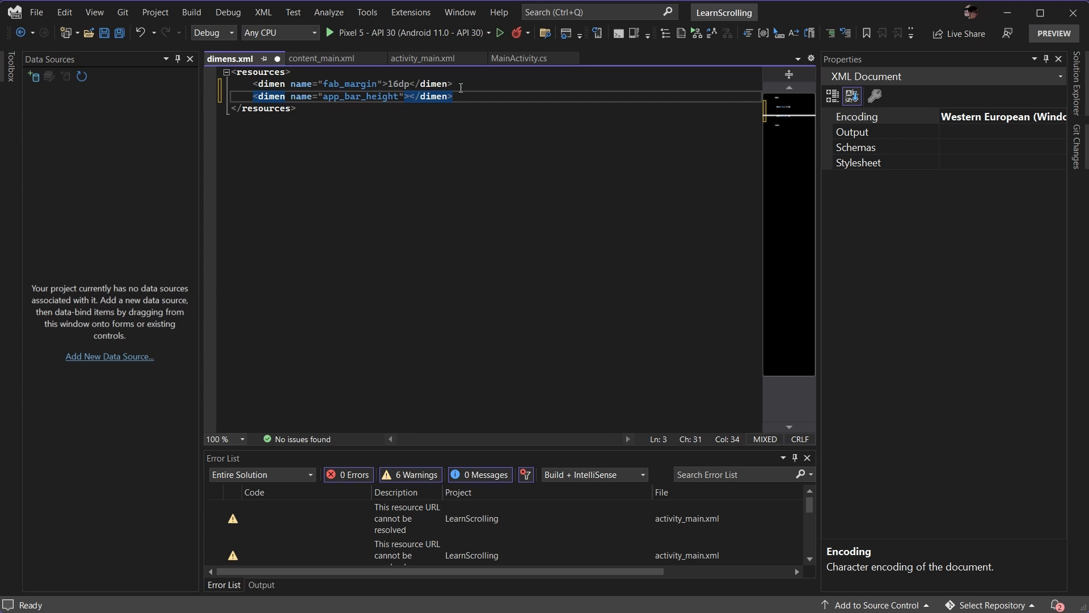
{"action": "type", "text": "180dp"}
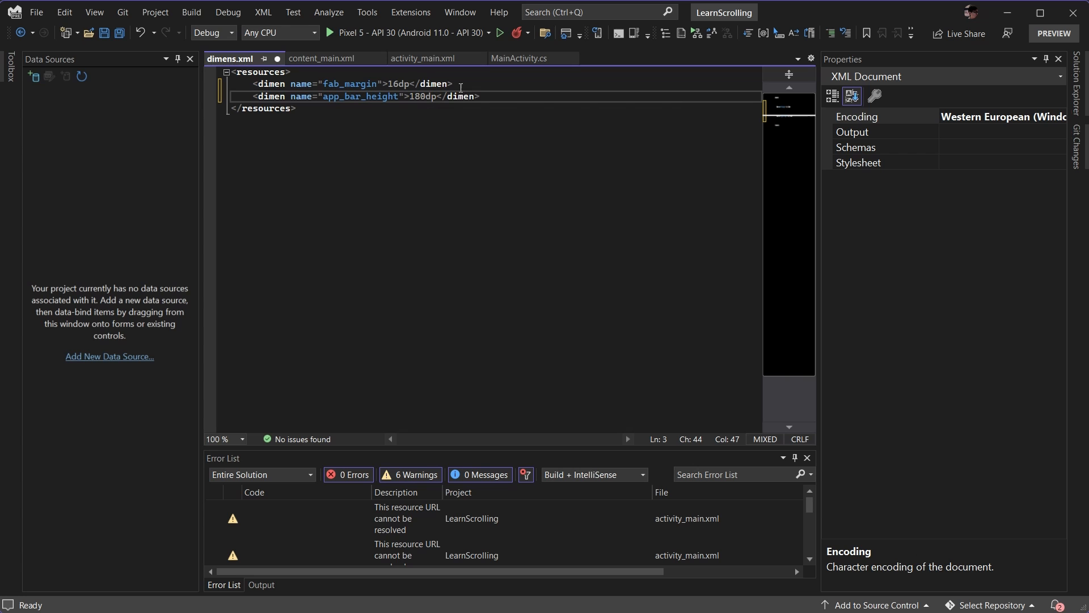
{"action": "key", "text": "ctrl+s"}
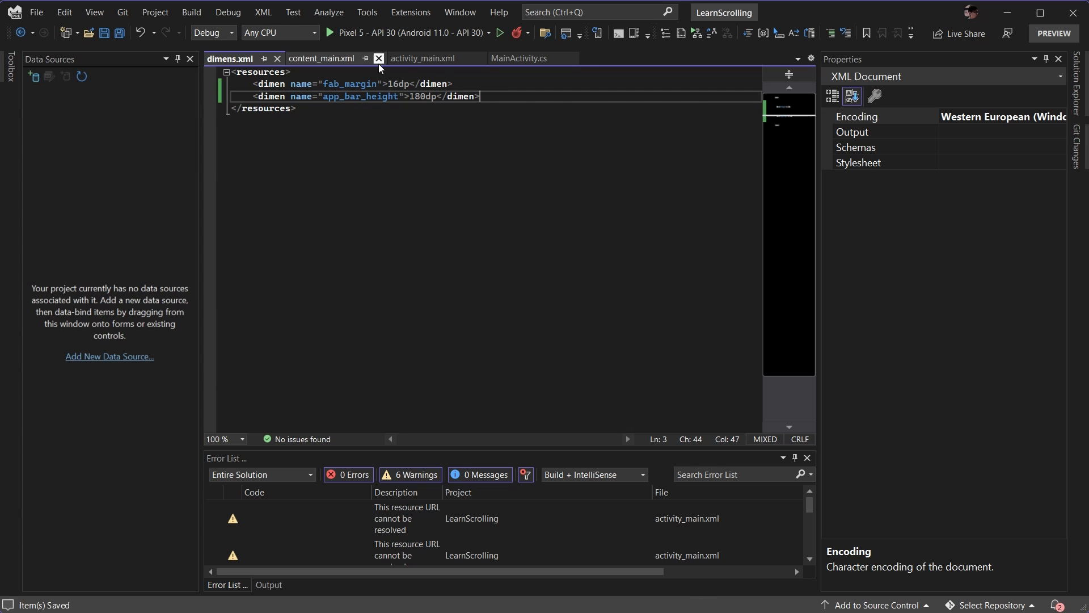
{"action": "left_click", "coordinate": [421, 59]}
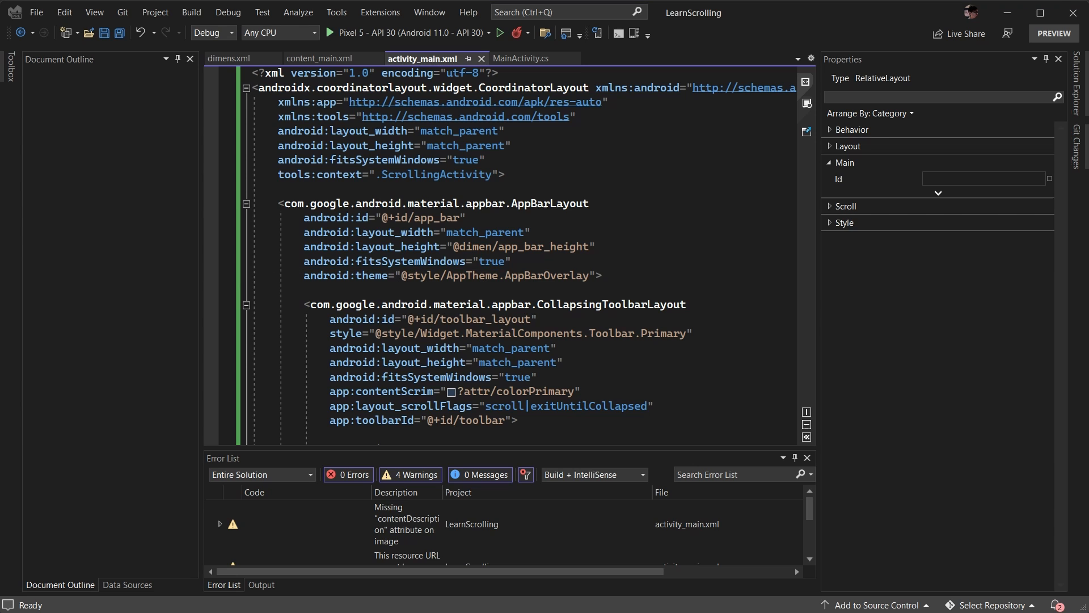
Step: Add the existing Apres_la_Pluie.webp image to the Resources > drawable folder
{"action": "scroll", "scroll_direction": "down", "scroll_amount": 3}
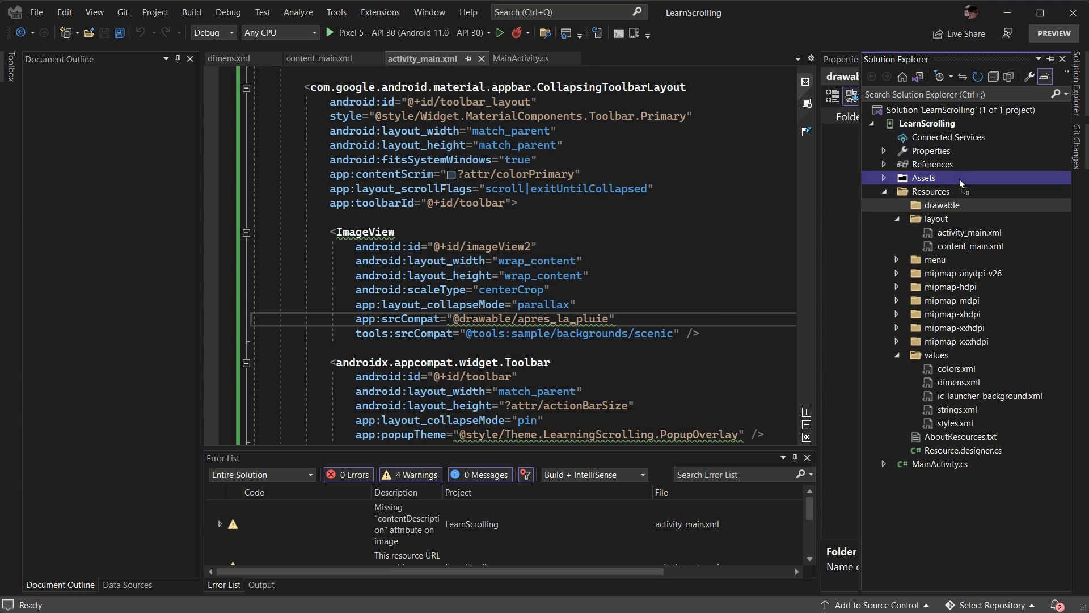
{"action": "left_click", "coordinate": [942, 205]}
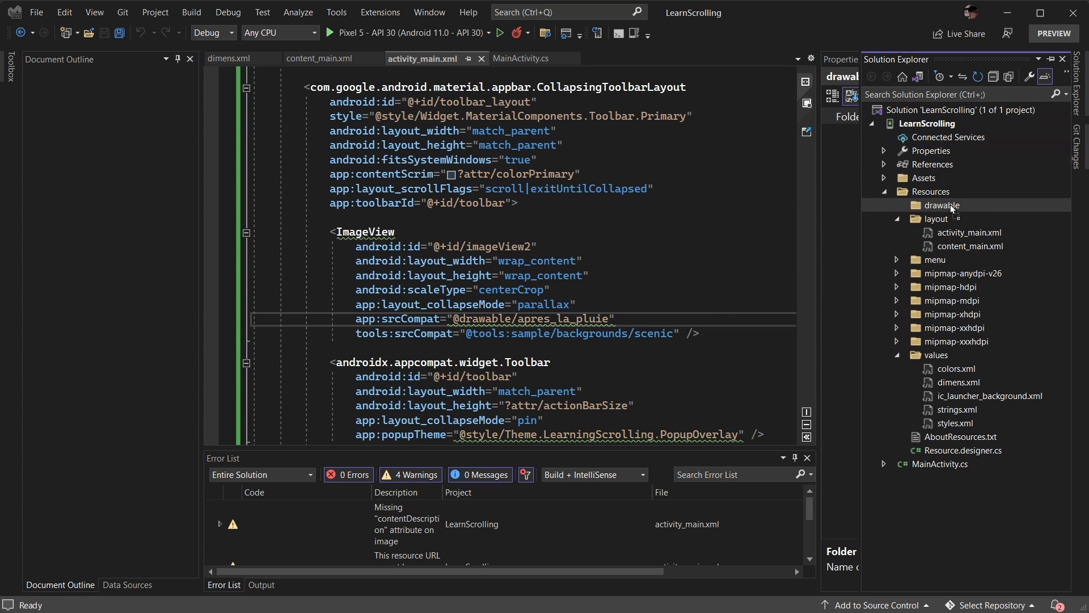
{"action": "mouse_move", "coordinate": [944, 213]}
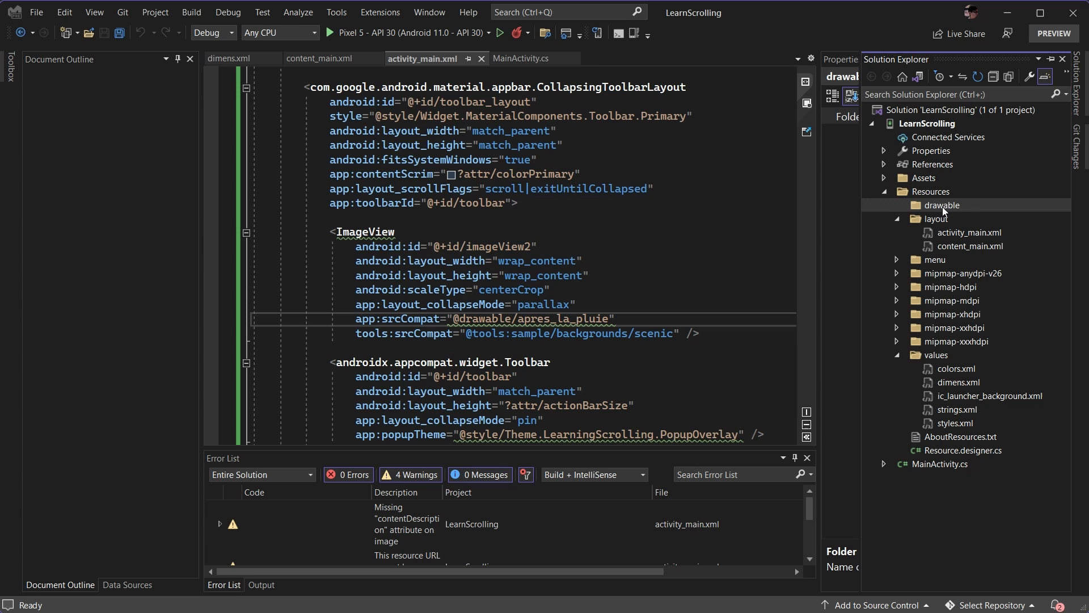
{"action": "right_click", "coordinate": [942, 205]}
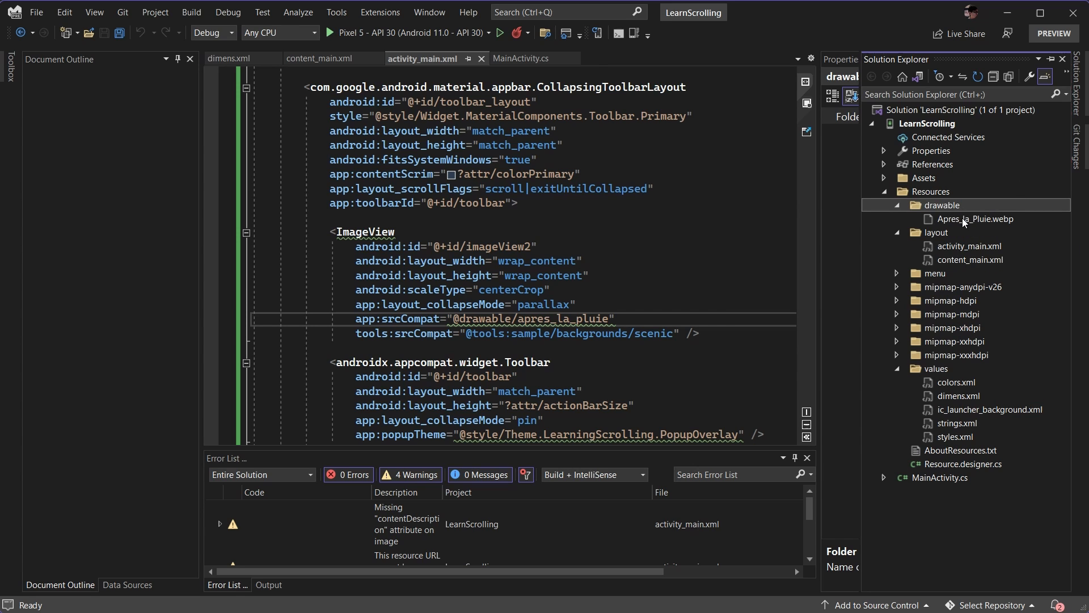
{"action": "left_click", "coordinate": [976, 218]}
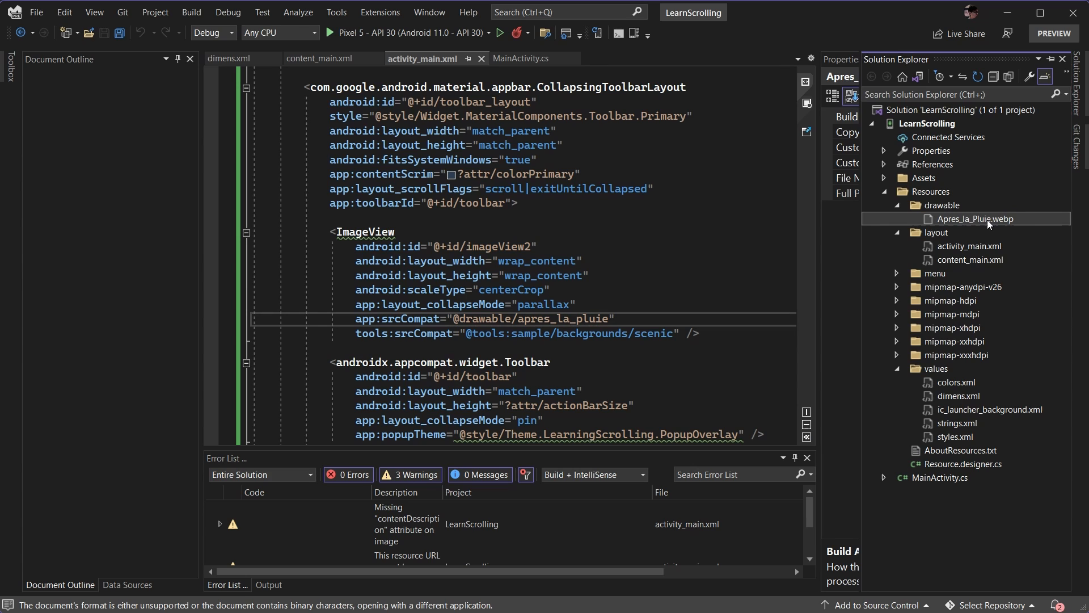
{"action": "double_click", "coordinate": [975, 218]}
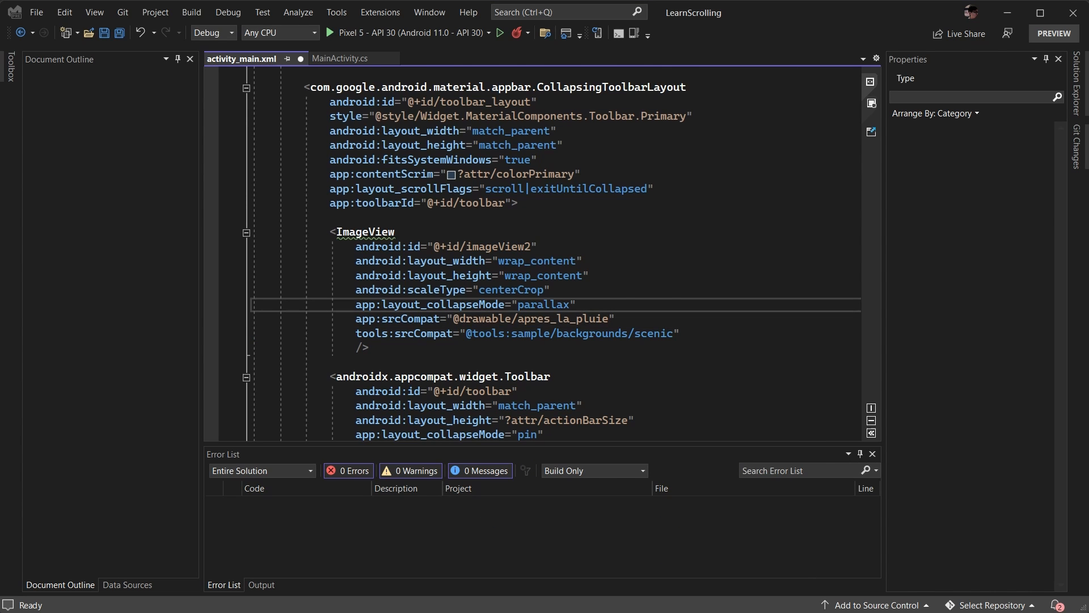
Step: Comment out the content_scrolling include and run the app on the Pixel 5 emulator
{"action": "scroll", "scroll_direction": "down", "scroll_amount": 3}
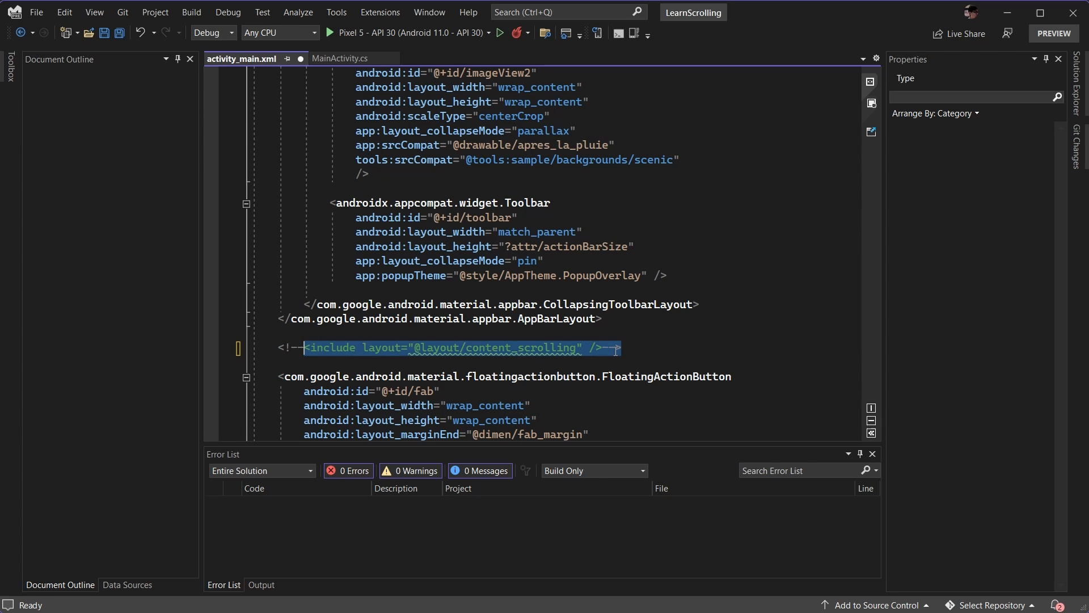
{"action": "left_click", "coordinate": [484, 145]}
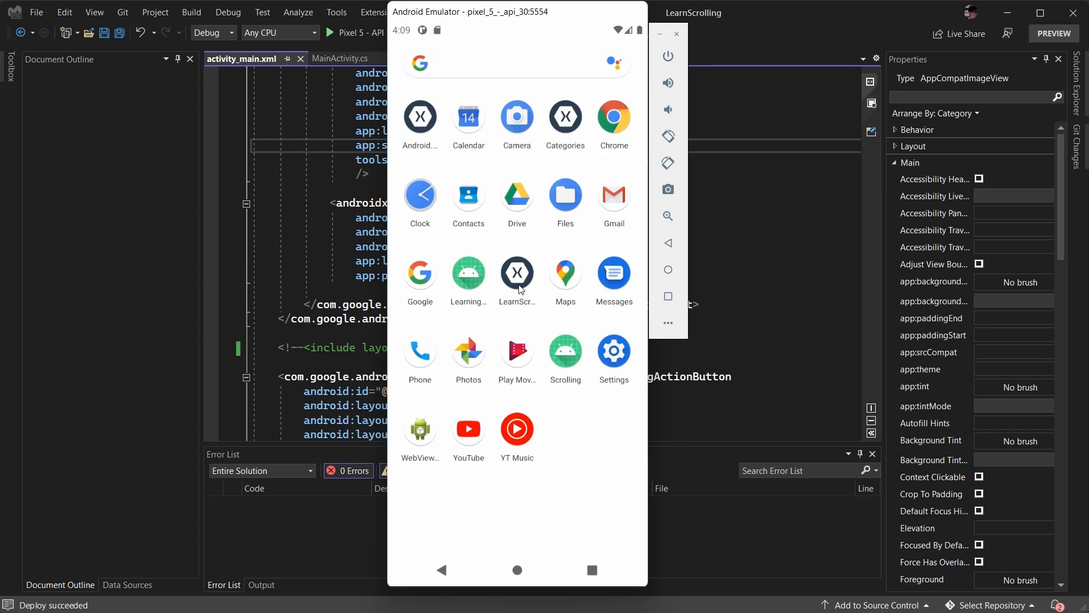
Step: Launch LearnScrolling in the emulator to view its image header and mail button
{"action": "left_click", "coordinate": [516, 271]}
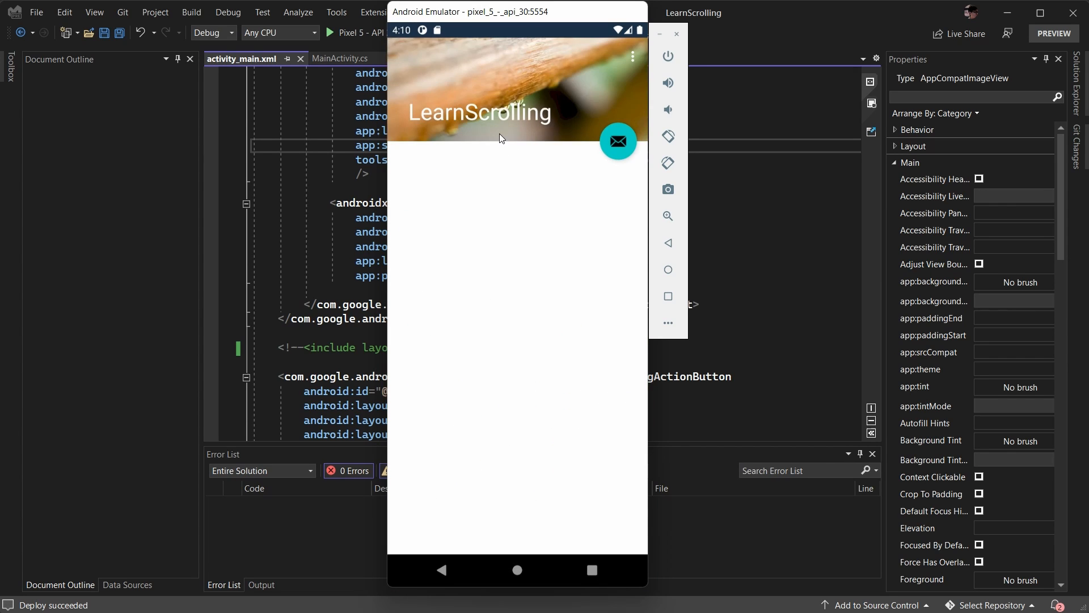
{"action": "mouse_move", "coordinate": [505, 205]}
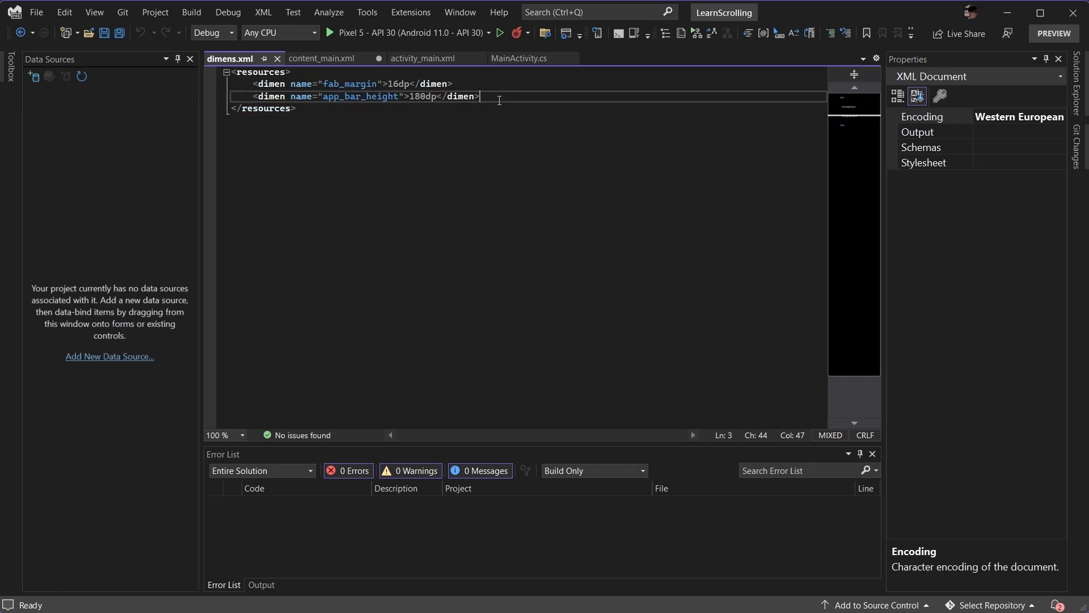
Step: Review strings.xml and content_main.xml, then switch back to activity_main.xml
{"action": "left_click", "coordinate": [323, 59]}
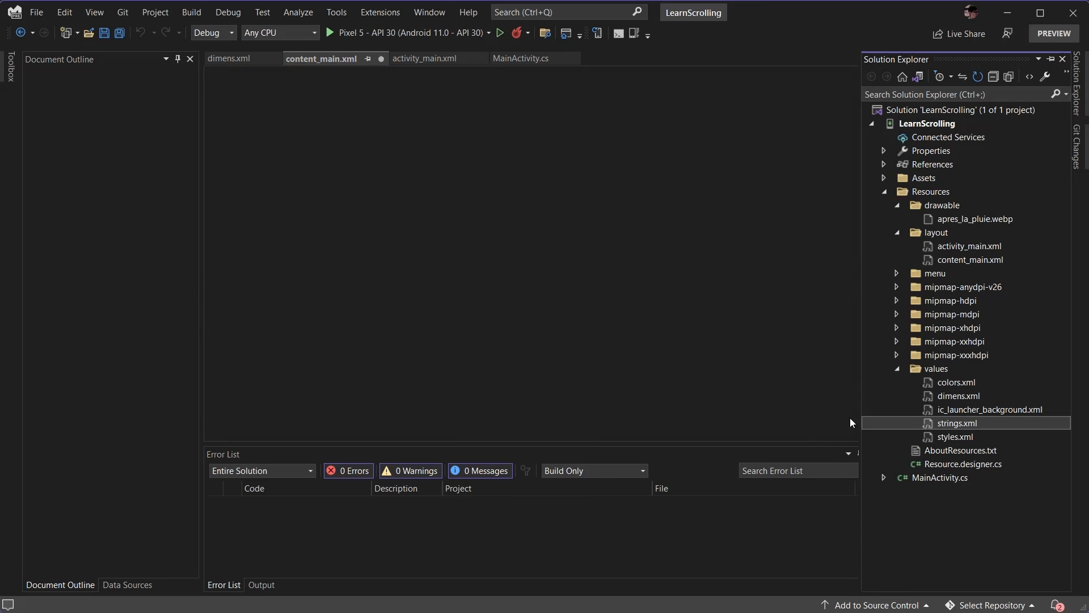
{"action": "double_click", "coordinate": [957, 424]}
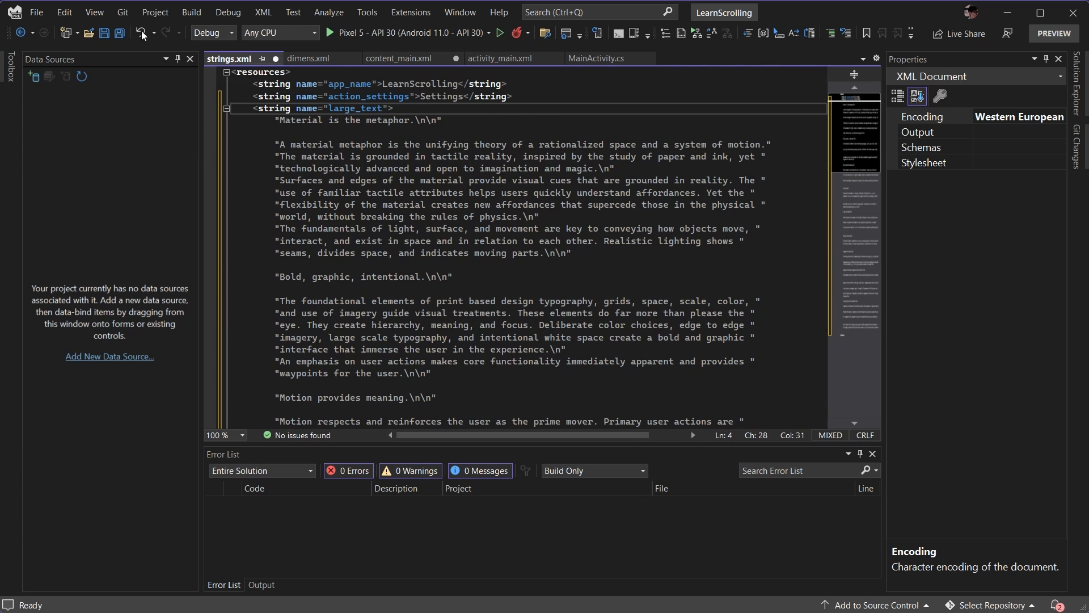
{"action": "left_click", "coordinate": [399, 58]}
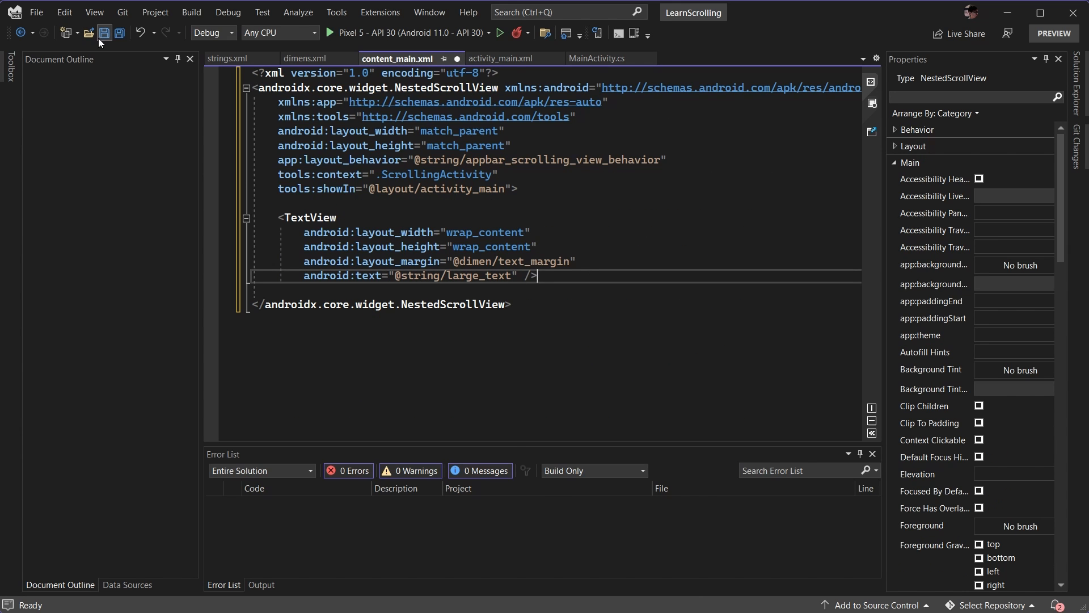
{"action": "left_click", "coordinate": [499, 59]}
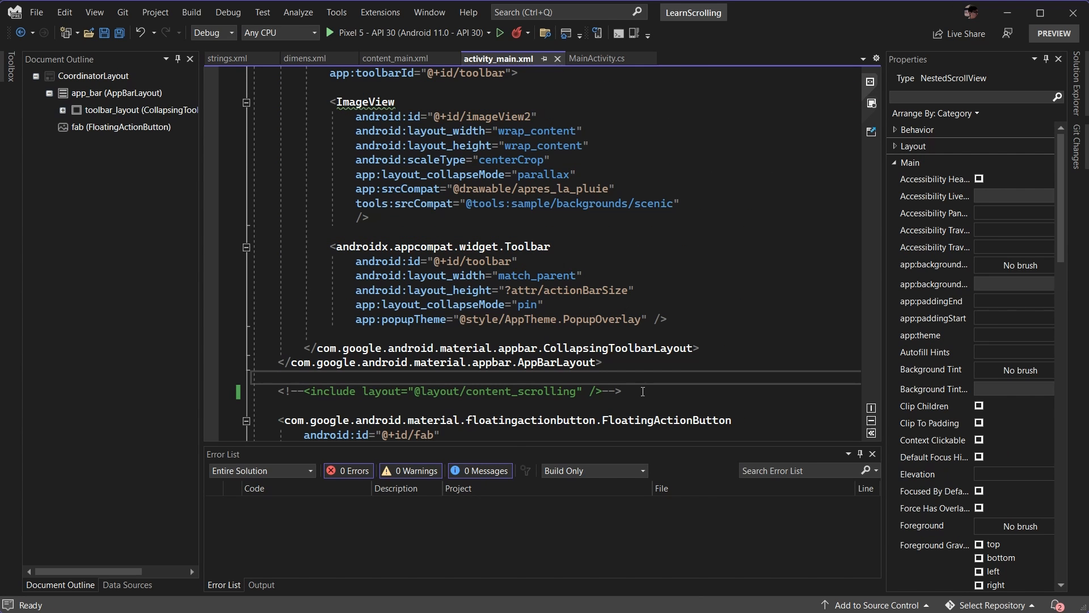
{"action": "mouse_move", "coordinate": [656, 399]}
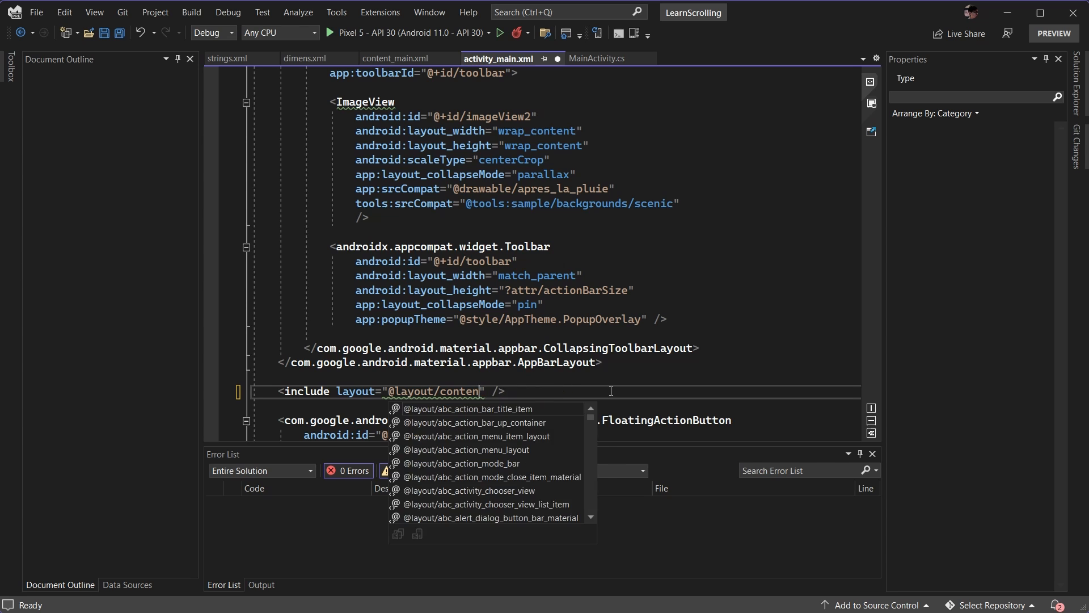
{"action": "type", "text": "t"}
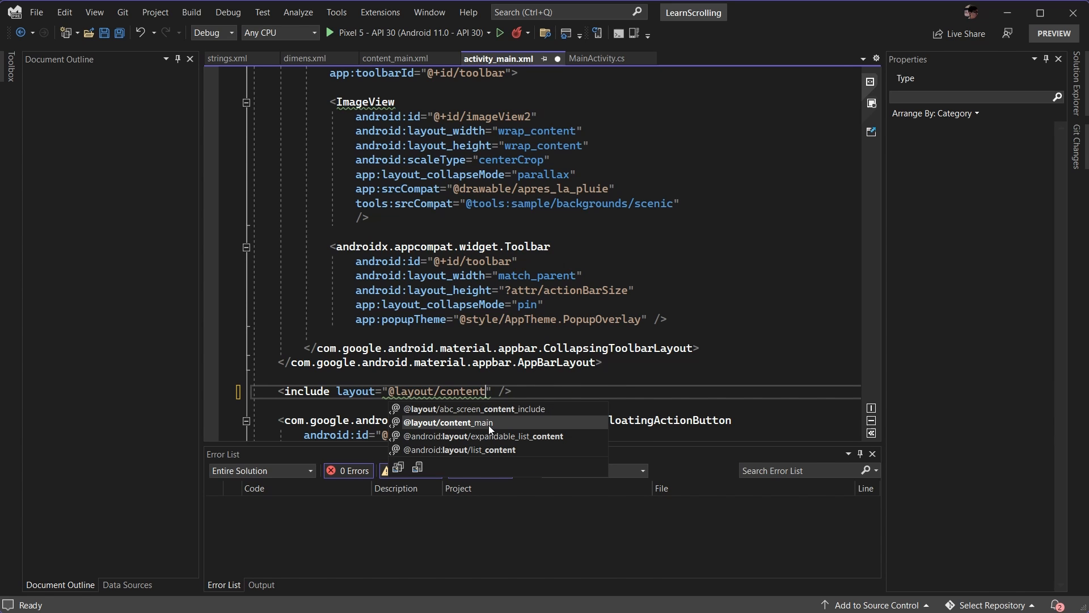
{"action": "left_click", "coordinate": [451, 422]}
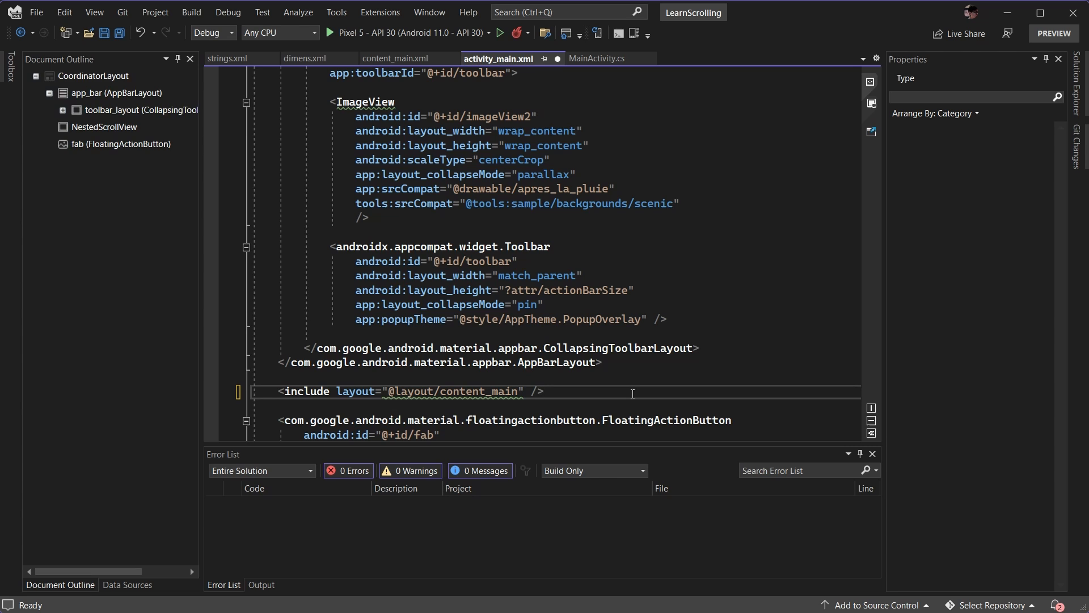
{"action": "left_click", "coordinate": [105, 127]}
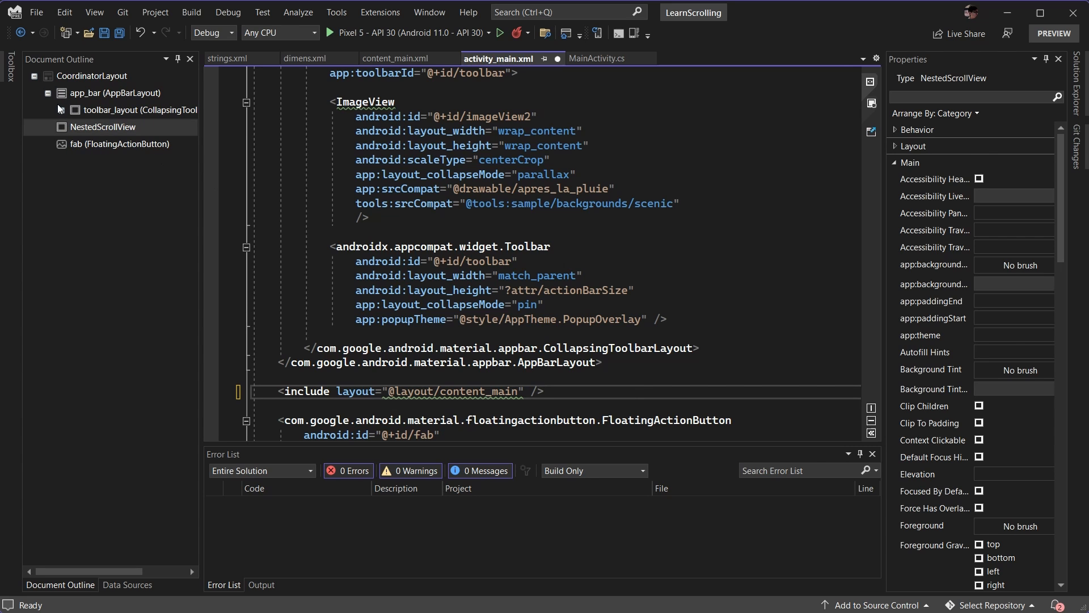
{"action": "left_click", "coordinate": [61, 109]}
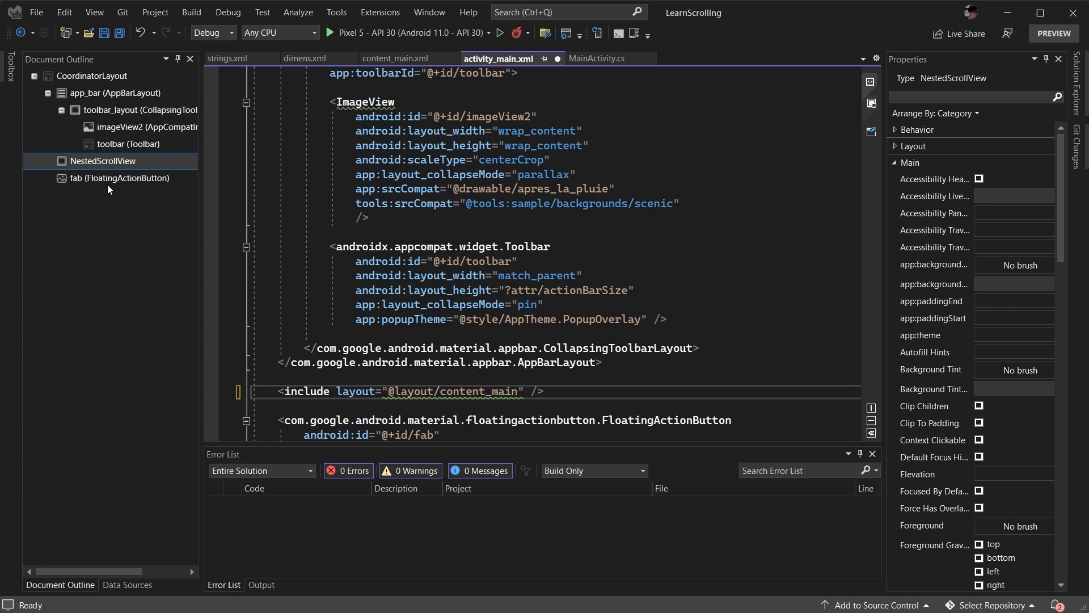
{"action": "left_click", "coordinate": [91, 76]}
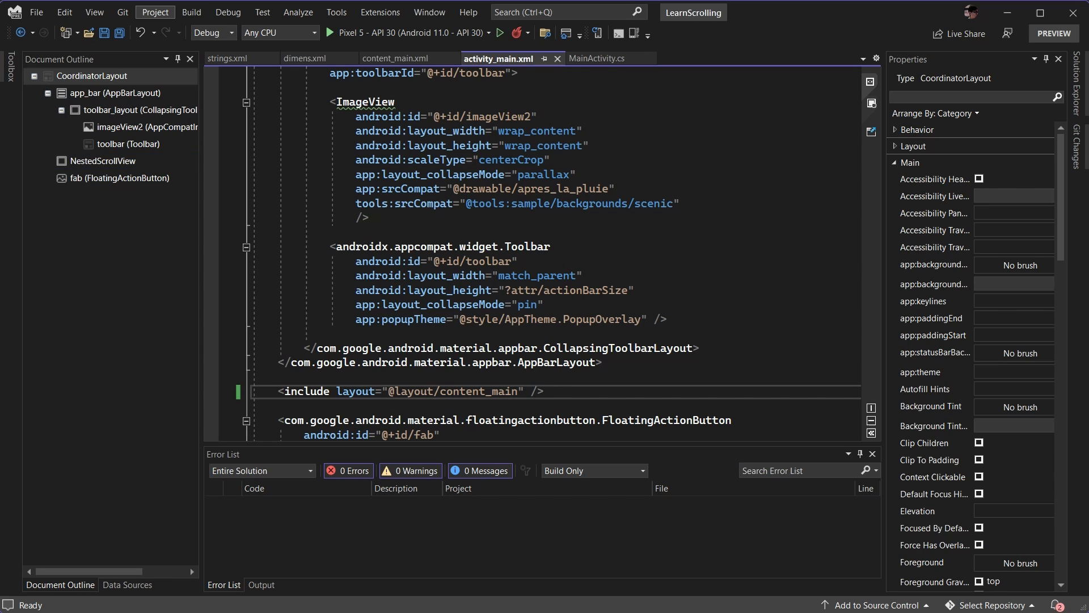
Step: Build LearnScrolling and deploy it to the Pixel 5 emulator
{"action": "left_click", "coordinate": [191, 12]}
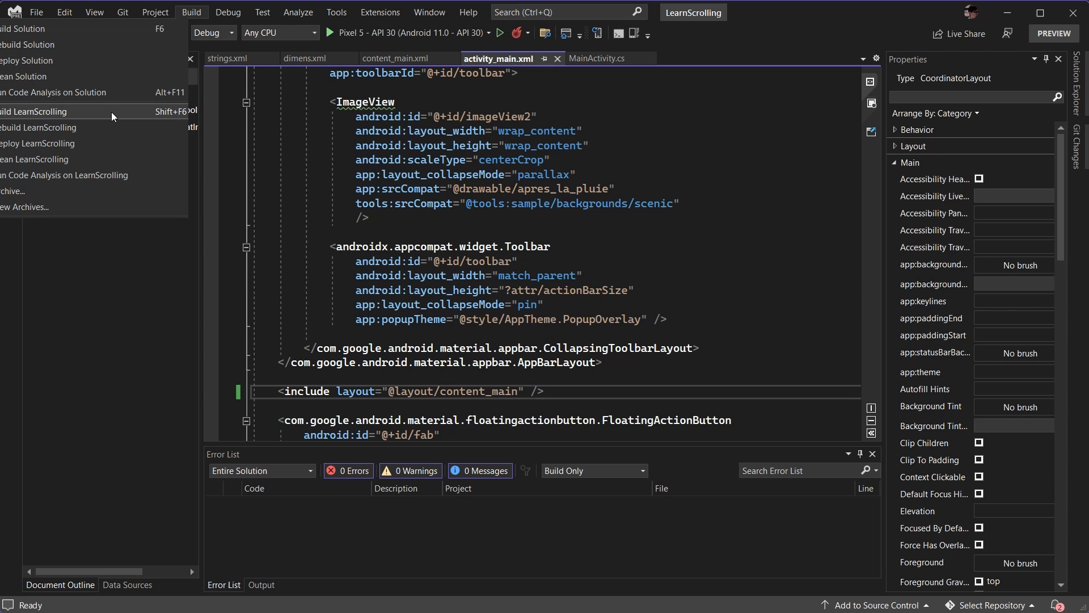
{"action": "left_click", "coordinate": [34, 111]}
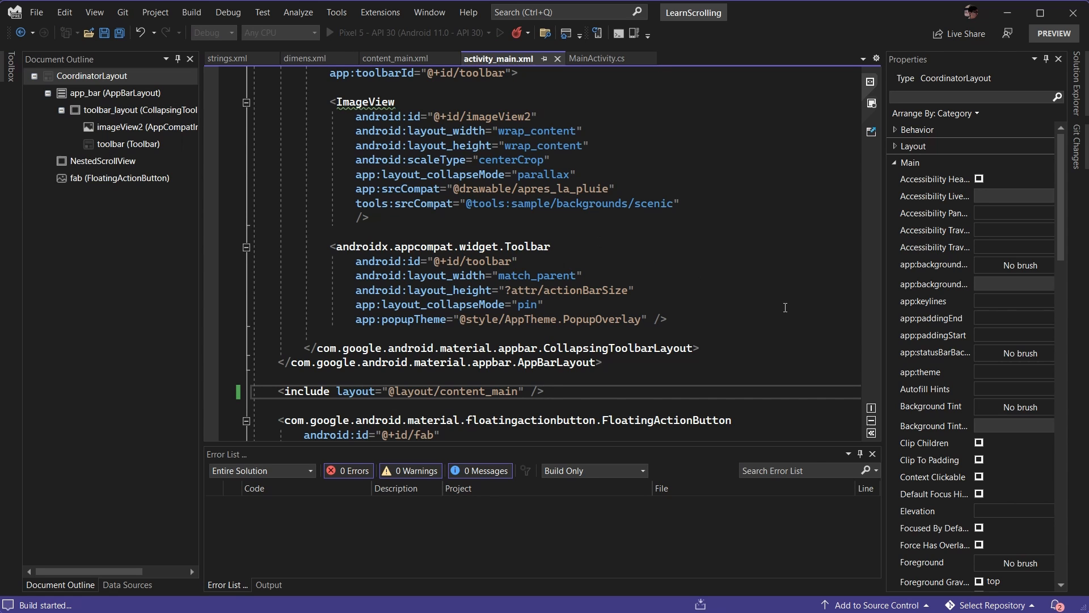
{"action": "left_click", "coordinate": [544, 391]}
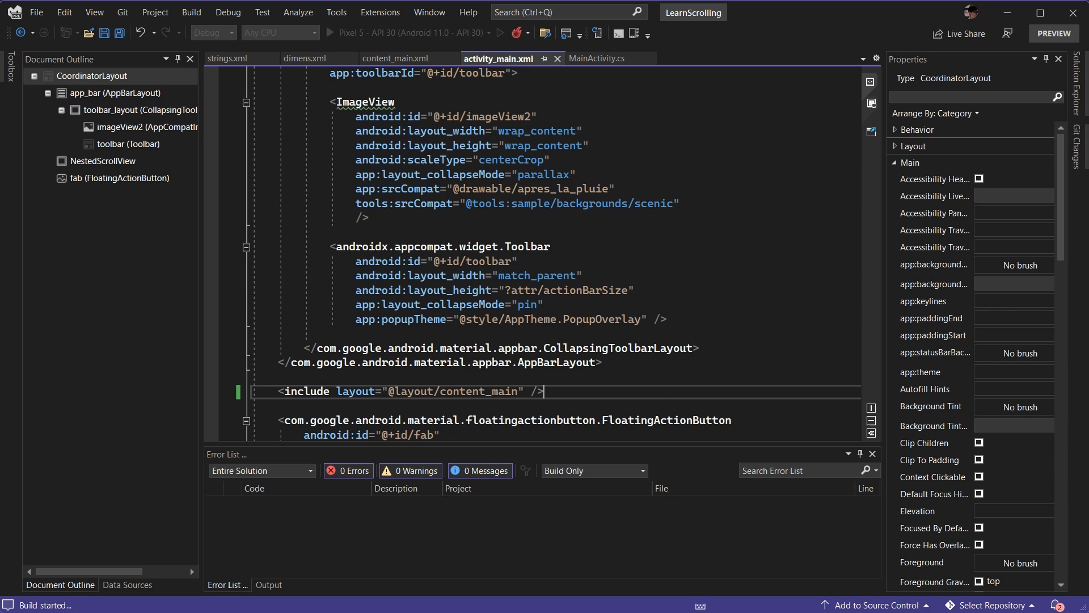
{"action": "left_click", "coordinate": [330, 33]}
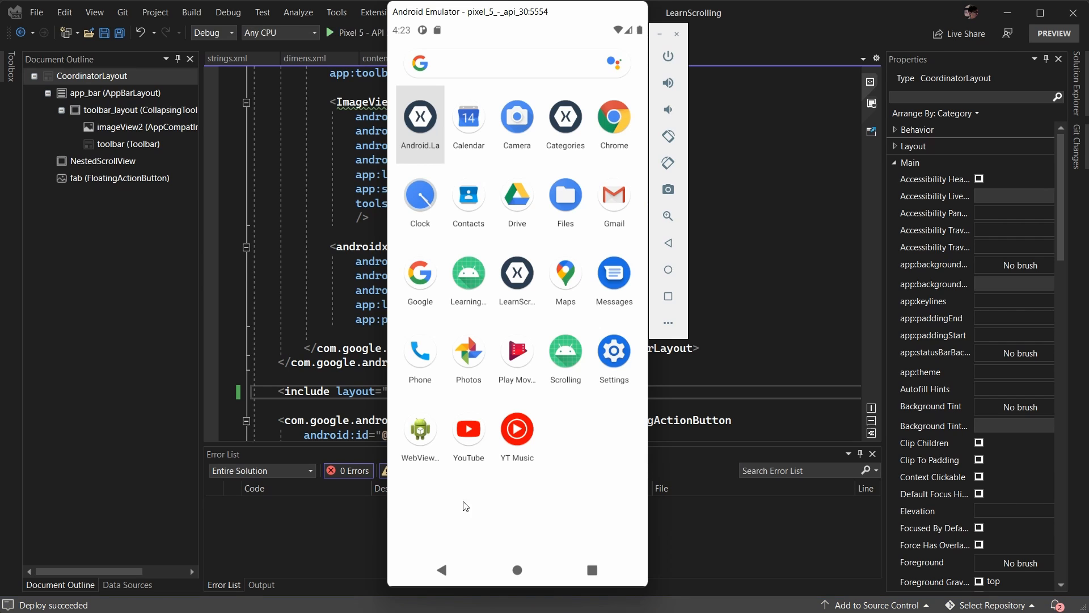
Step: Launch LearnScrolling in the emulator and scroll the text under the collapsing image header
{"action": "left_click", "coordinate": [517, 272]}
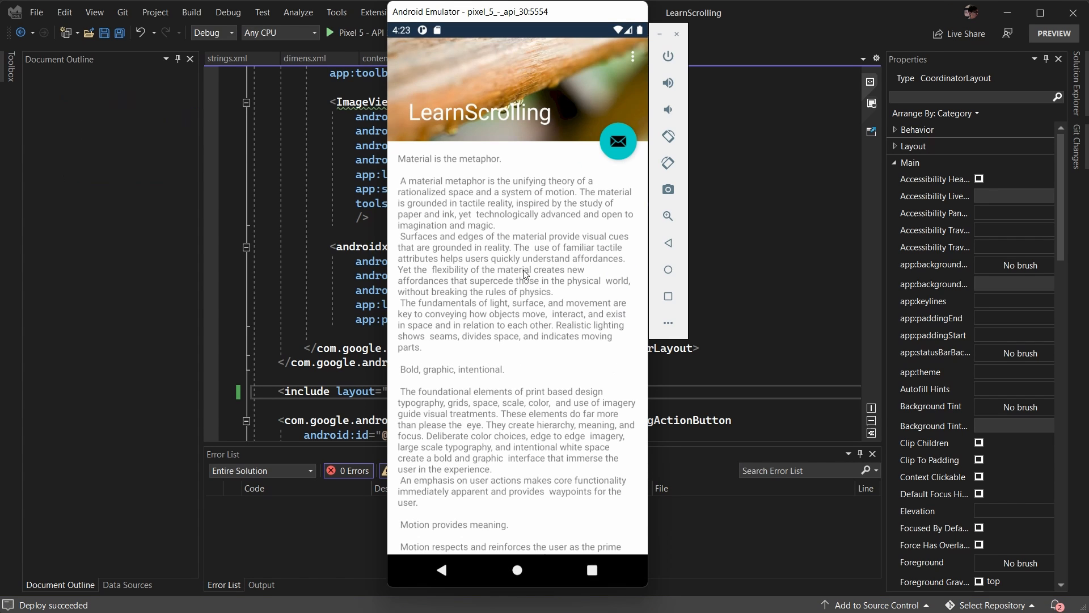
{"action": "scroll", "scroll_direction": "down", "scroll_amount": 3}
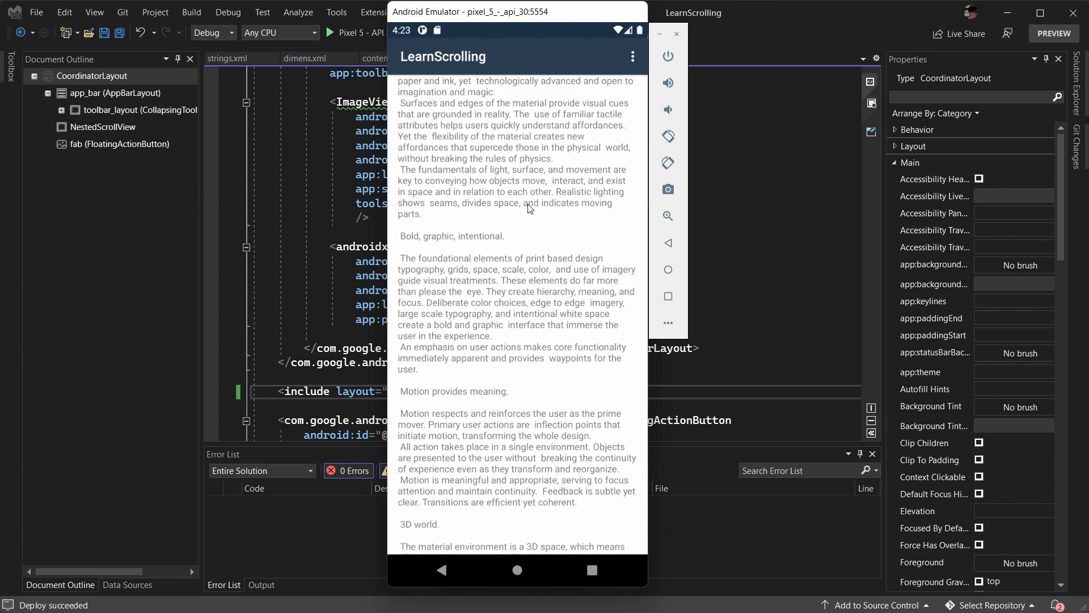
{"action": "scroll", "scroll_direction": "up", "scroll_amount": 3}
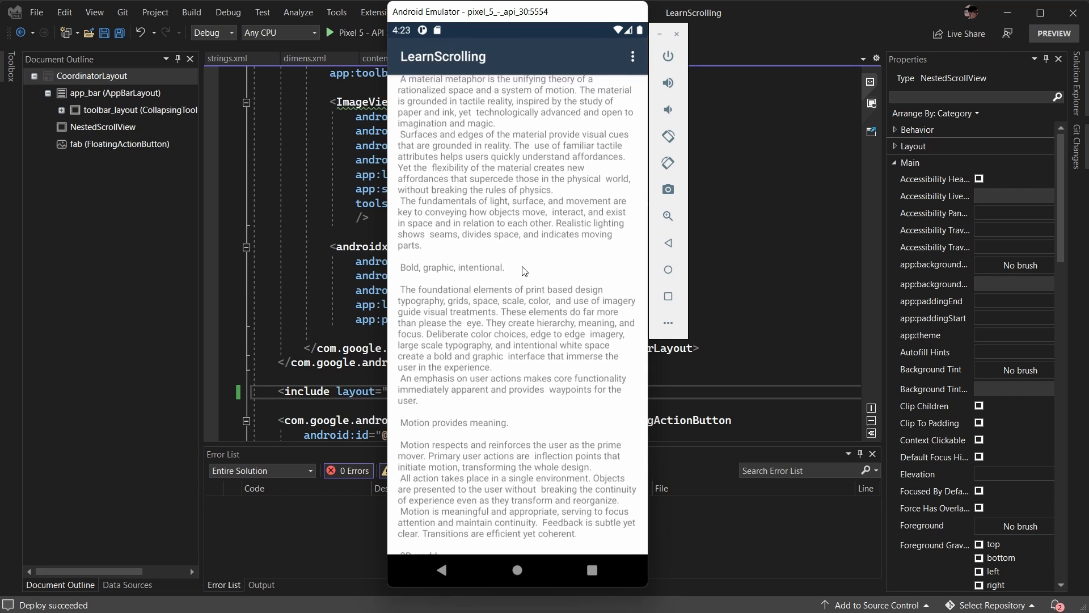
{"action": "scroll", "scroll_direction": "down", "scroll_amount": 3}
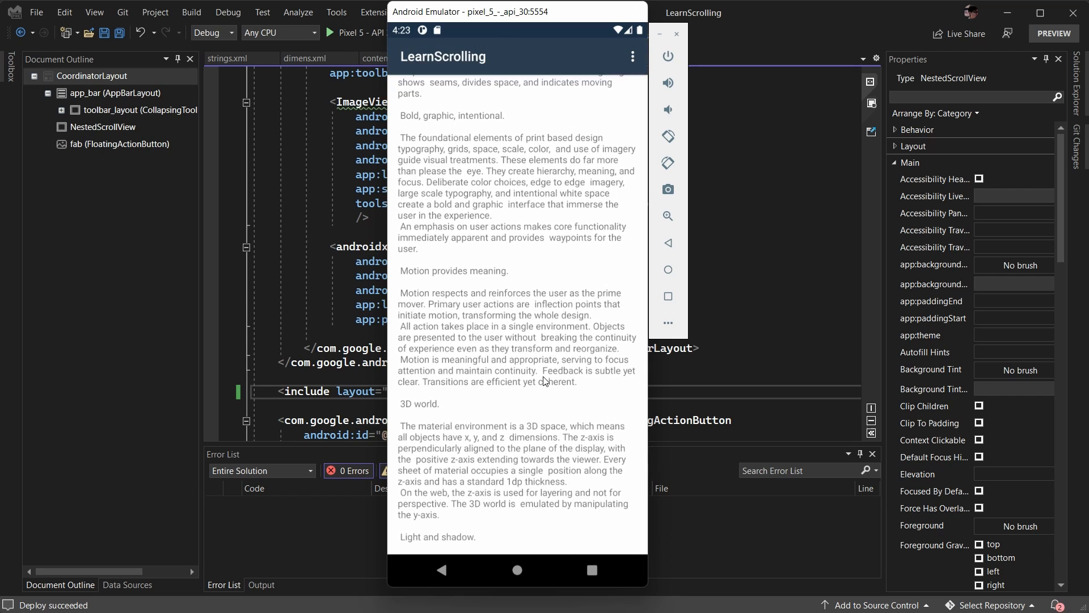
{"action": "scroll", "scroll_direction": "down", "scroll_amount": 3}
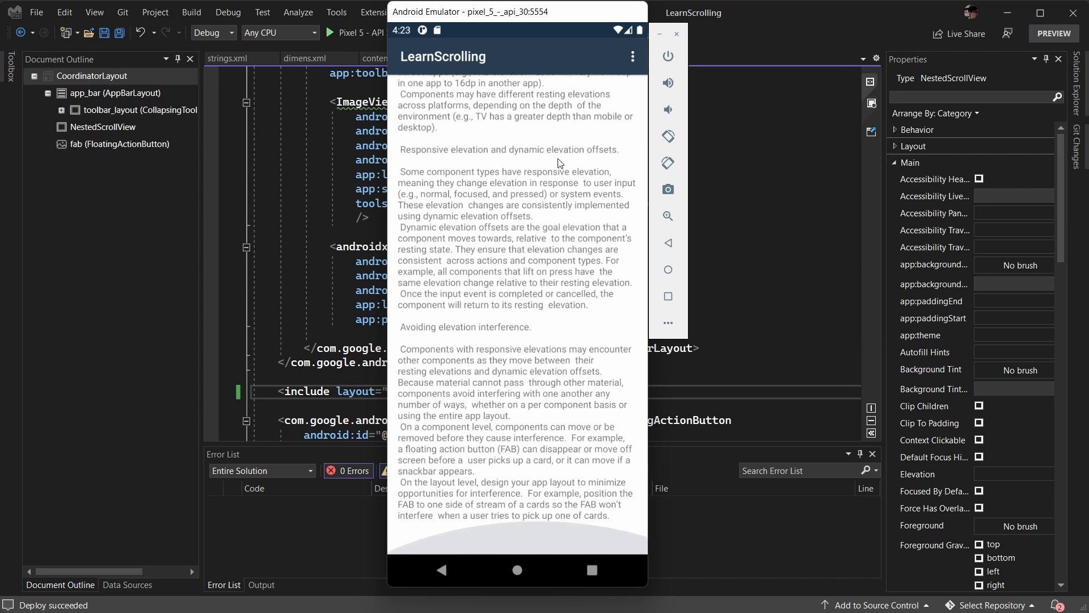
{"action": "scroll", "scroll_direction": "up", "scroll_amount": 3}
{"action": "type", "text": "android:layout_height=\"@dimen/m3_"}
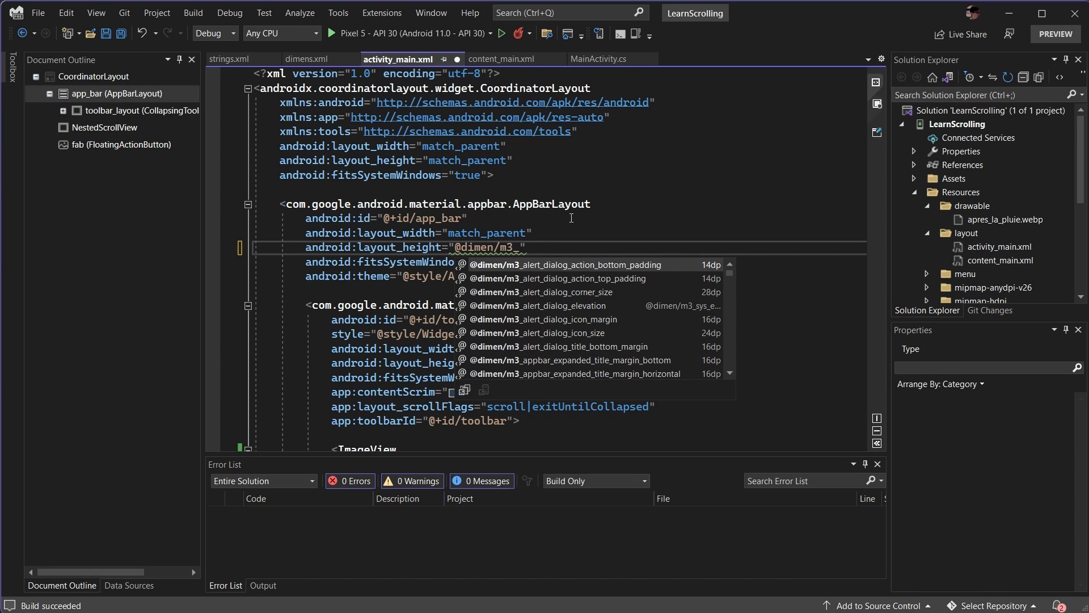
{"action": "type", "text": "appbar_"}
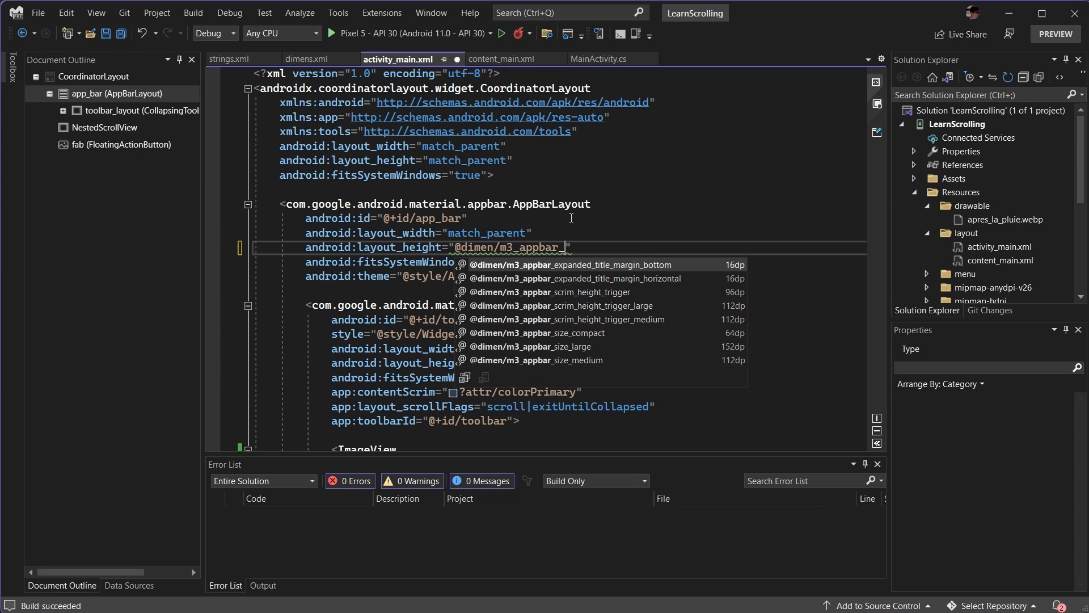
{"action": "type", "text": "siz"}
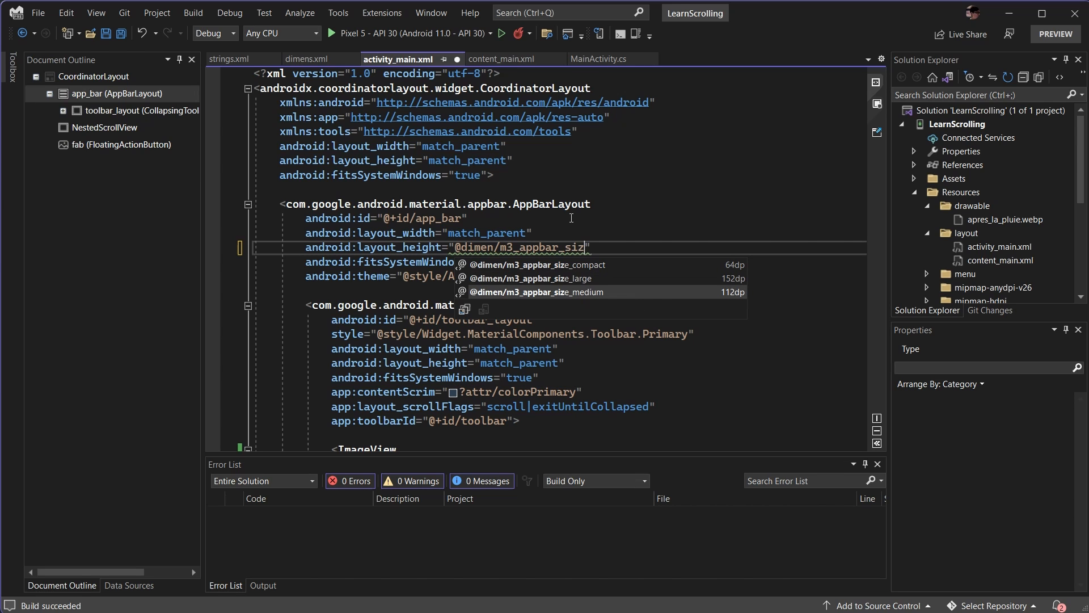
{"action": "mouse_move", "coordinate": [665, 300]}
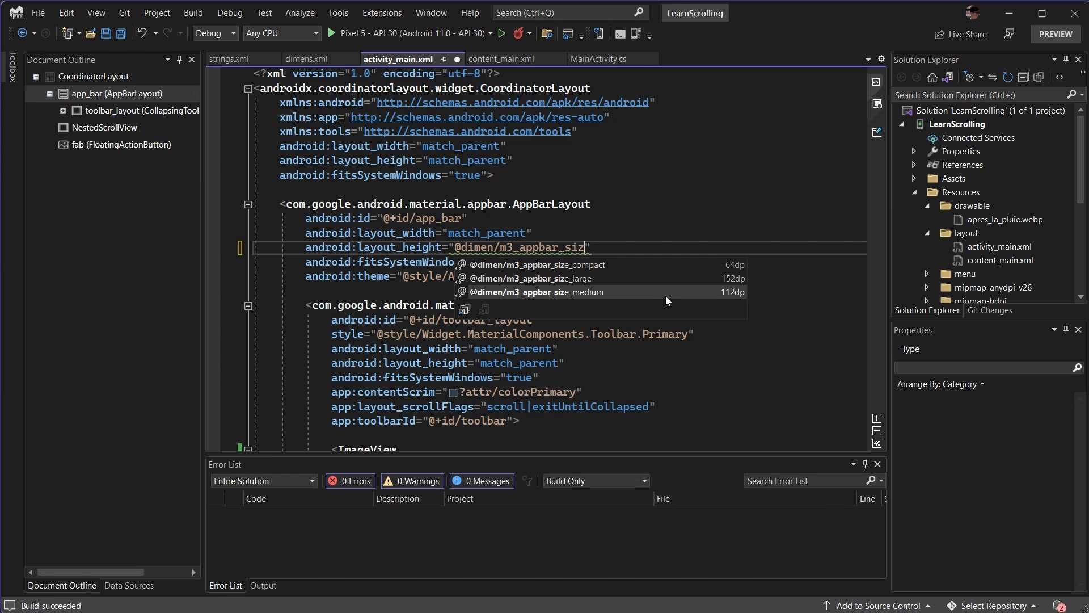
{"action": "left_click", "coordinate": [535, 292]}
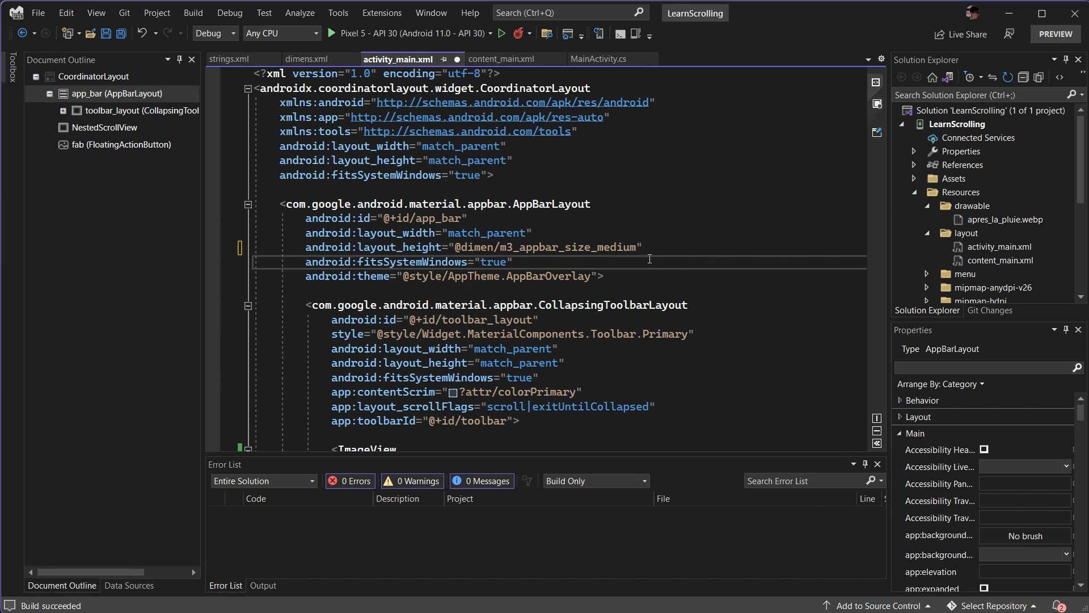
{"action": "left_click", "coordinate": [193, 12]}
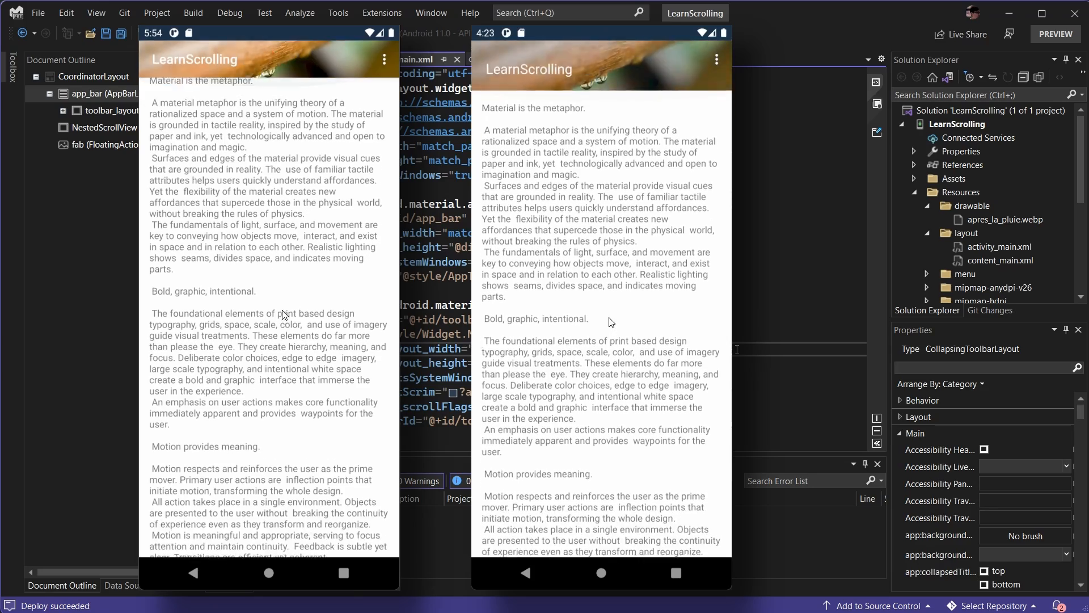
{"action": "scroll", "scroll_direction": "down", "scroll_amount": 3}
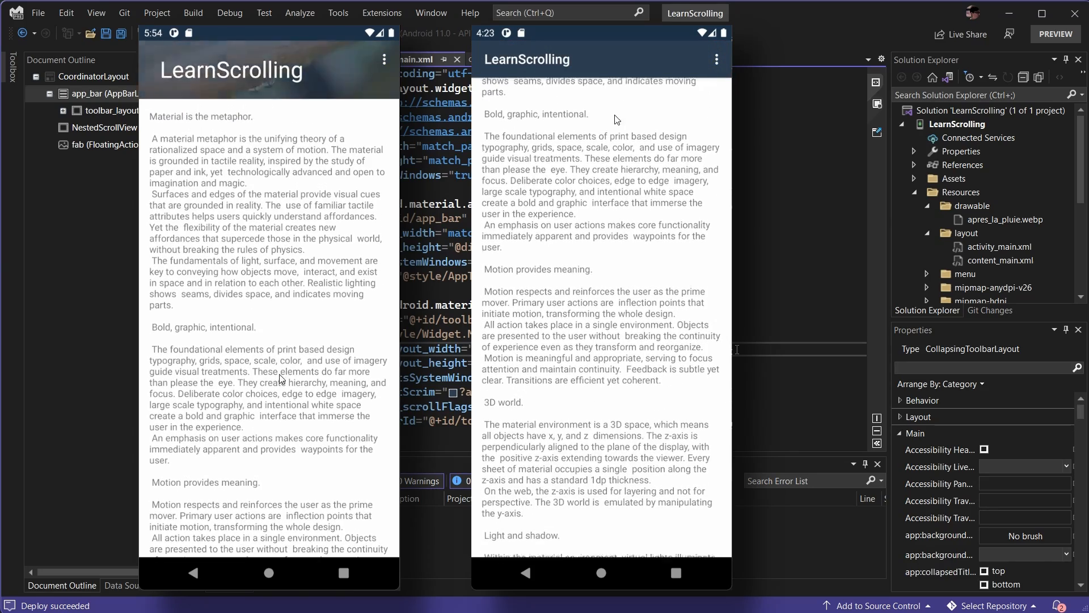
{"action": "scroll", "scroll_direction": "down", "scroll_amount": 3}
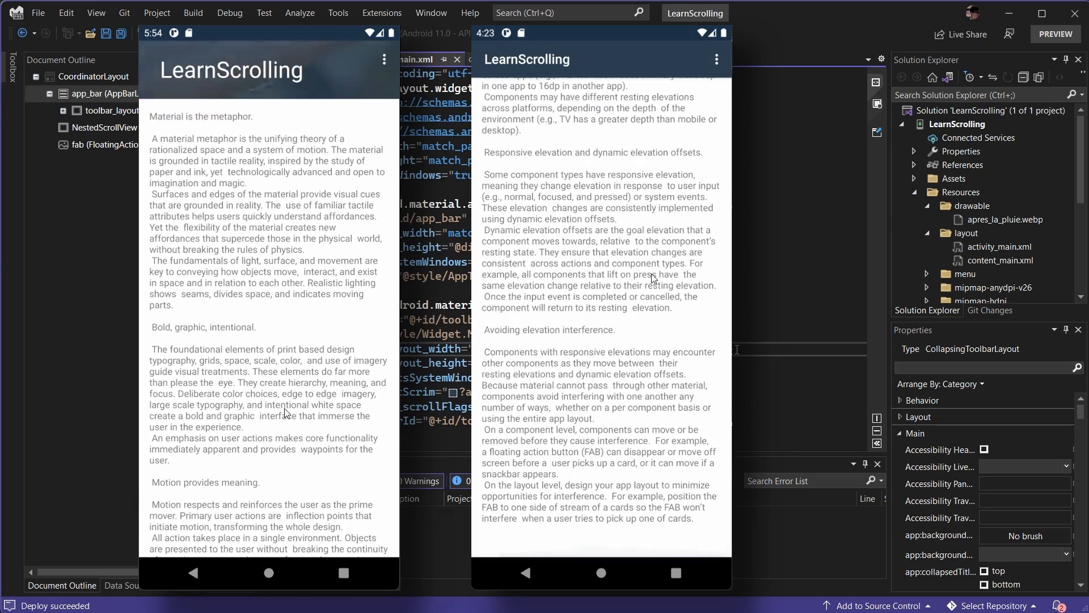
{"action": "scroll", "scroll_direction": "down", "scroll_amount": 3}
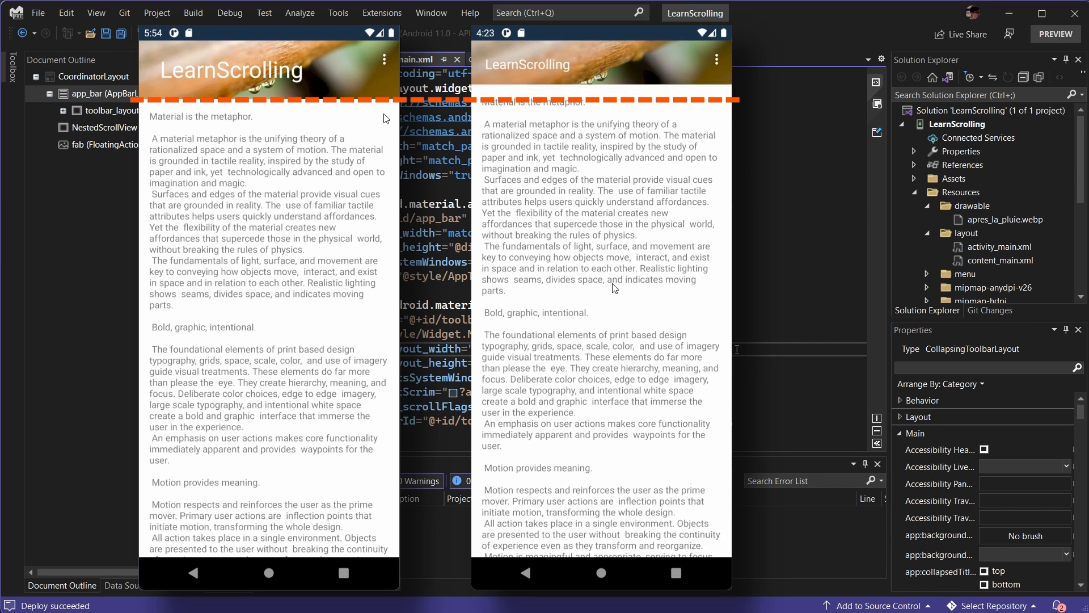